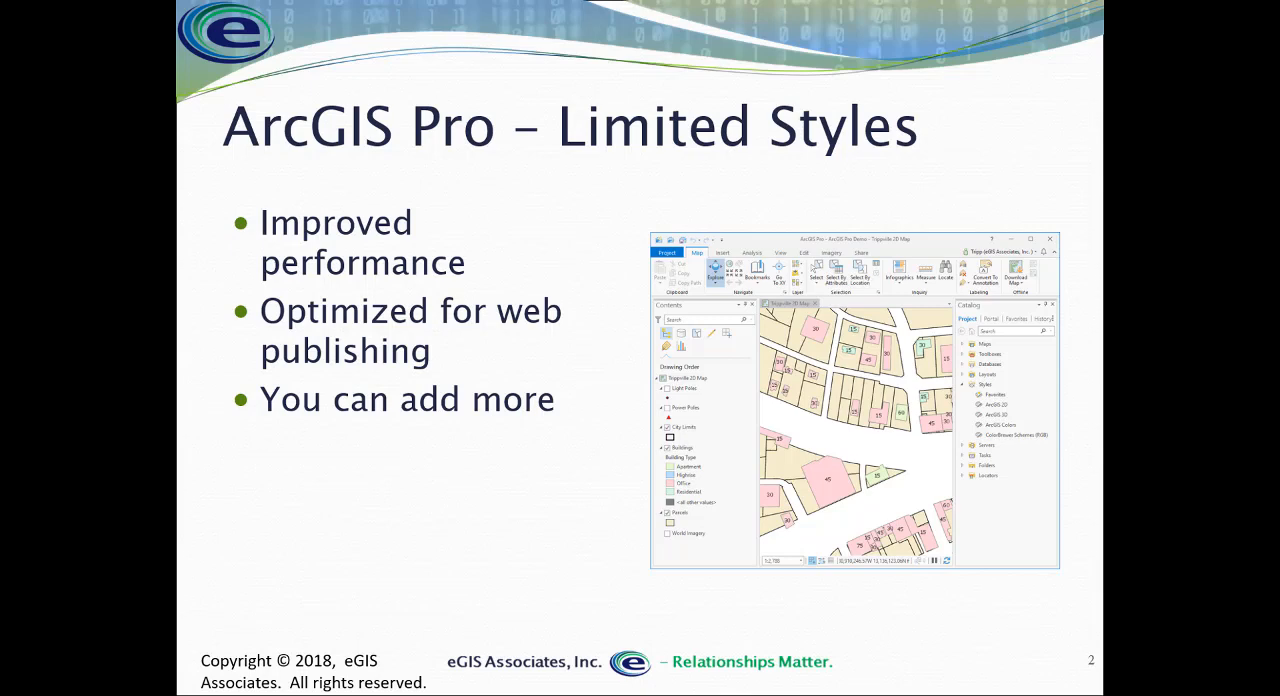
Advance the slideshow from Limited Styles to slide 3, Adding more styles.
{"action": "key", "text": "right"}
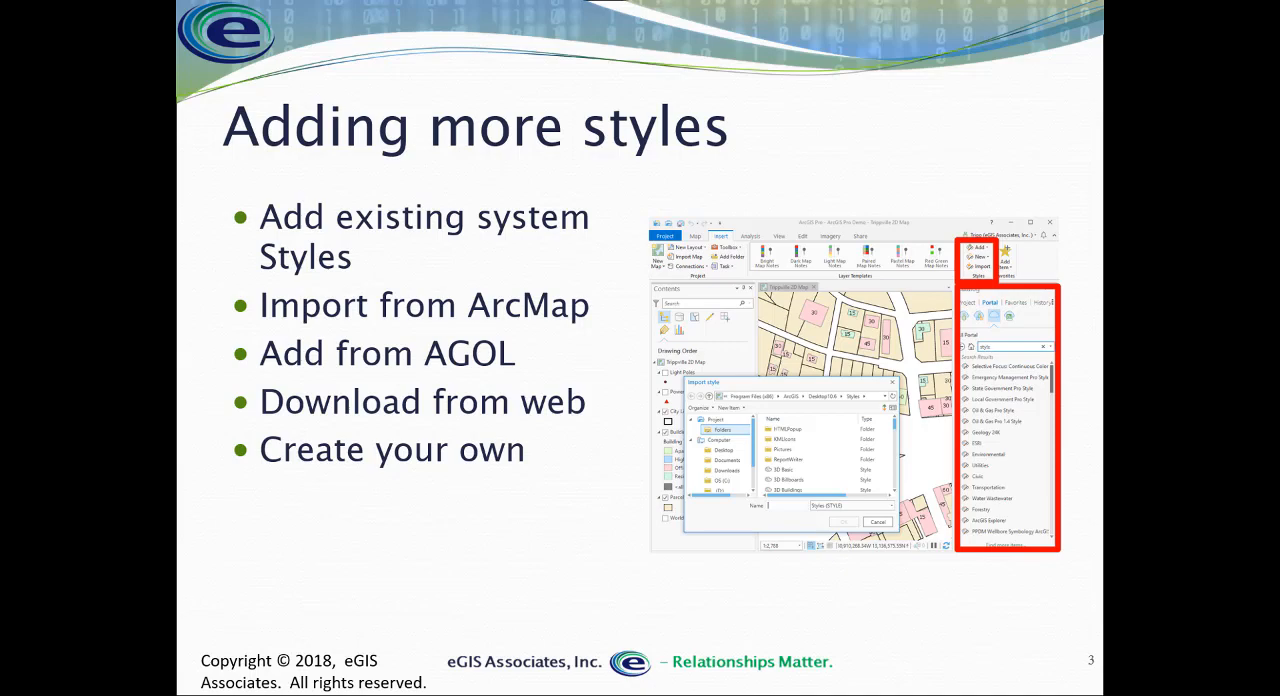
Leave the slideshow and expand the Trippville project's Catalog Styles, showing four system styles.
{"action": "key", "text": "Right"}
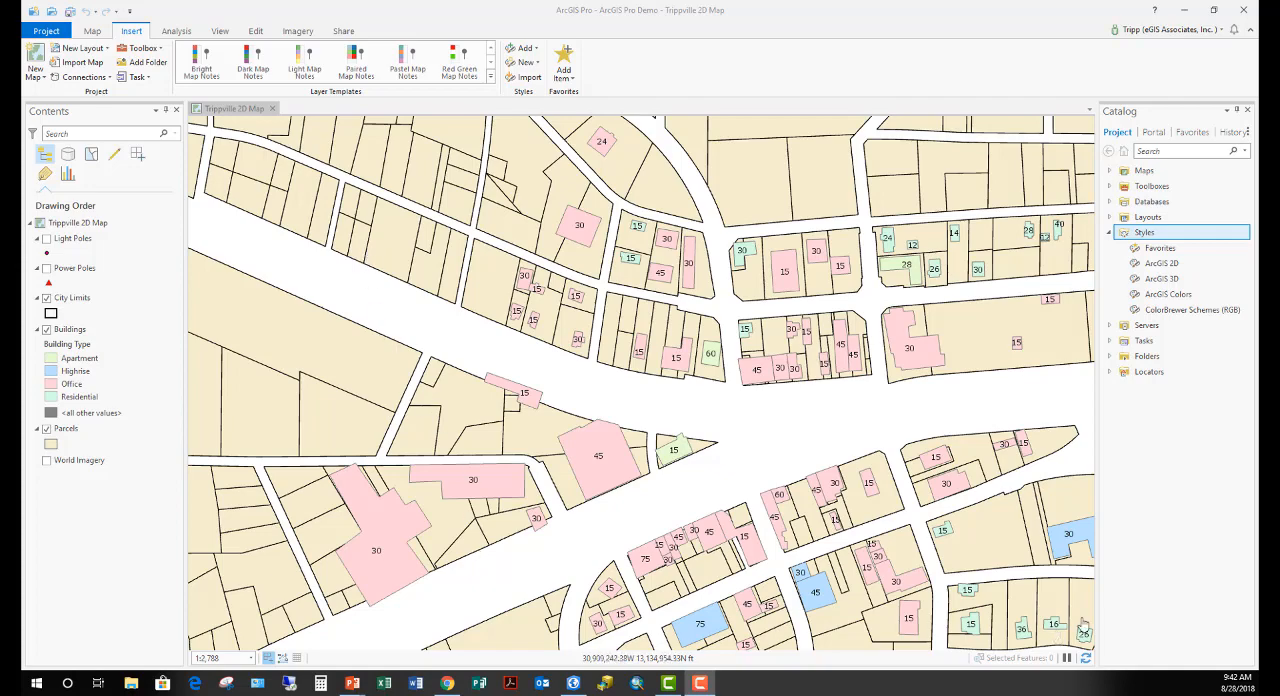
{"action": "left_click", "coordinate": [1162, 263]}
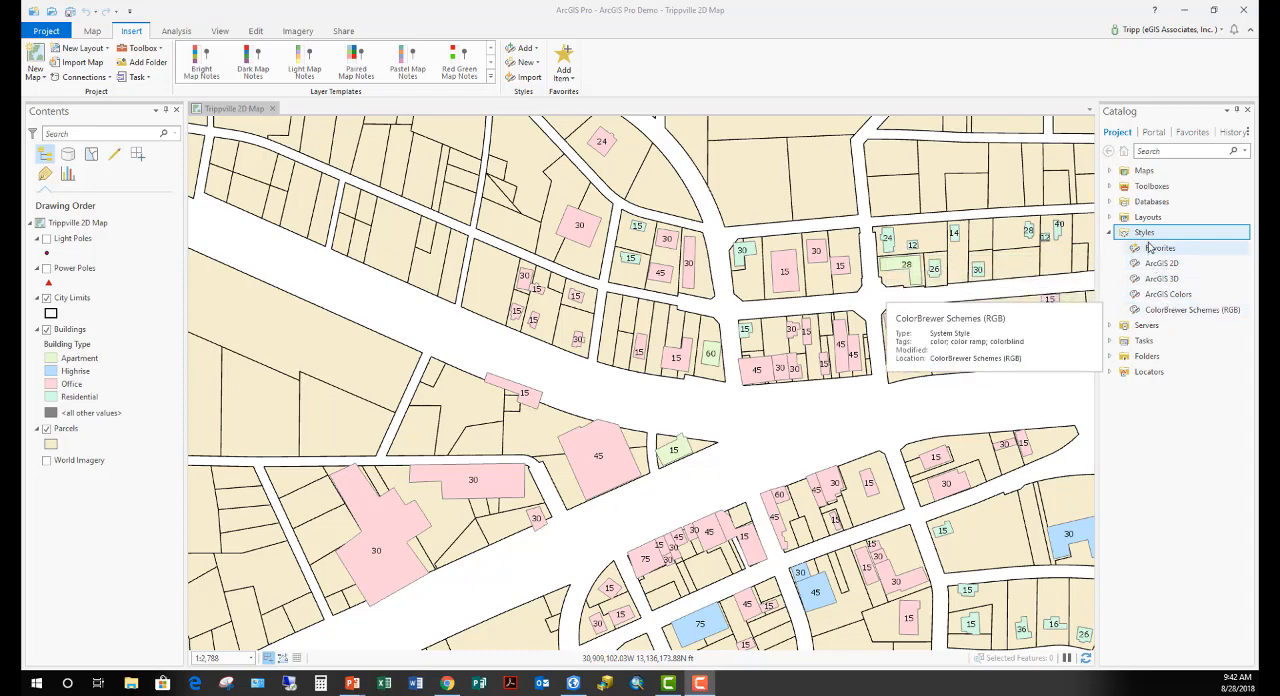
{"action": "mouse_move", "coordinate": [1160, 247]}
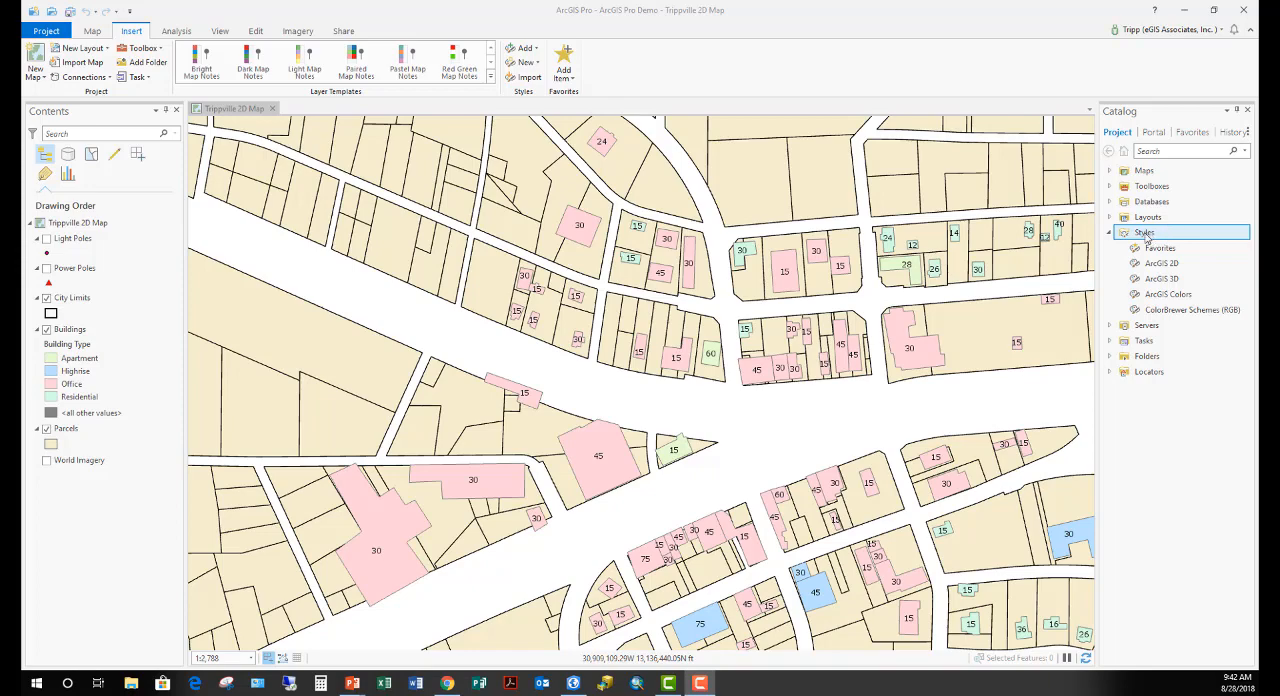
{"action": "mouse_move", "coordinate": [708, 292]}
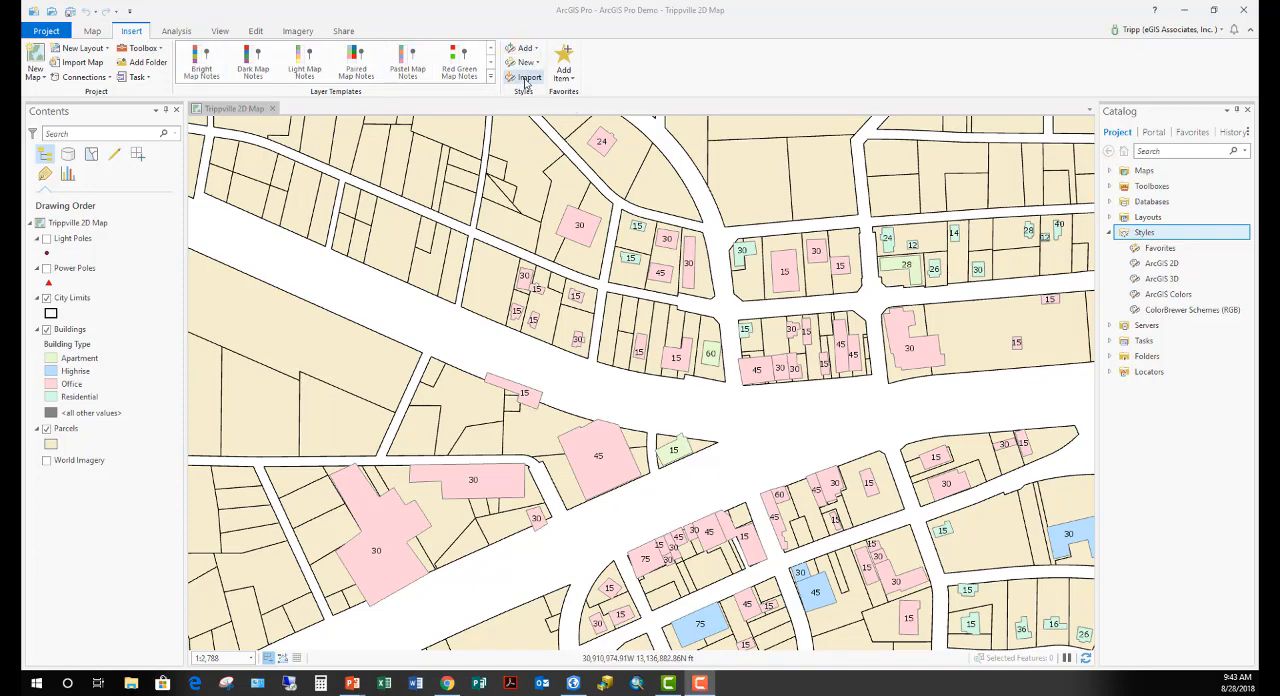
Show the Insert tab's Add style choices and the Catalog Styles Add submenu.
{"action": "left_click", "coordinate": [524, 48]}
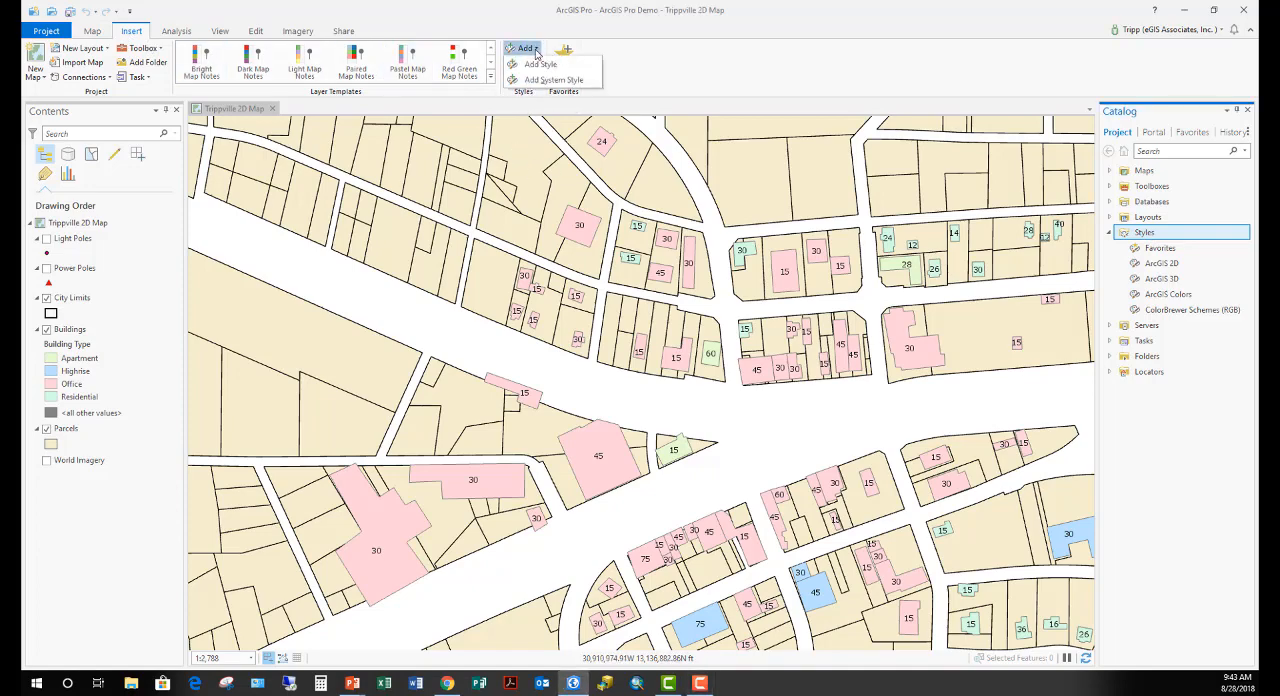
{"action": "mouse_move", "coordinate": [553, 79]}
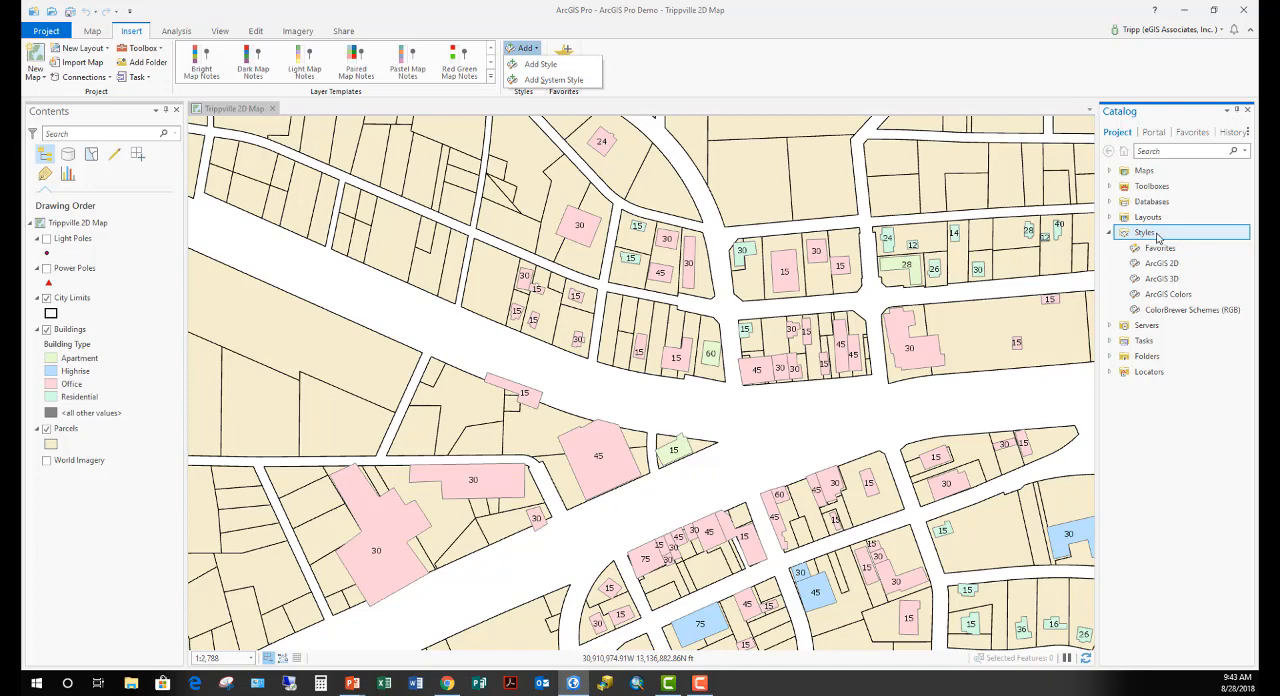
{"action": "right_click", "coordinate": [1145, 232]}
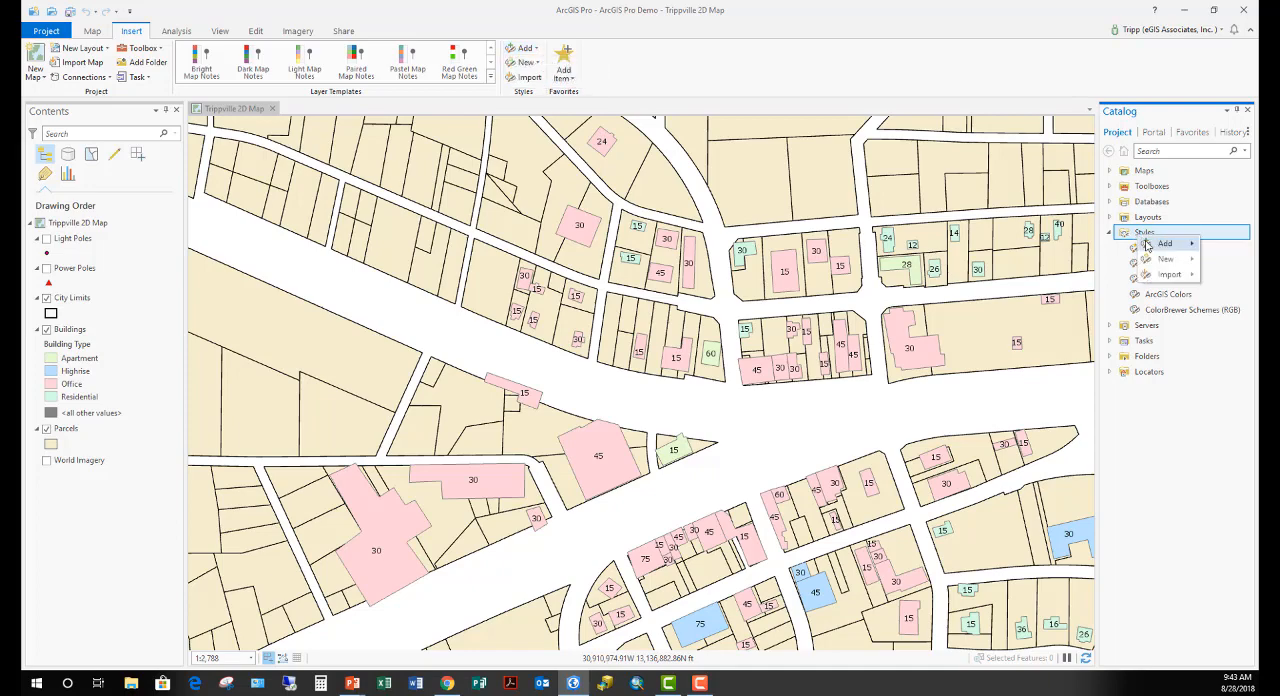
{"action": "left_click", "coordinate": [1165, 243]}
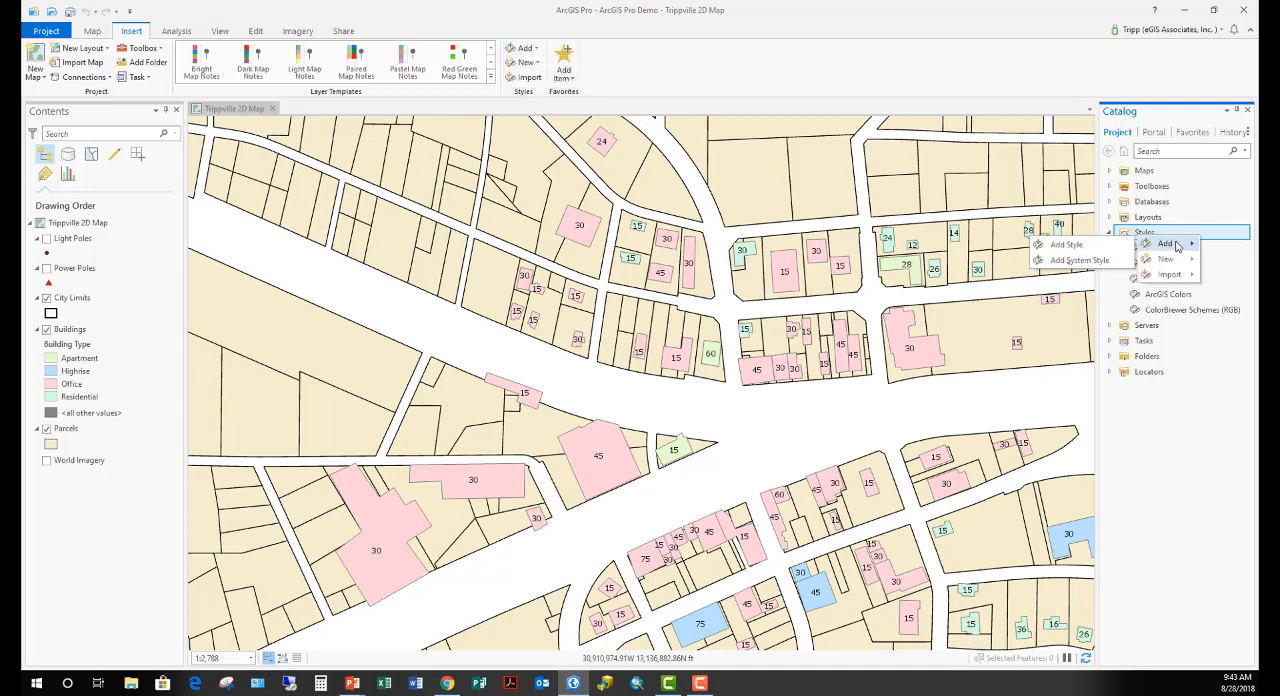
Check Icon Points and Pushpins under 2D in the System Styles dialog.
{"action": "left_click", "coordinate": [1079, 260]}
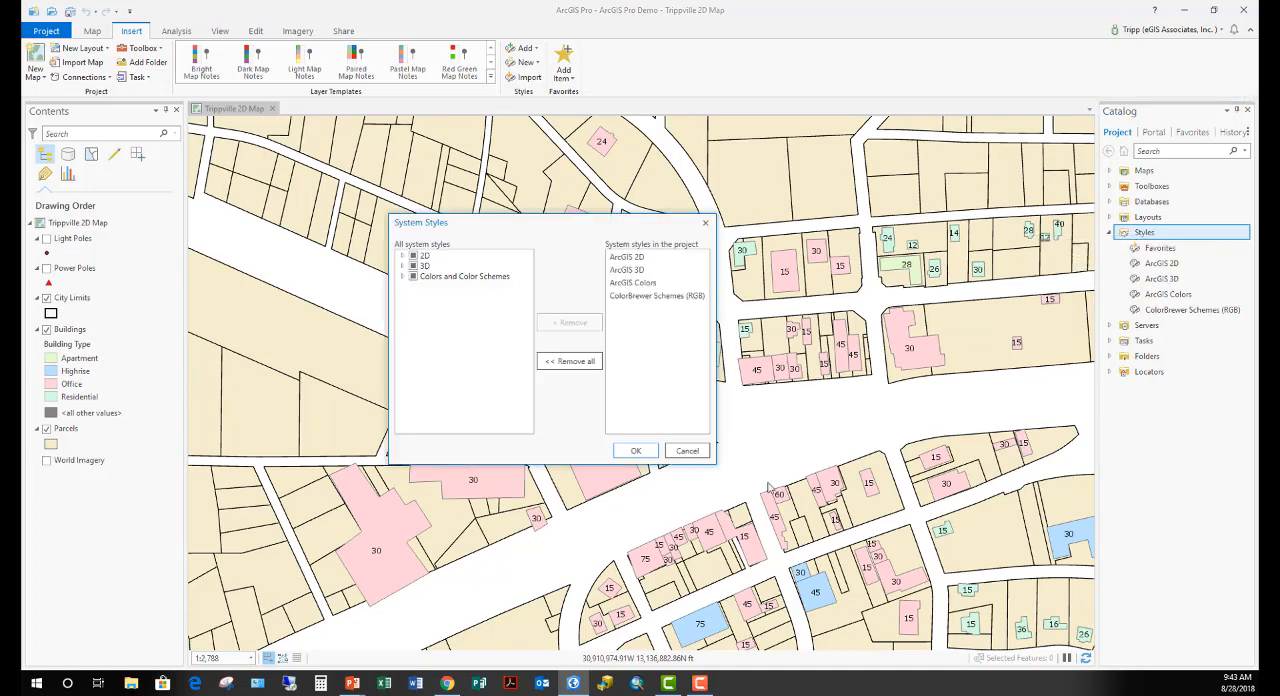
{"action": "mouse_move", "coordinate": [597, 335]}
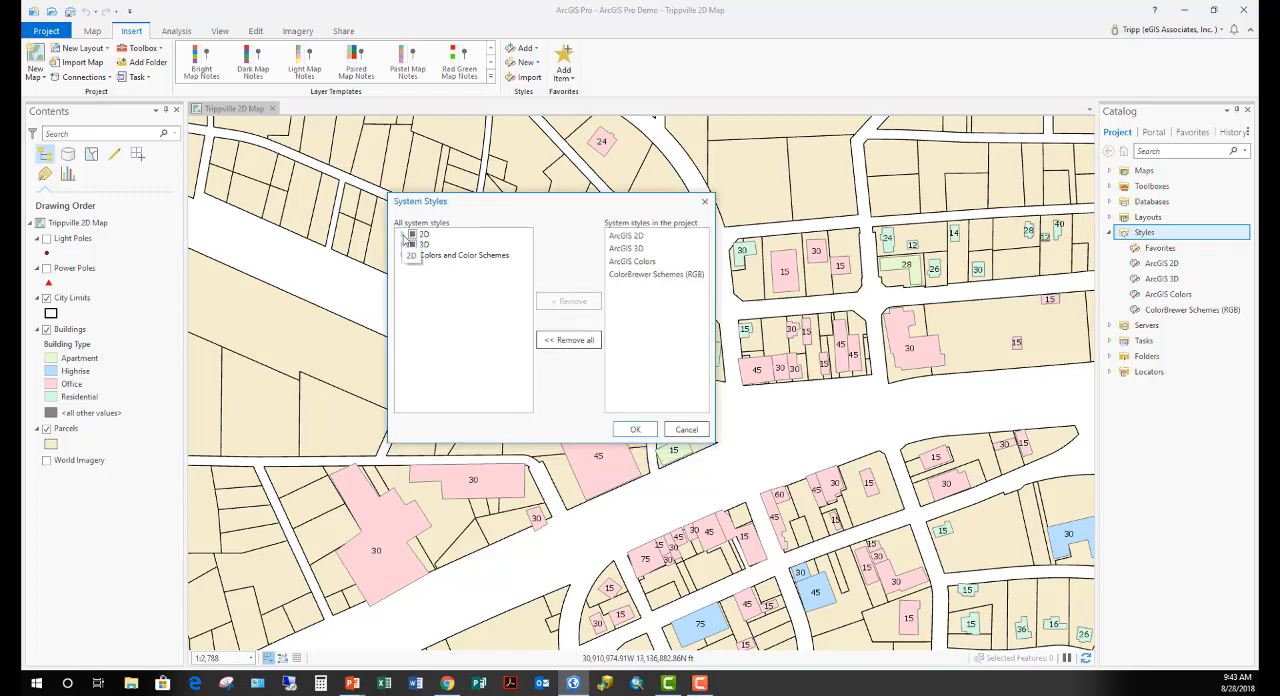
{"action": "left_click", "coordinate": [402, 234]}
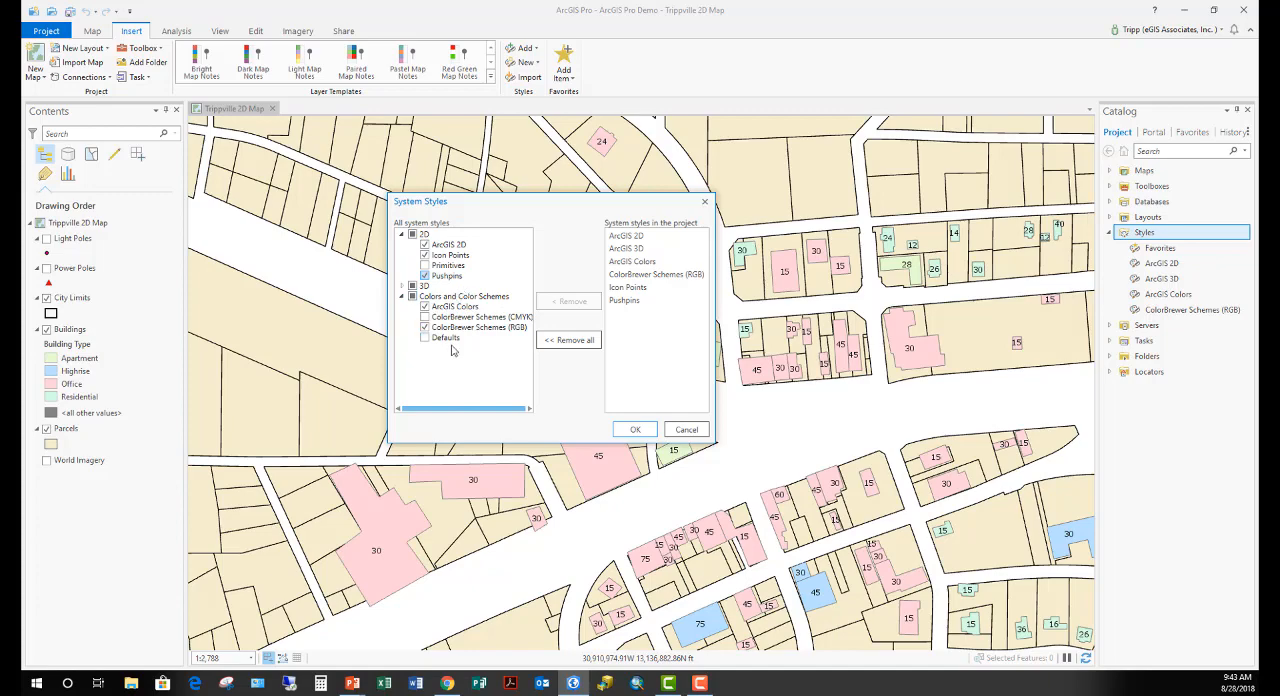
{"action": "left_click", "coordinate": [424, 327]}
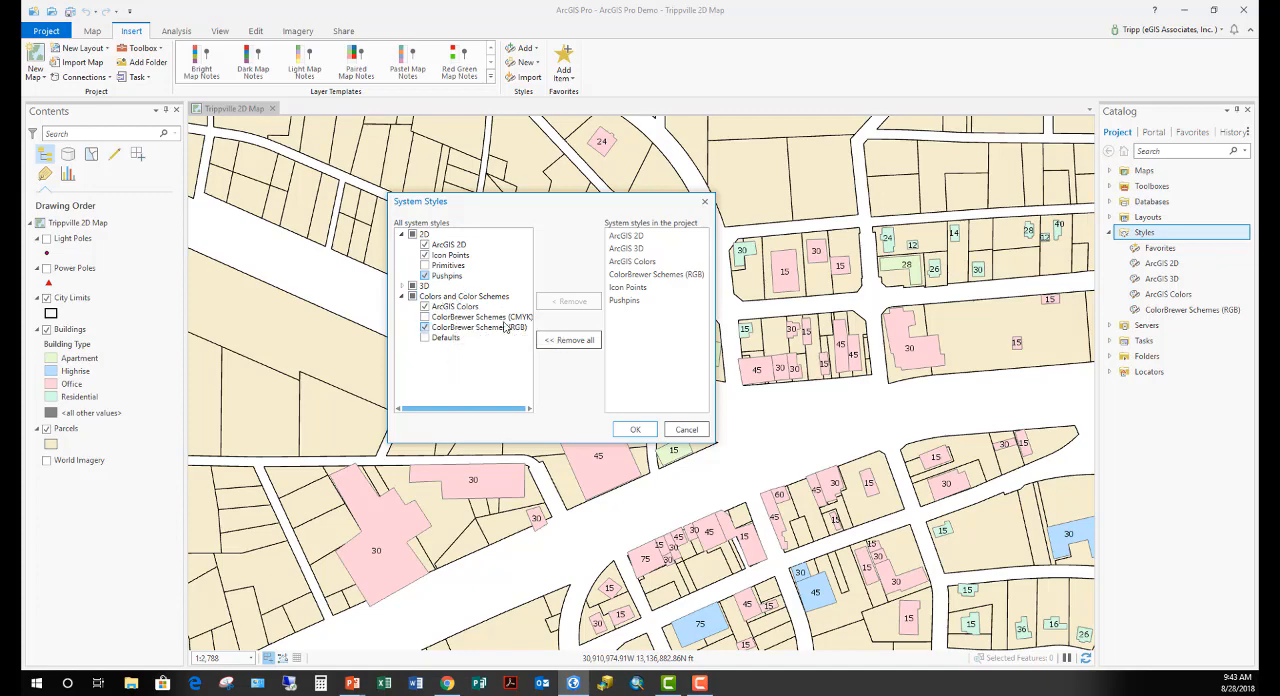
{"action": "mouse_move", "coordinate": [480, 327]}
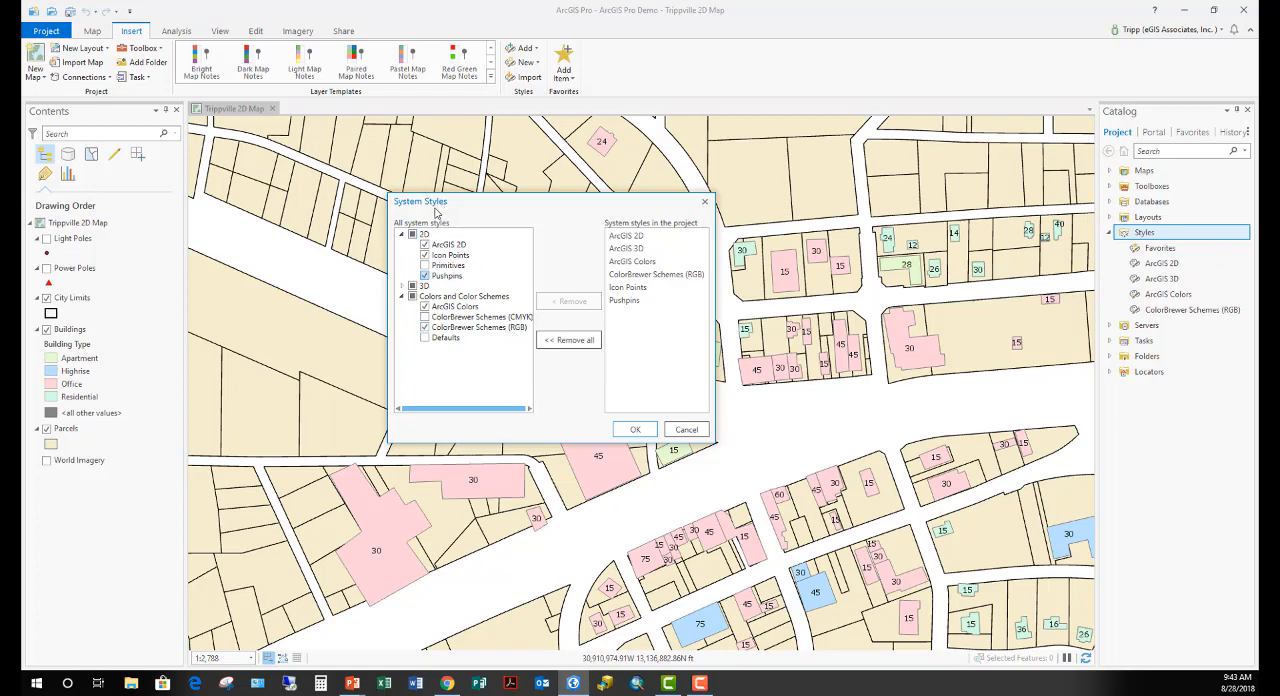
{"action": "mouse_move", "coordinate": [424, 354]}
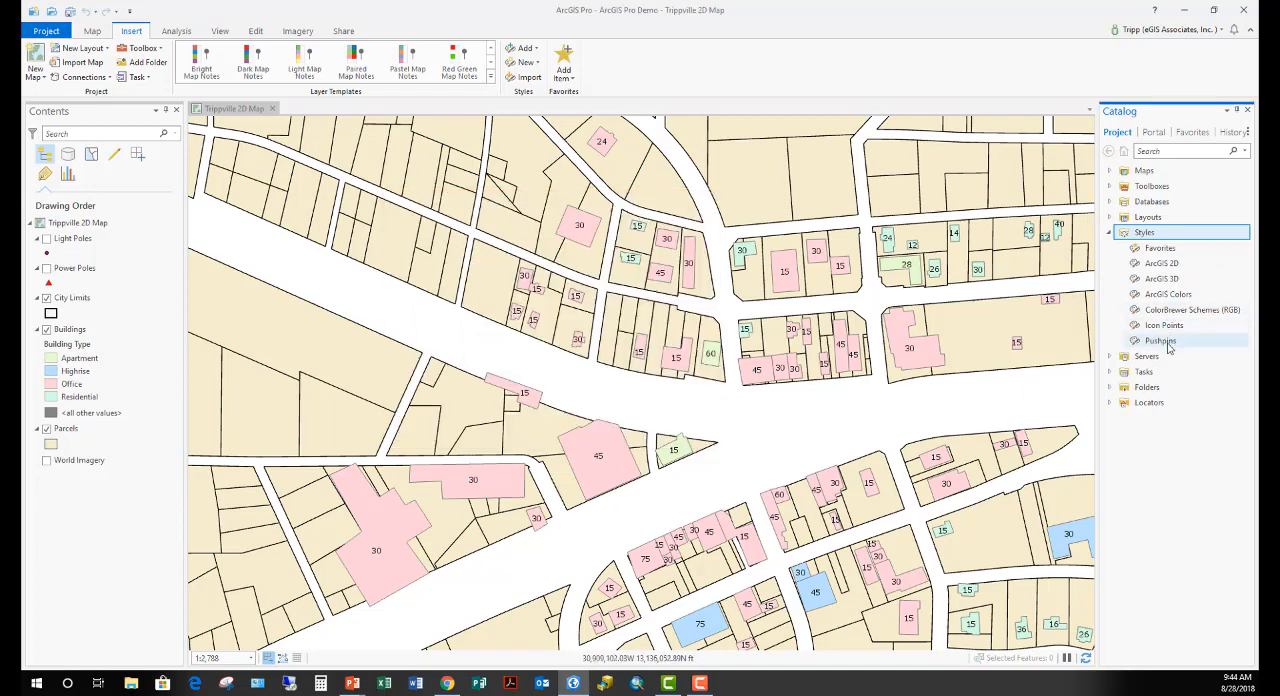
{"action": "mouse_move", "coordinate": [1164, 325]}
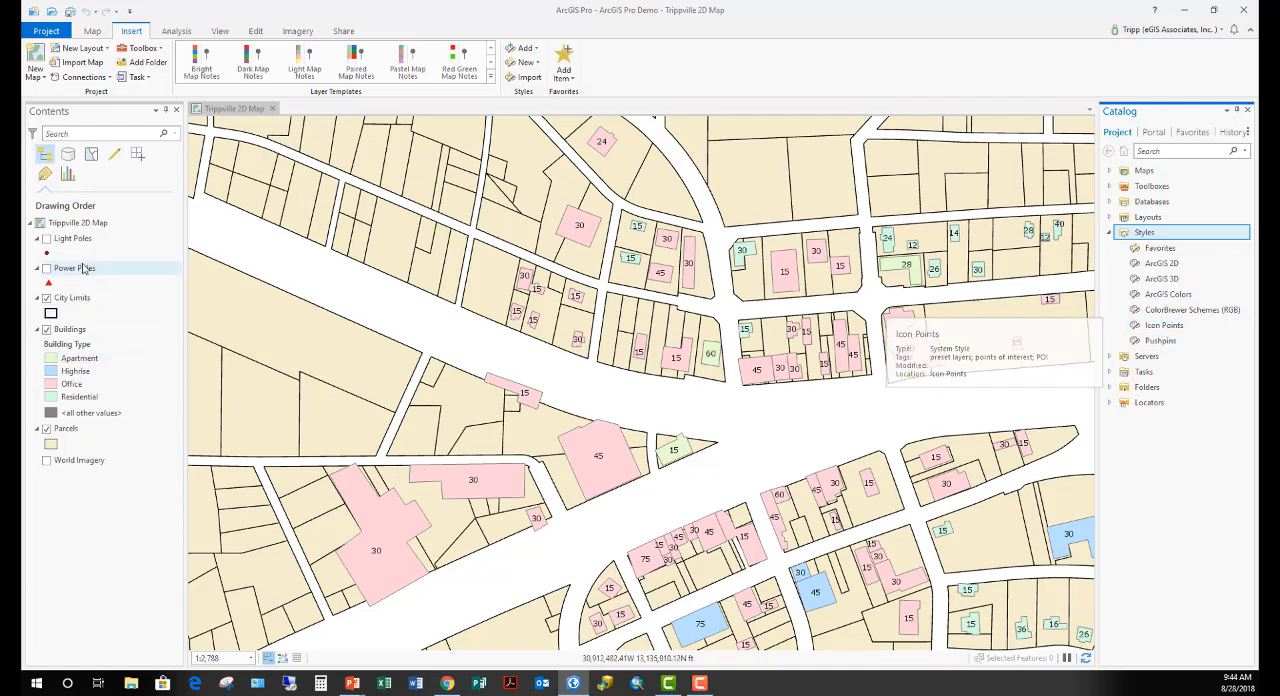
Select the Light Poles layer and show its Appearance settings.
{"action": "left_click", "coordinate": [72, 238]}
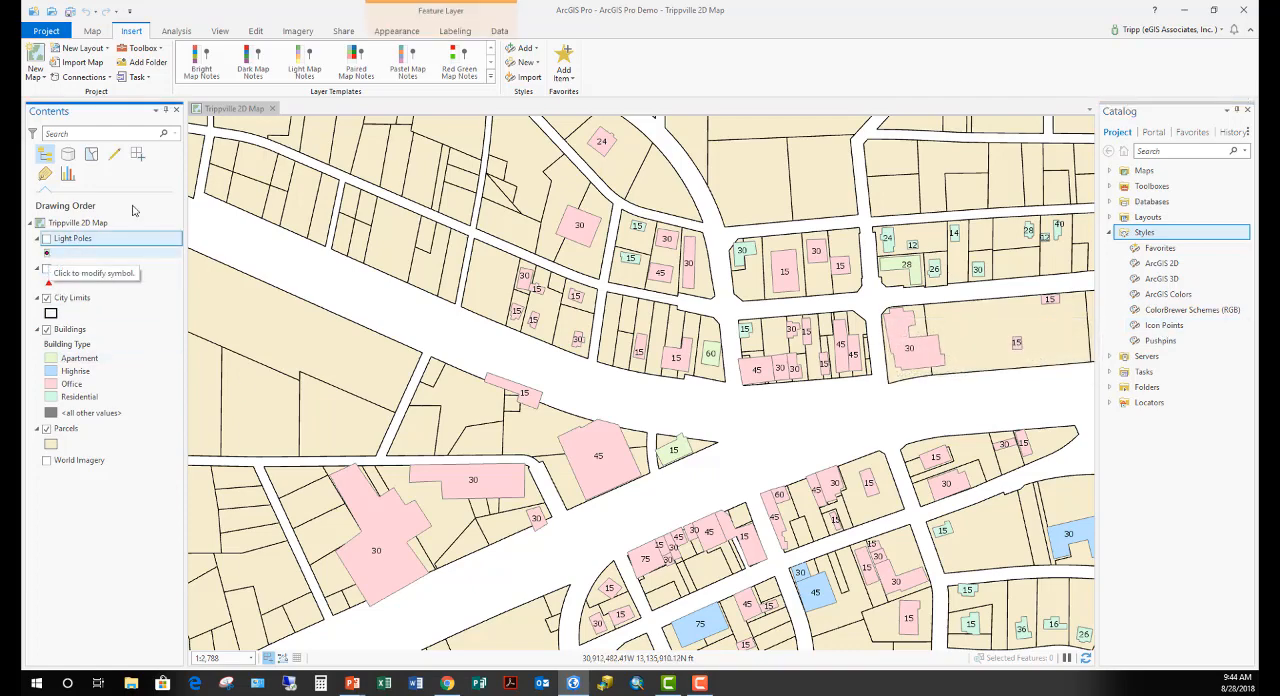
{"action": "left_click", "coordinate": [396, 31]}
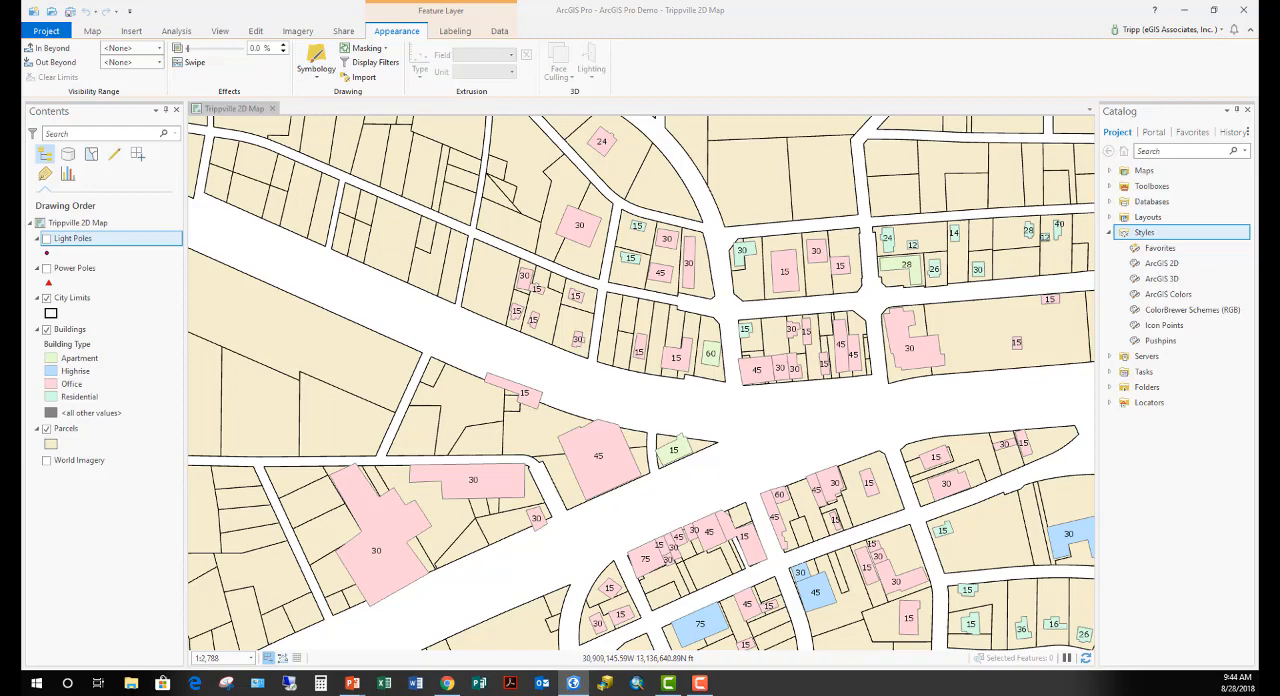
{"action": "left_click", "coordinate": [315, 62]}
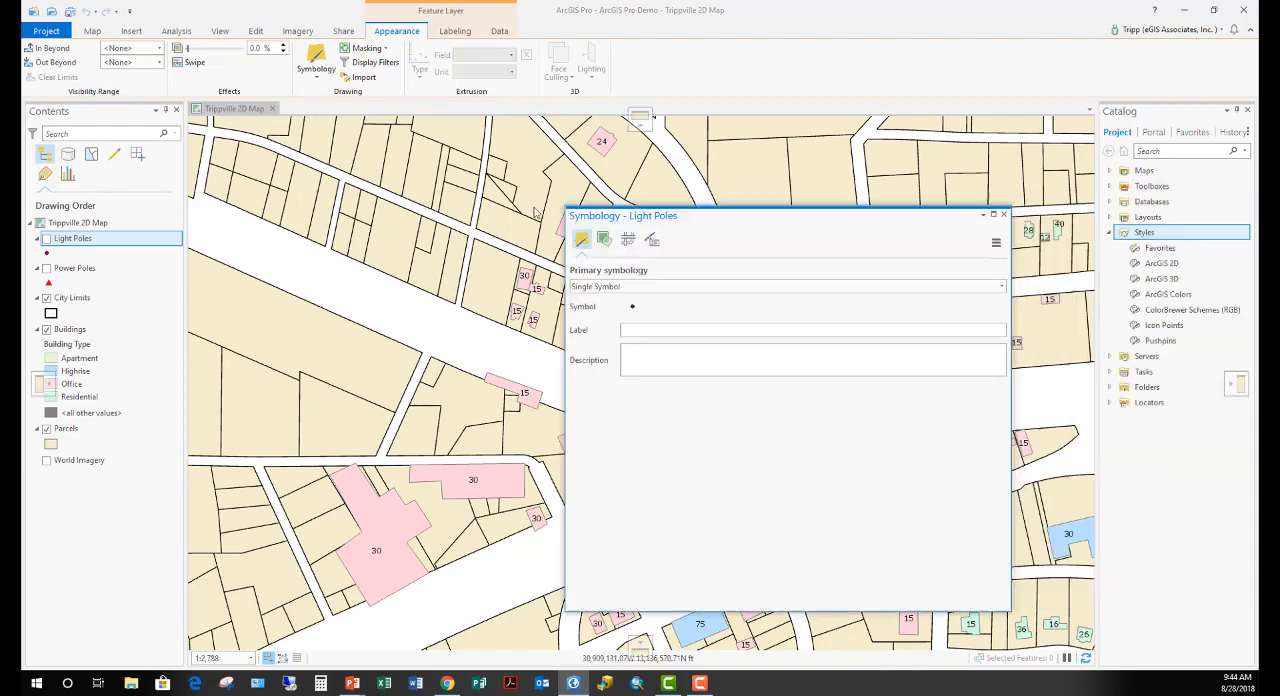
{"action": "left_click", "coordinate": [631, 306]}
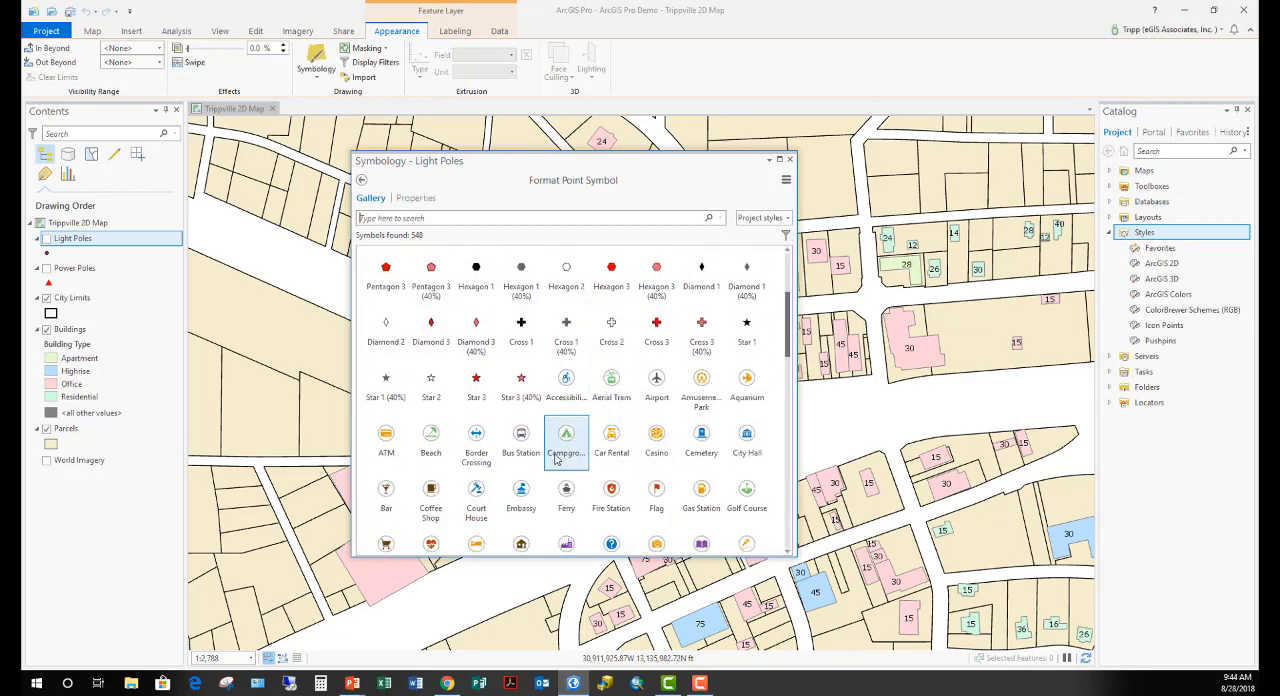
{"action": "scroll", "scroll_direction": "down", "scroll_amount": 3}
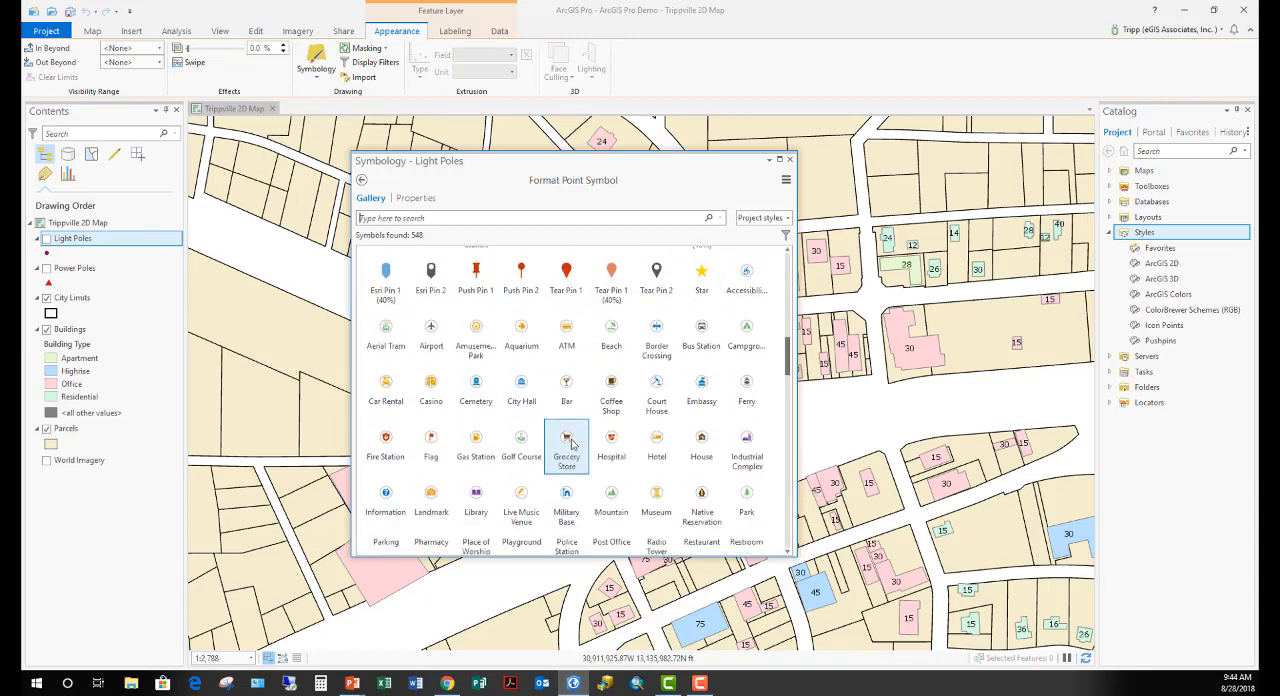
{"action": "scroll", "scroll_direction": "down", "scroll_amount": 3}
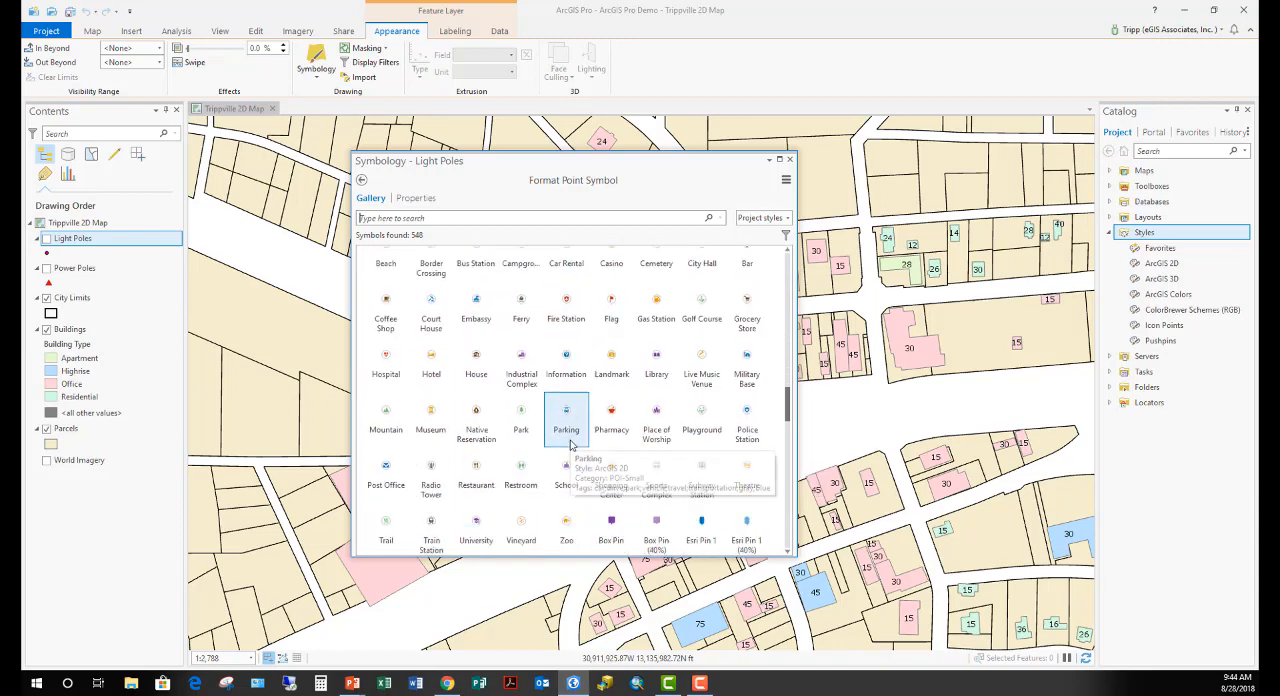
{"action": "scroll", "scroll_direction": "down", "scroll_amount": 3}
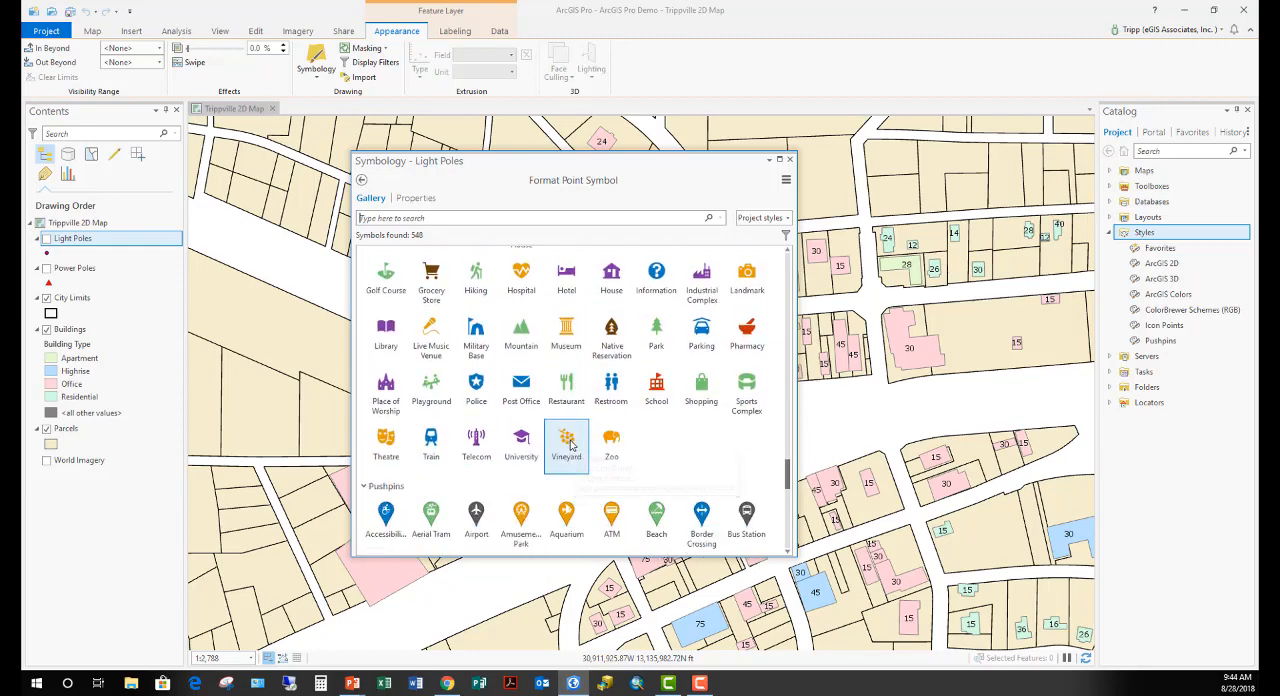
{"action": "scroll", "scroll_direction": "down", "scroll_amount": 3}
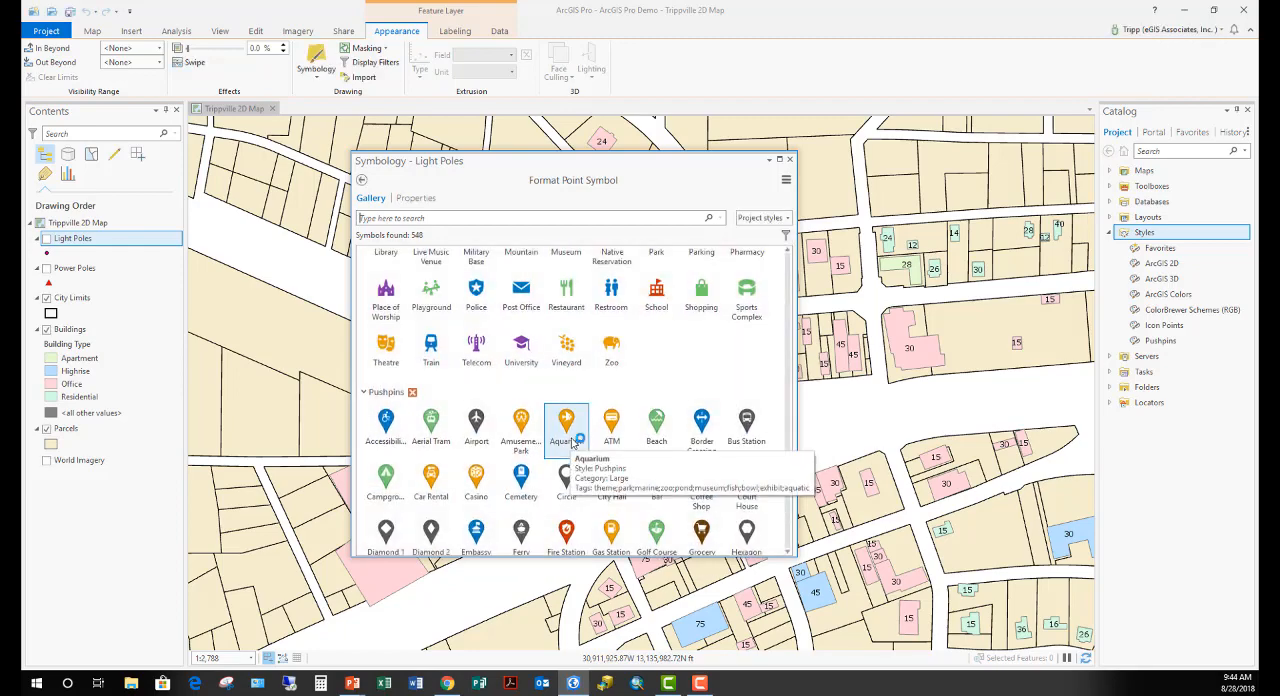
{"action": "scroll", "scroll_direction": "down", "scroll_amount": 3}
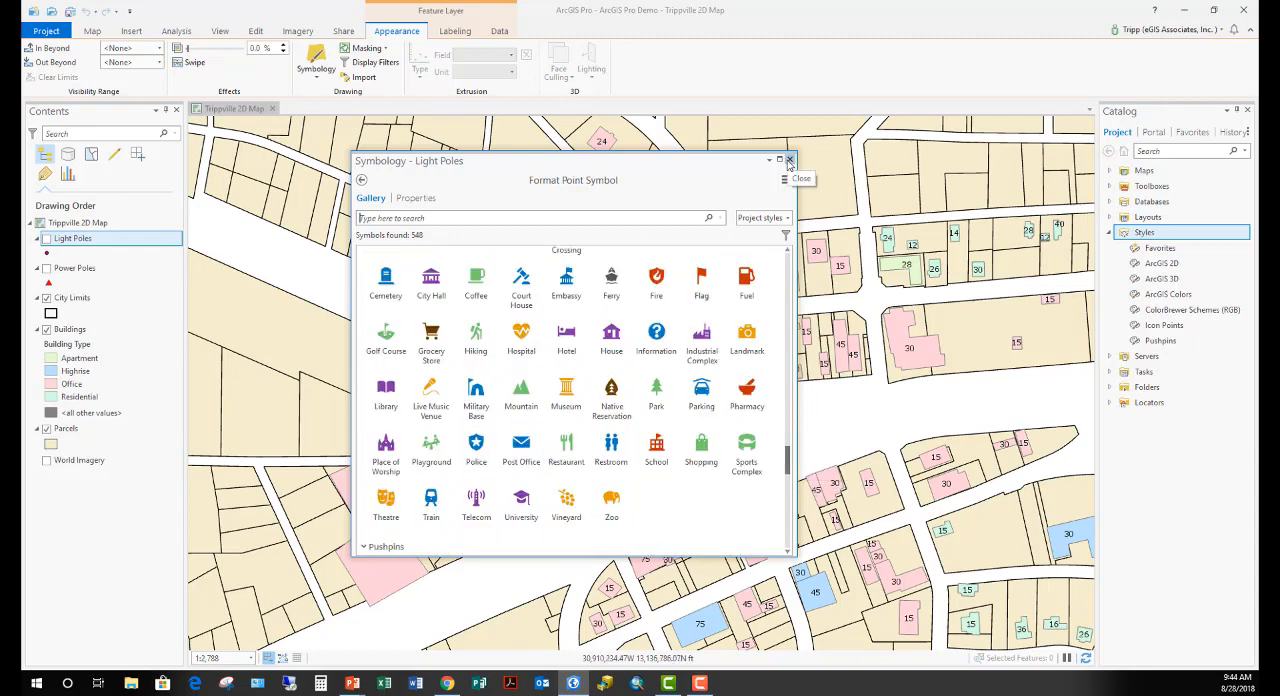
{"action": "left_click", "coordinate": [789, 160]}
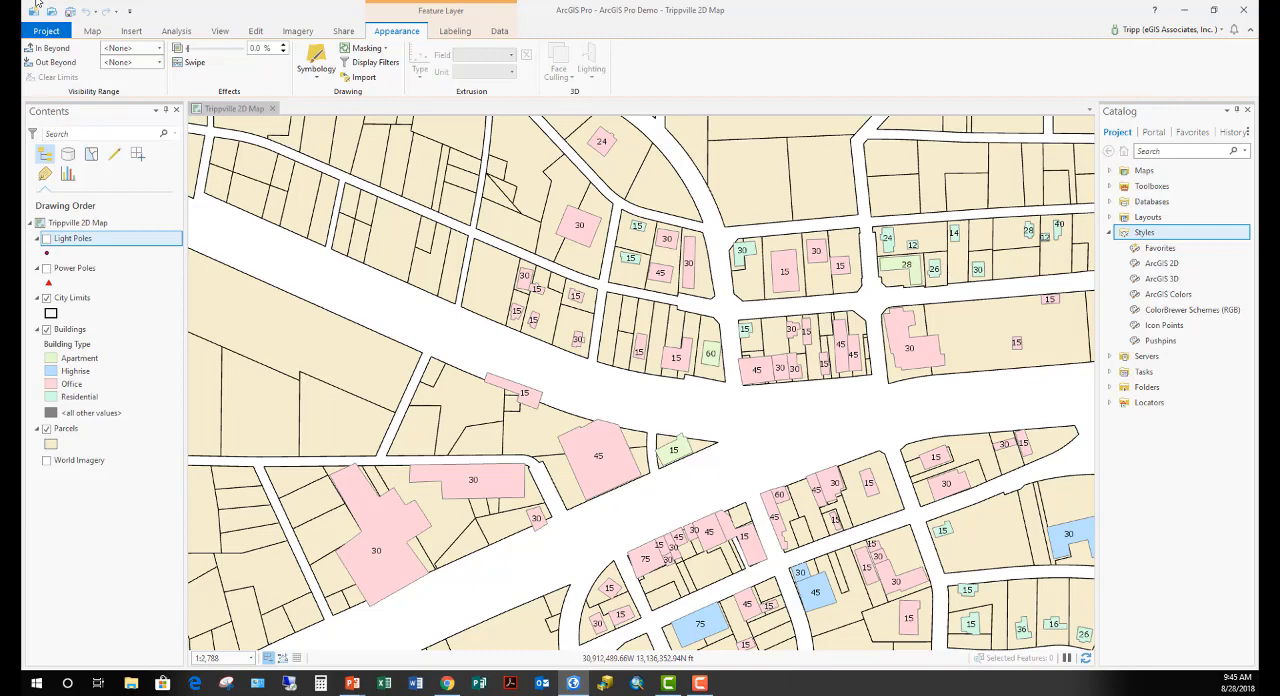
Start importing a style file, browsing the ArcGIS Desktop 10.6 Styles folder.
{"action": "left_click", "coordinate": [131, 30]}
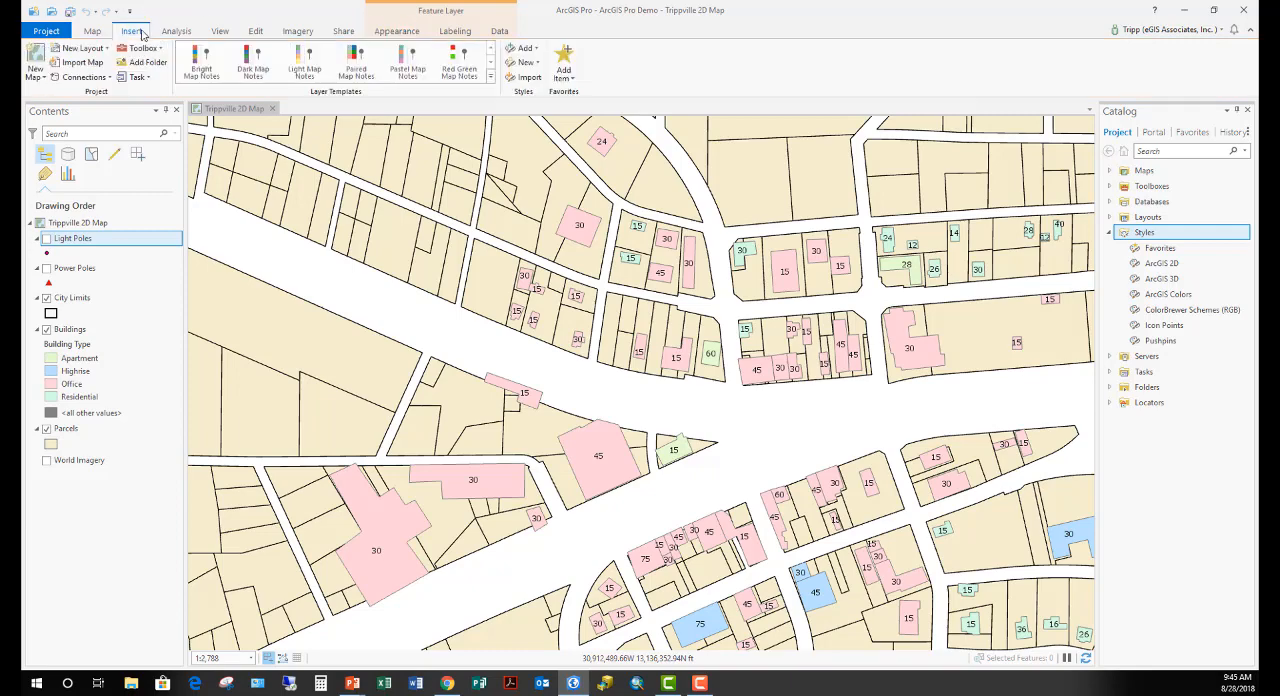
{"action": "mouse_move", "coordinate": [528, 78]}
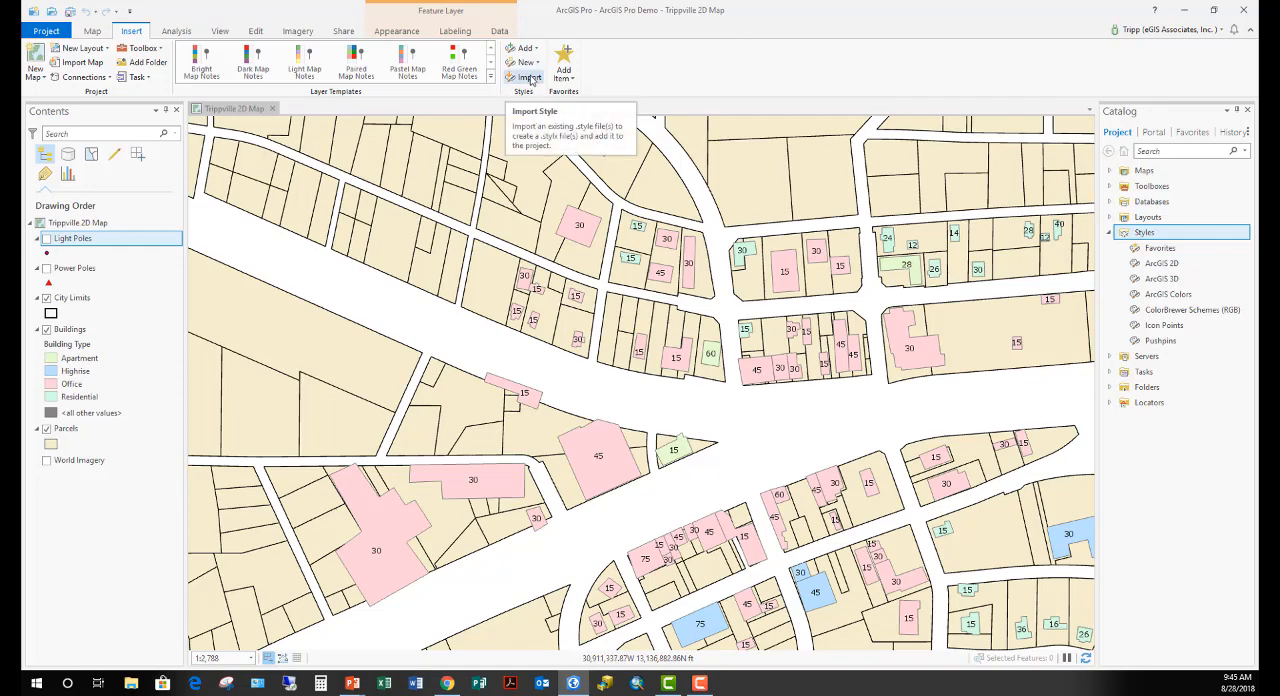
{"action": "mouse_move", "coordinate": [529, 82]}
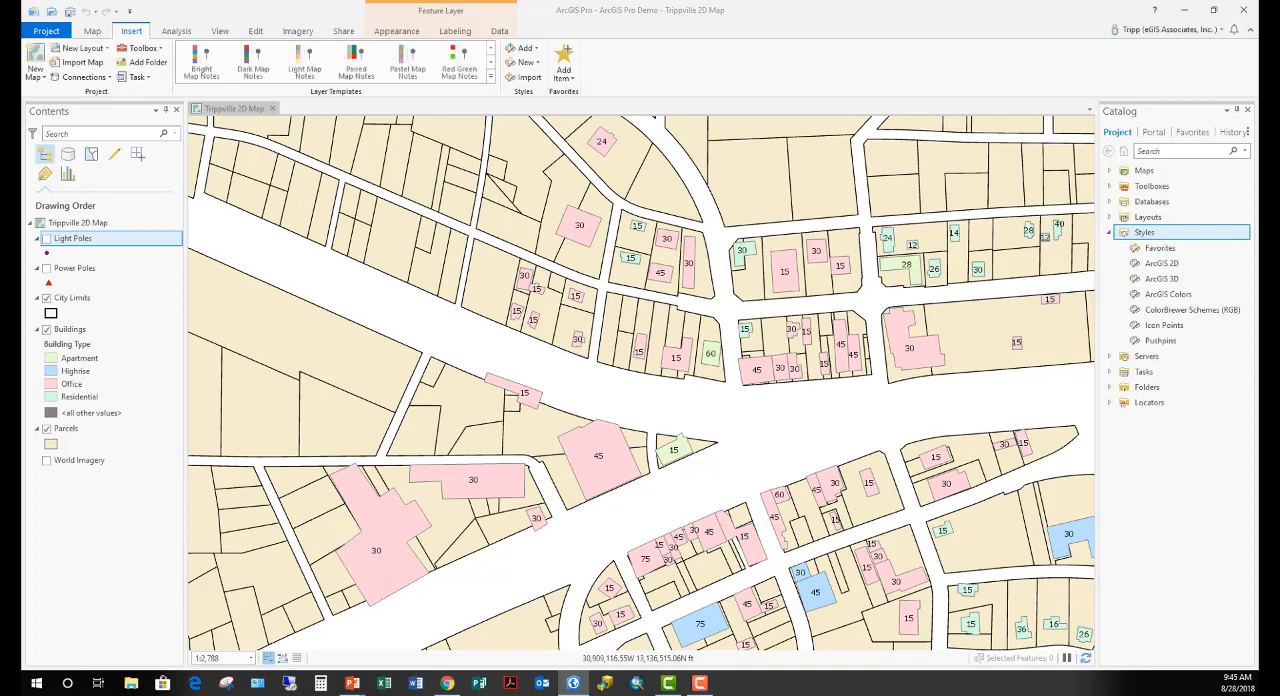
{"action": "left_click", "coordinate": [528, 77]}
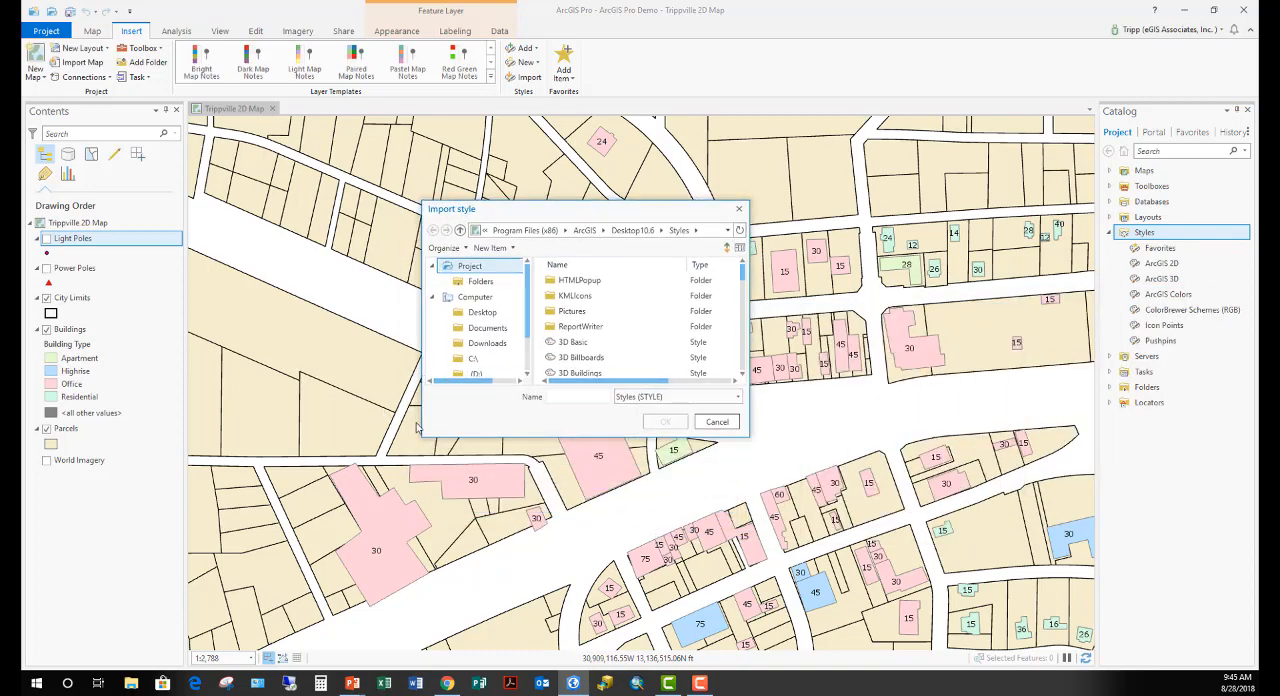
{"action": "mouse_move", "coordinate": [595, 244]}
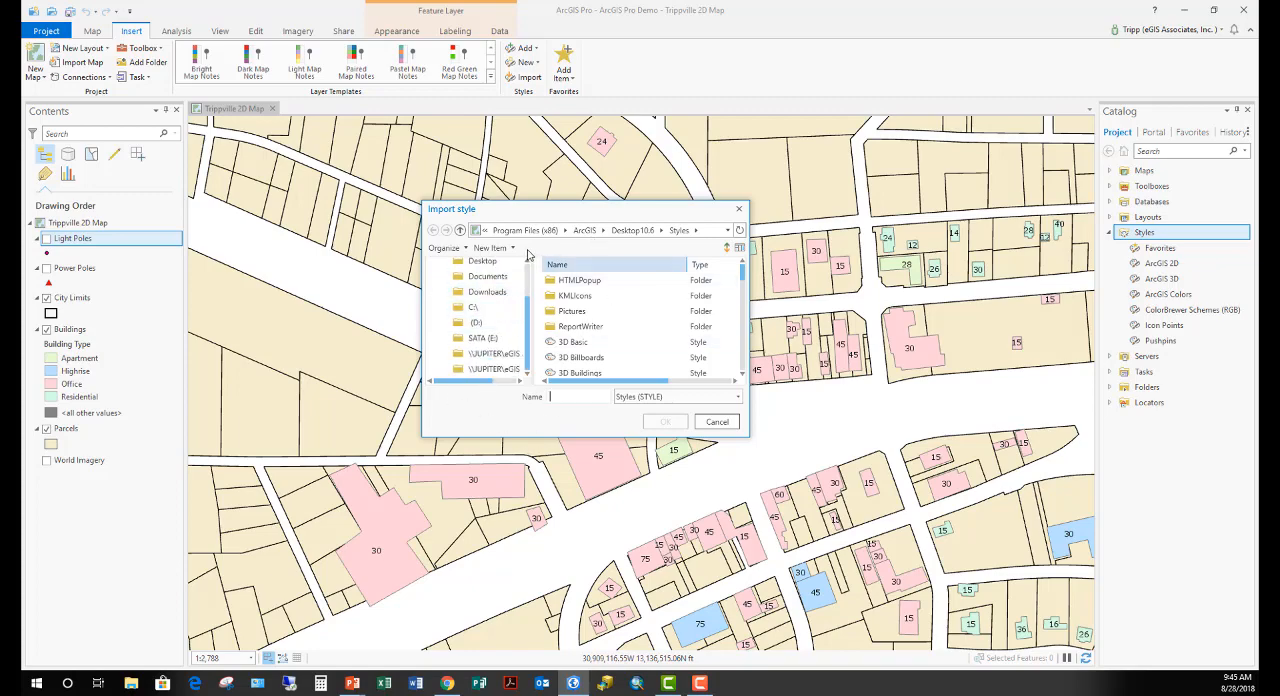
{"action": "left_click", "coordinate": [472, 307]}
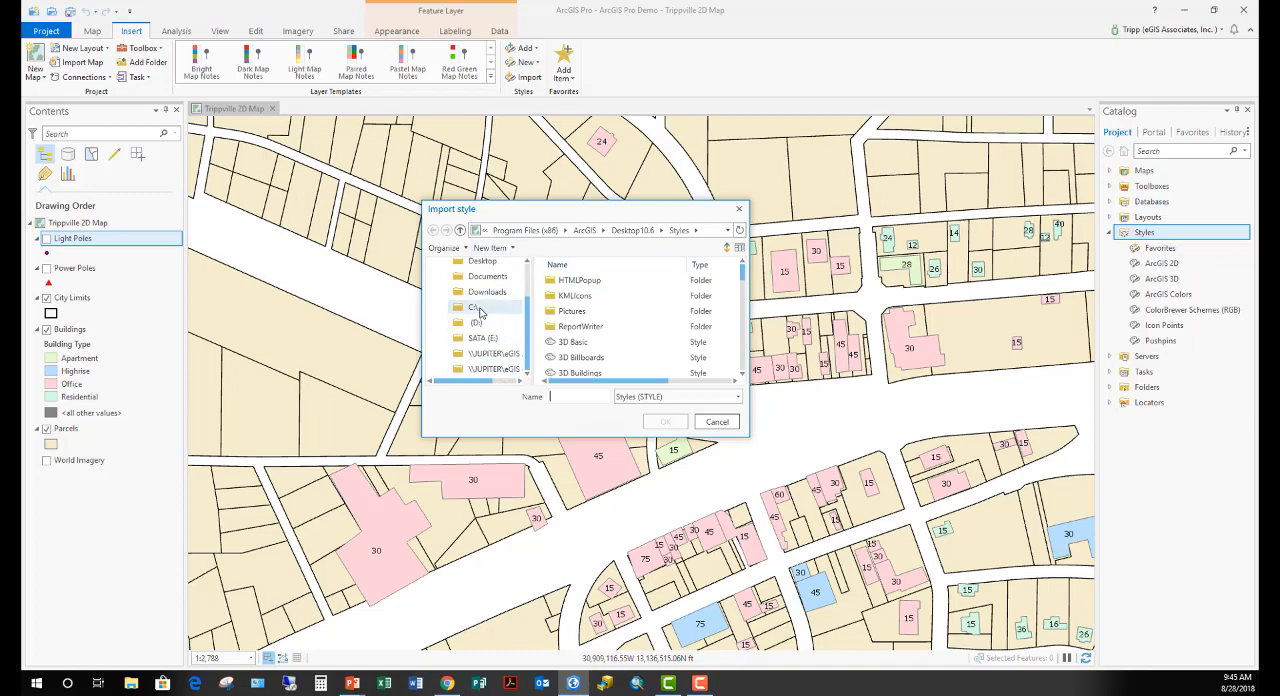
{"action": "left_click", "coordinate": [474, 307]}
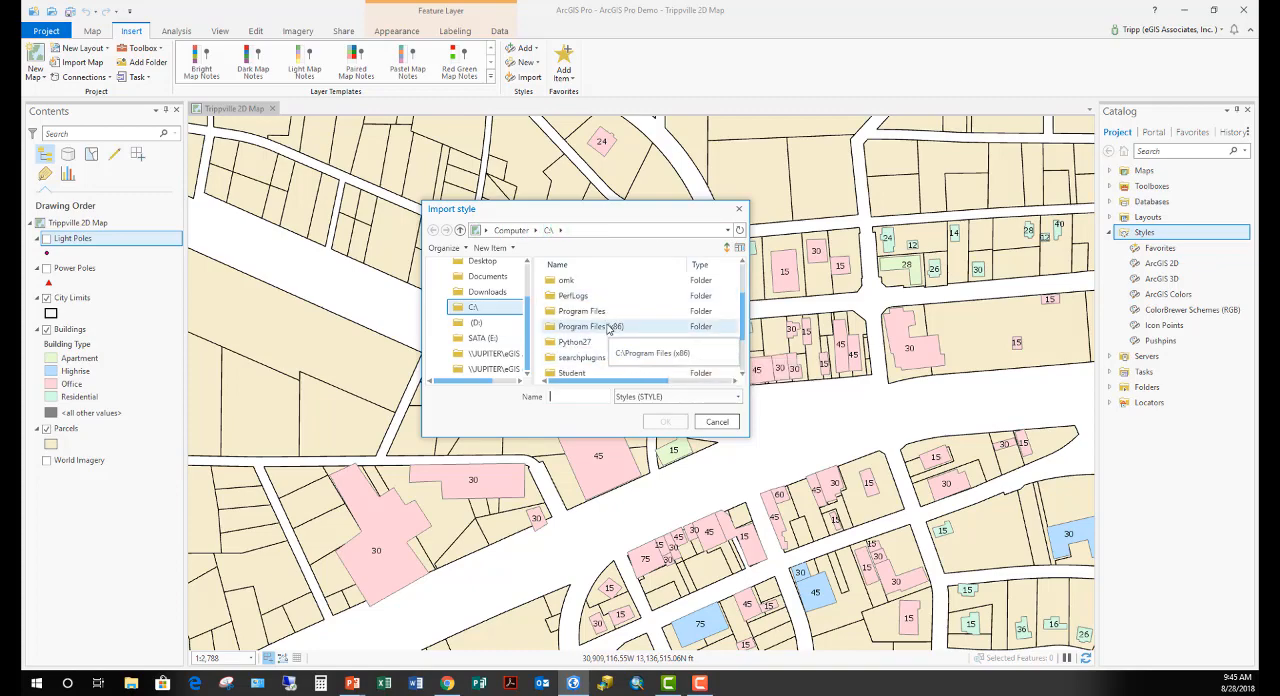
{"action": "double_click", "coordinate": [590, 326]}
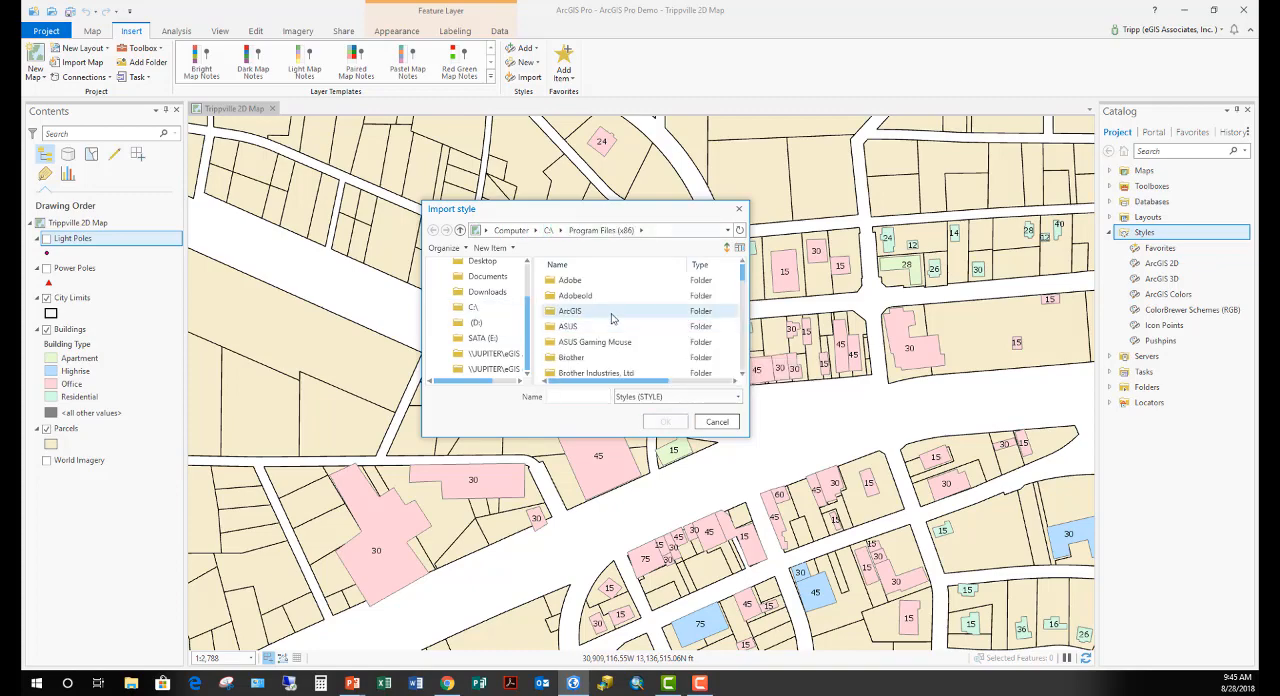
{"action": "double_click", "coordinate": [569, 311]}
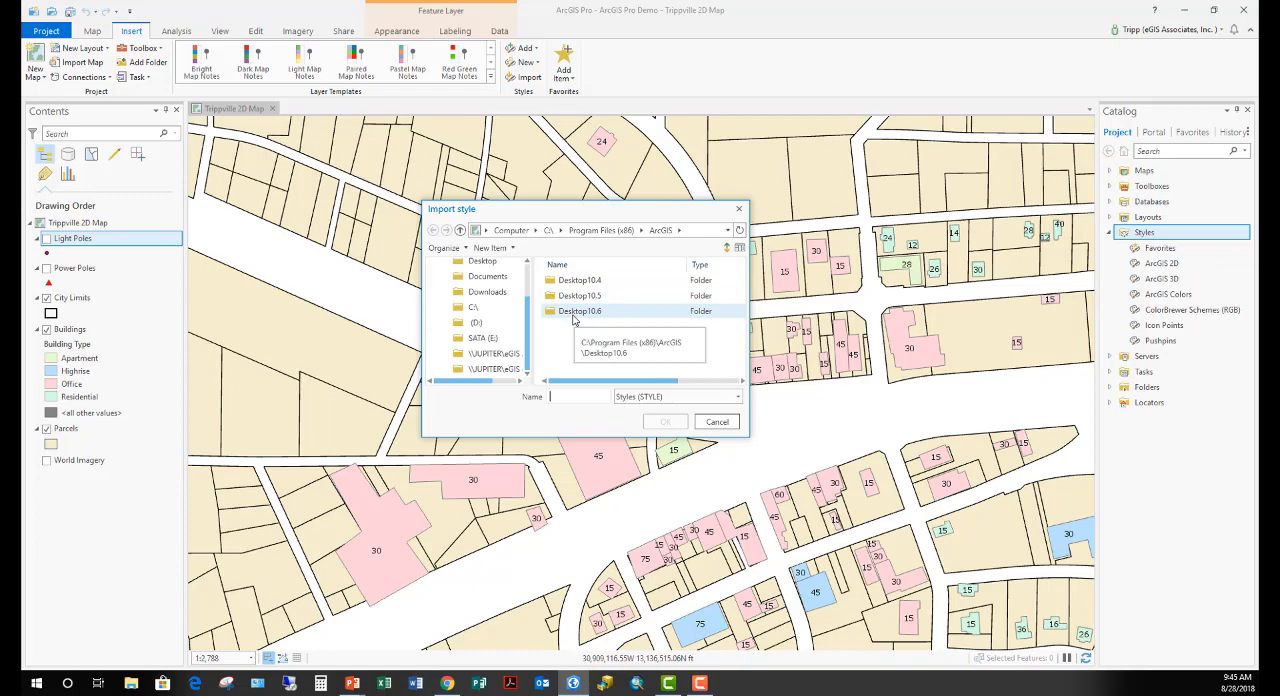
{"action": "double_click", "coordinate": [580, 310]}
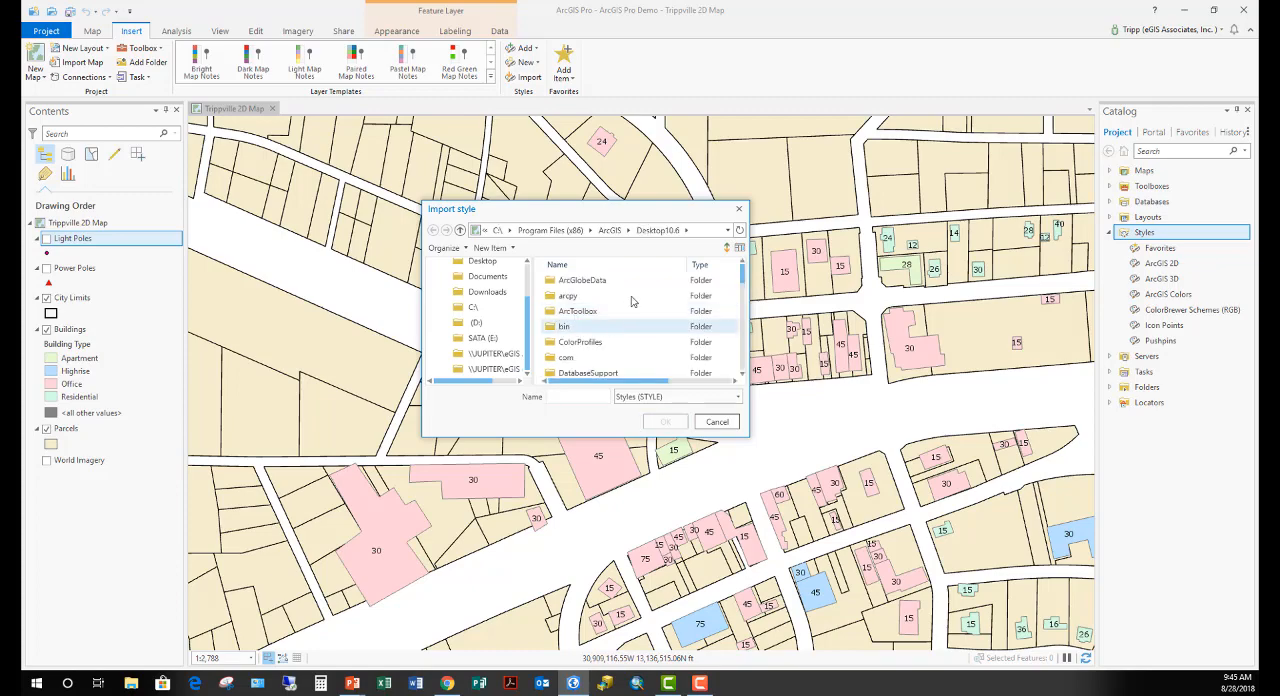
{"action": "scroll", "scroll_direction": "down", "scroll_amount": 3}
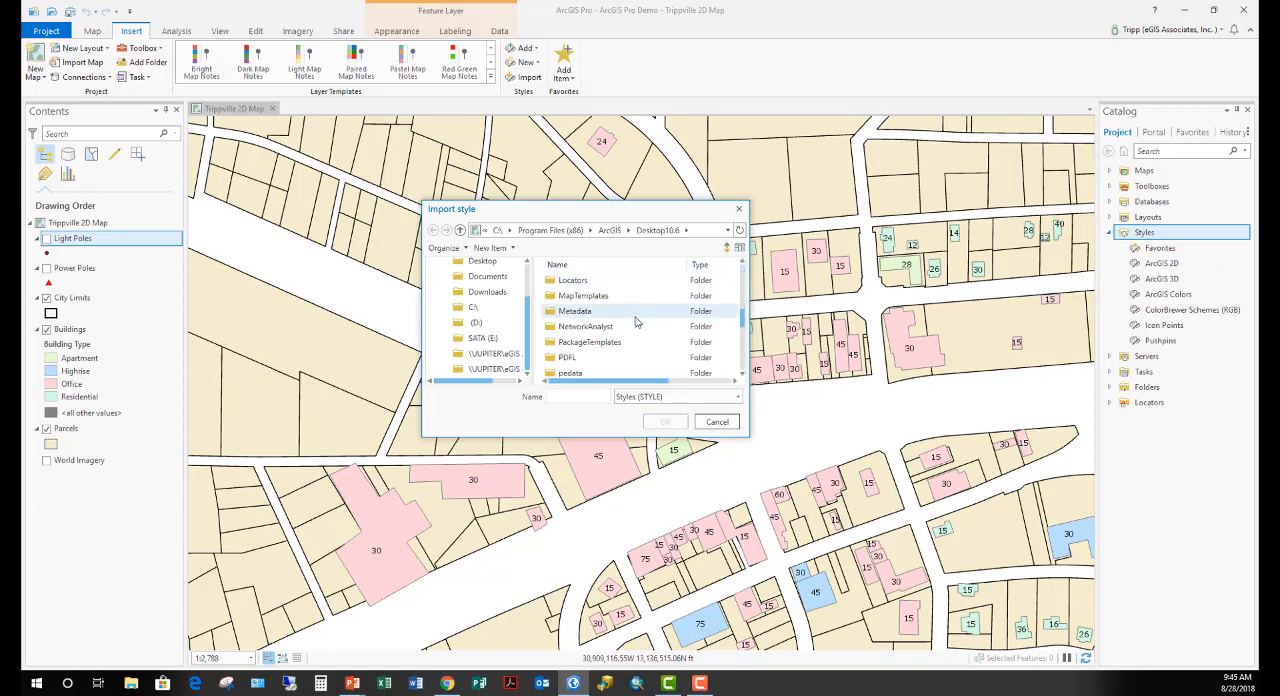
{"action": "scroll", "scroll_direction": "down", "scroll_amount": 3}
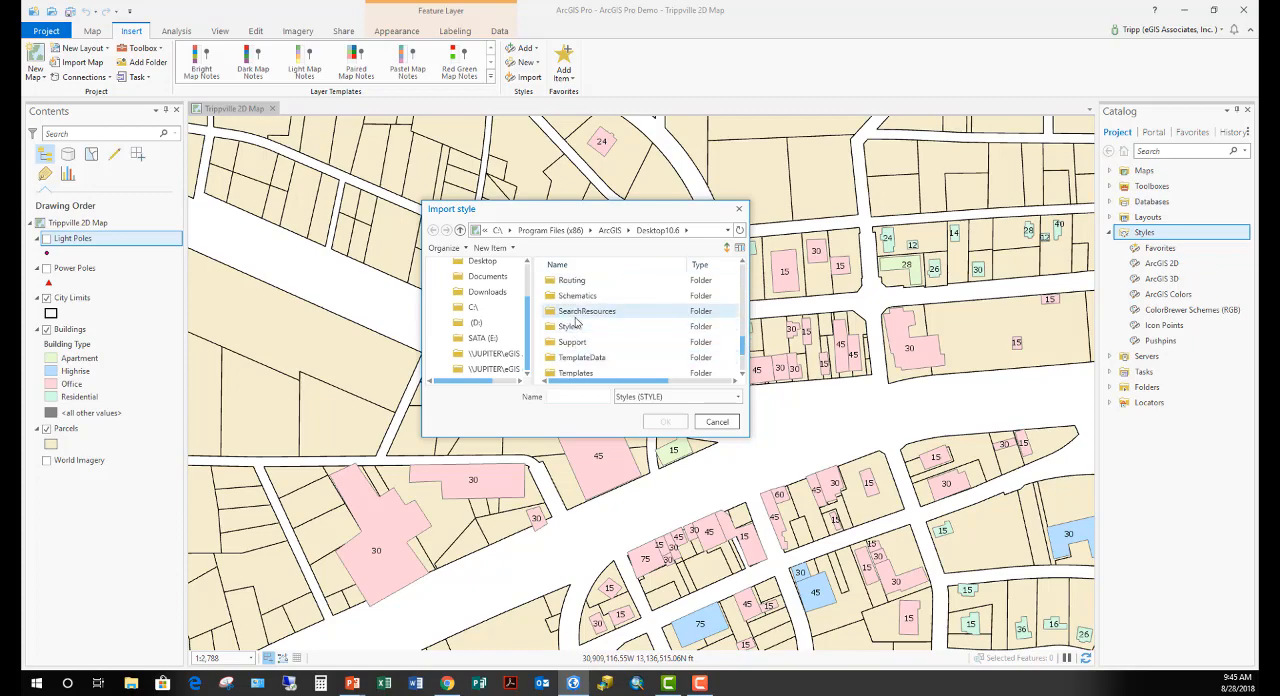
{"action": "double_click", "coordinate": [574, 326]}
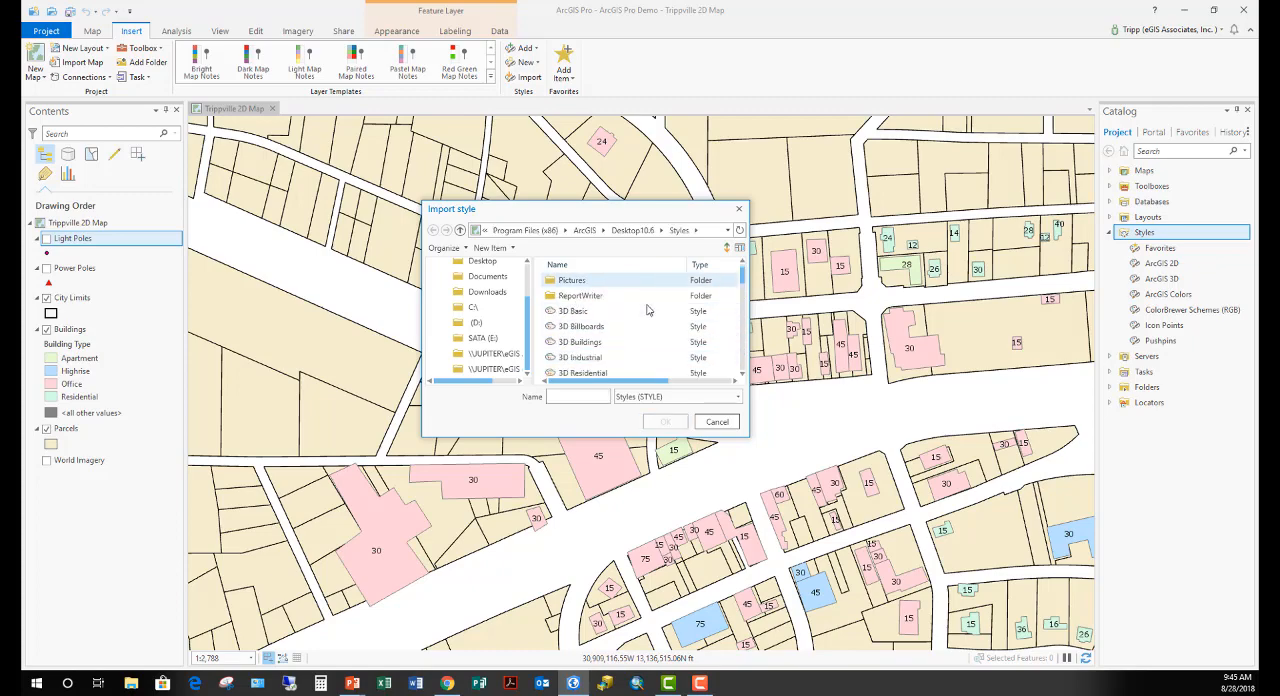
{"action": "scroll", "scroll_direction": "down", "scroll_amount": 3}
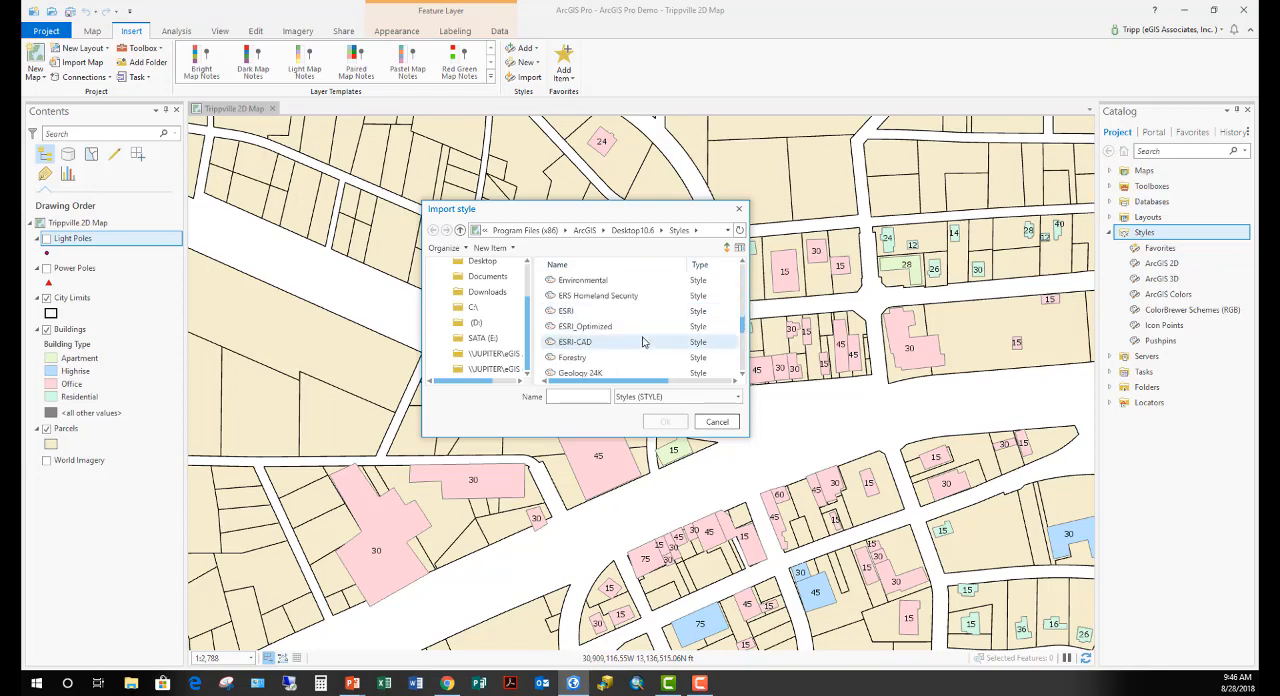
{"action": "scroll", "scroll_direction": "down", "scroll_amount": 3}
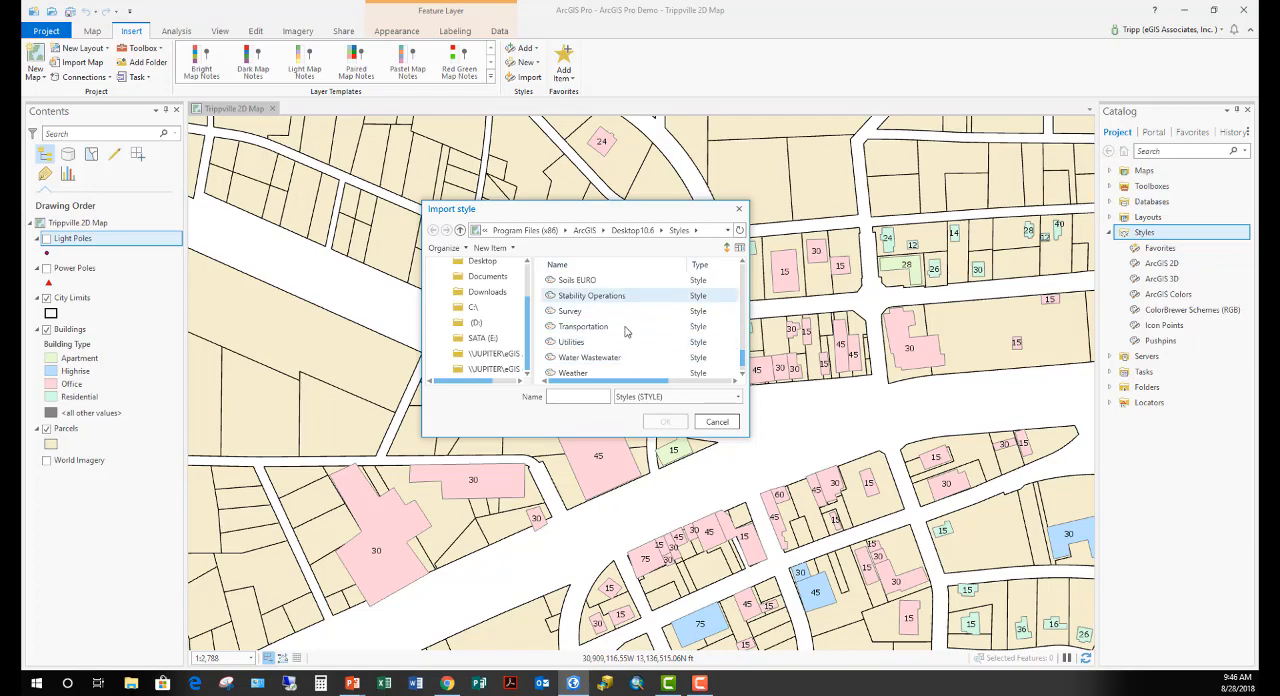
{"action": "left_click", "coordinate": [588, 357]}
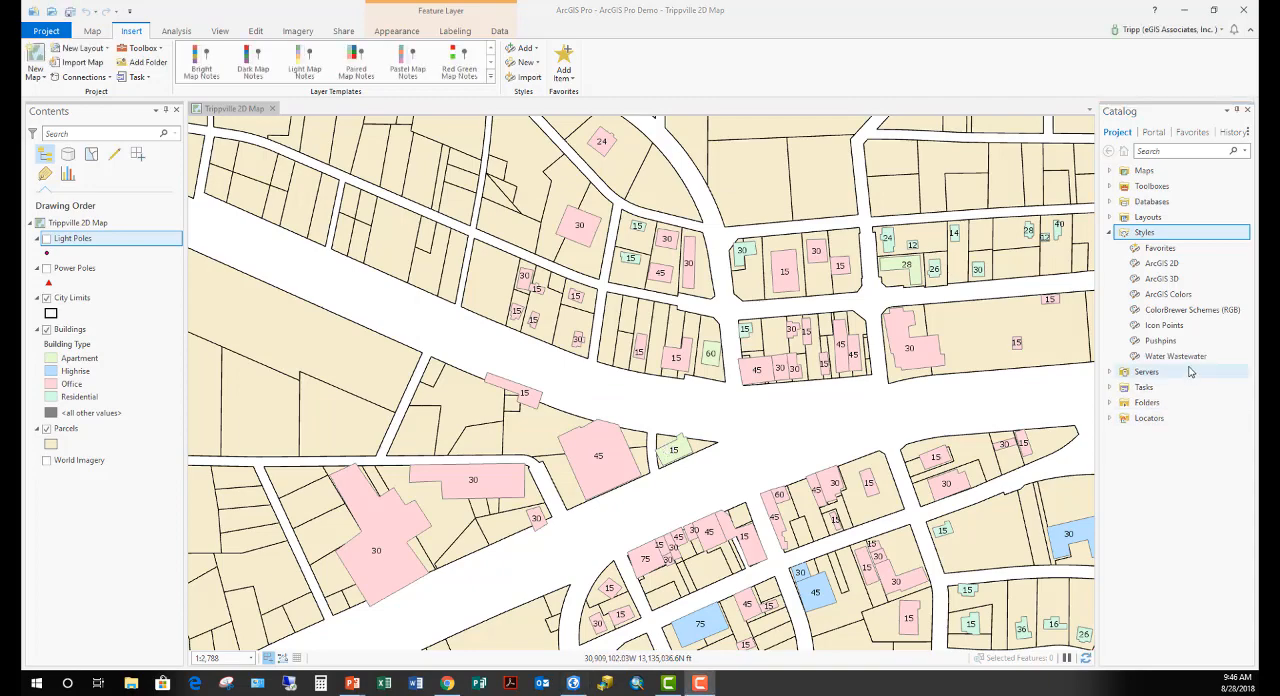
{"action": "mouse_move", "coordinate": [1176, 356]}
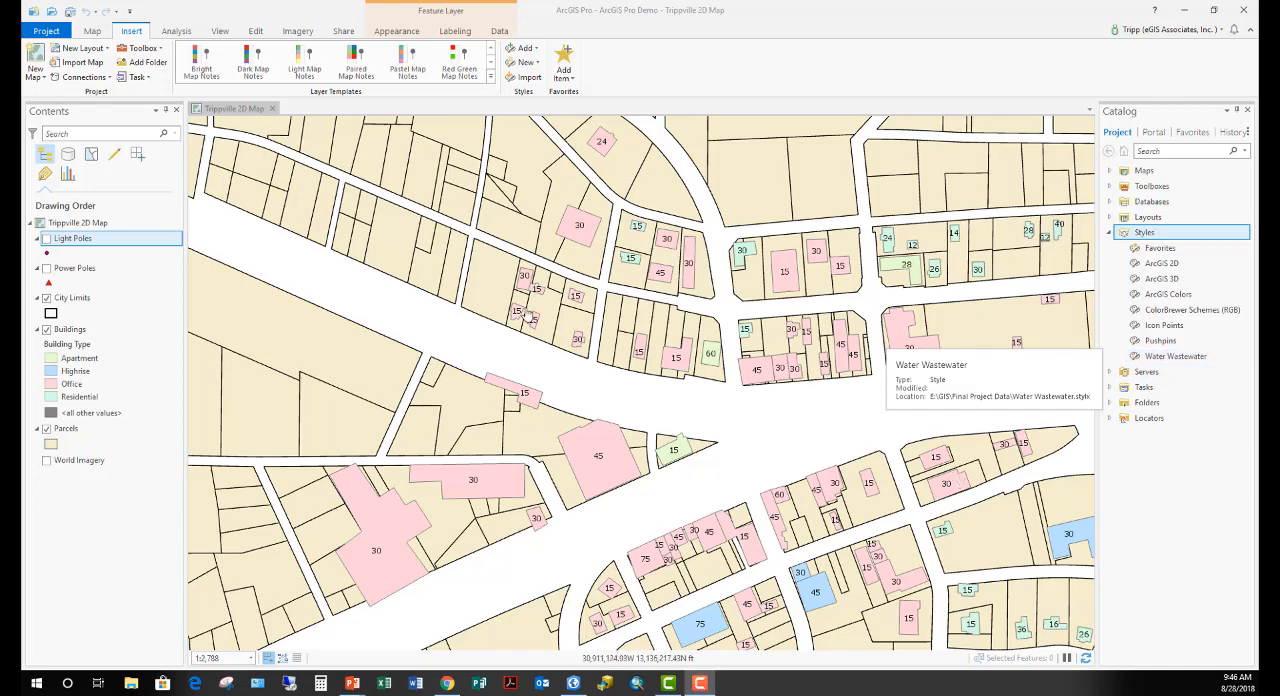
{"action": "mouse_move", "coordinate": [565, 360]}
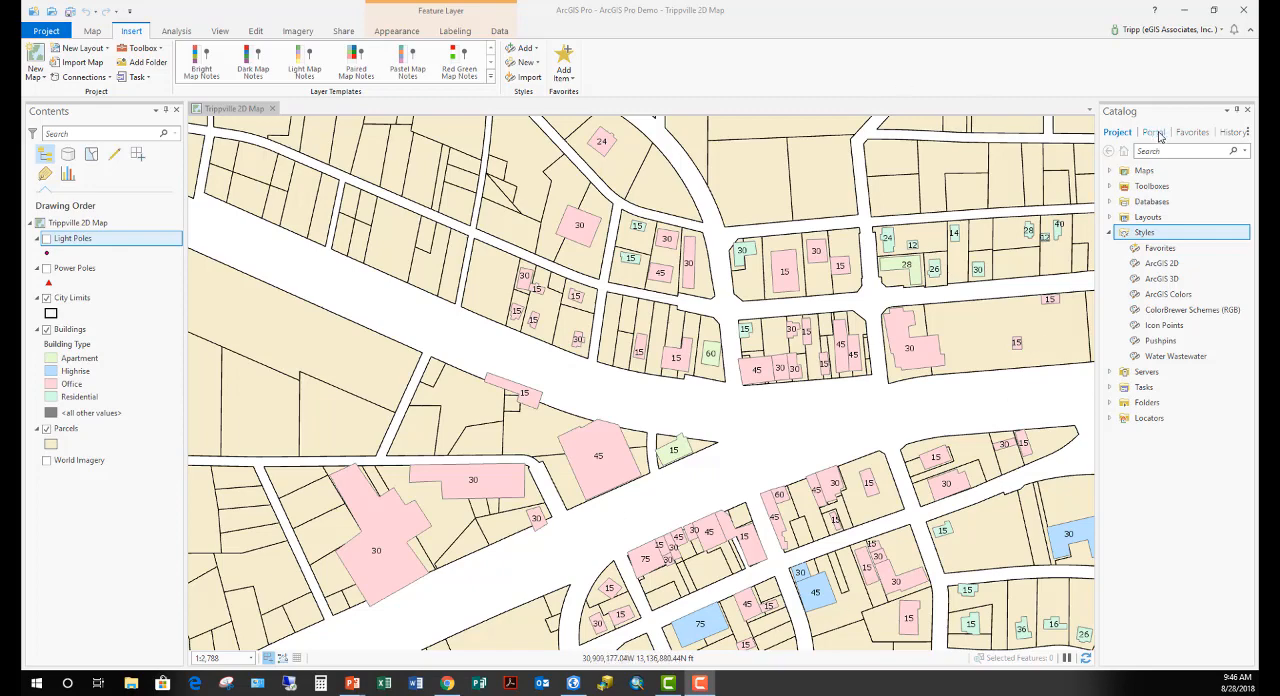
Browse style search results across All Portal in the Catalog's Portal tab.
{"action": "left_click", "coordinate": [1152, 131]}
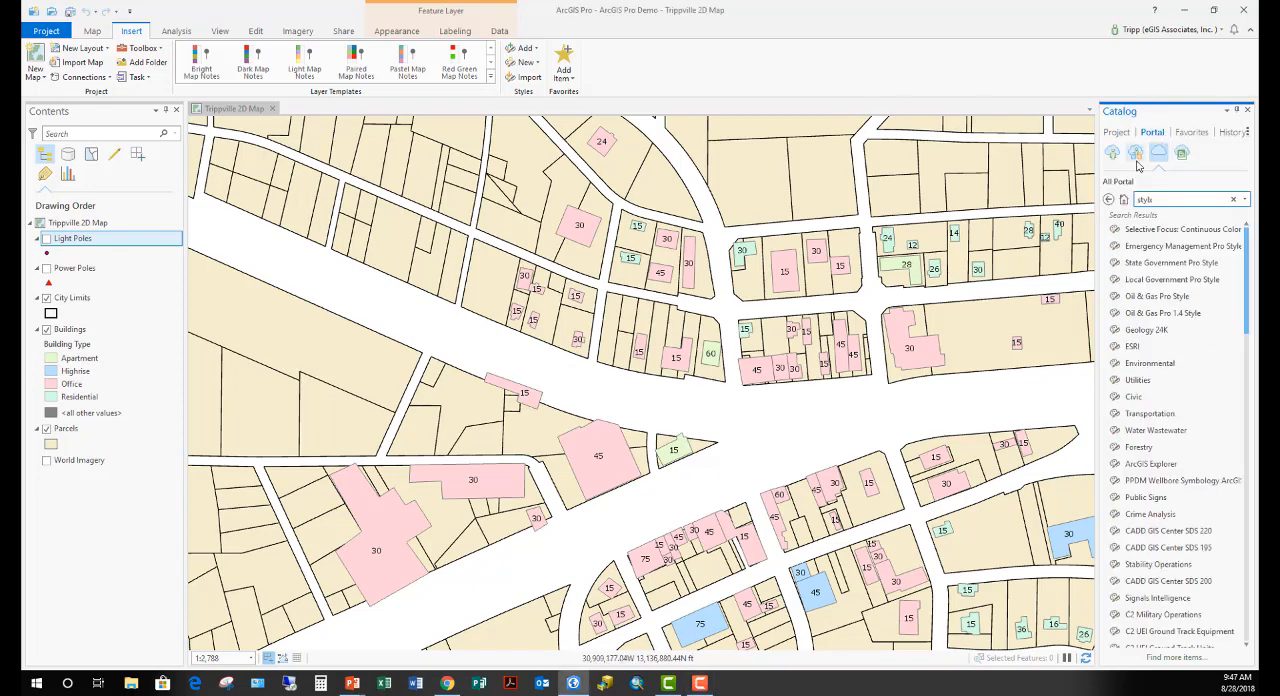
{"action": "mouse_move", "coordinate": [1159, 152]}
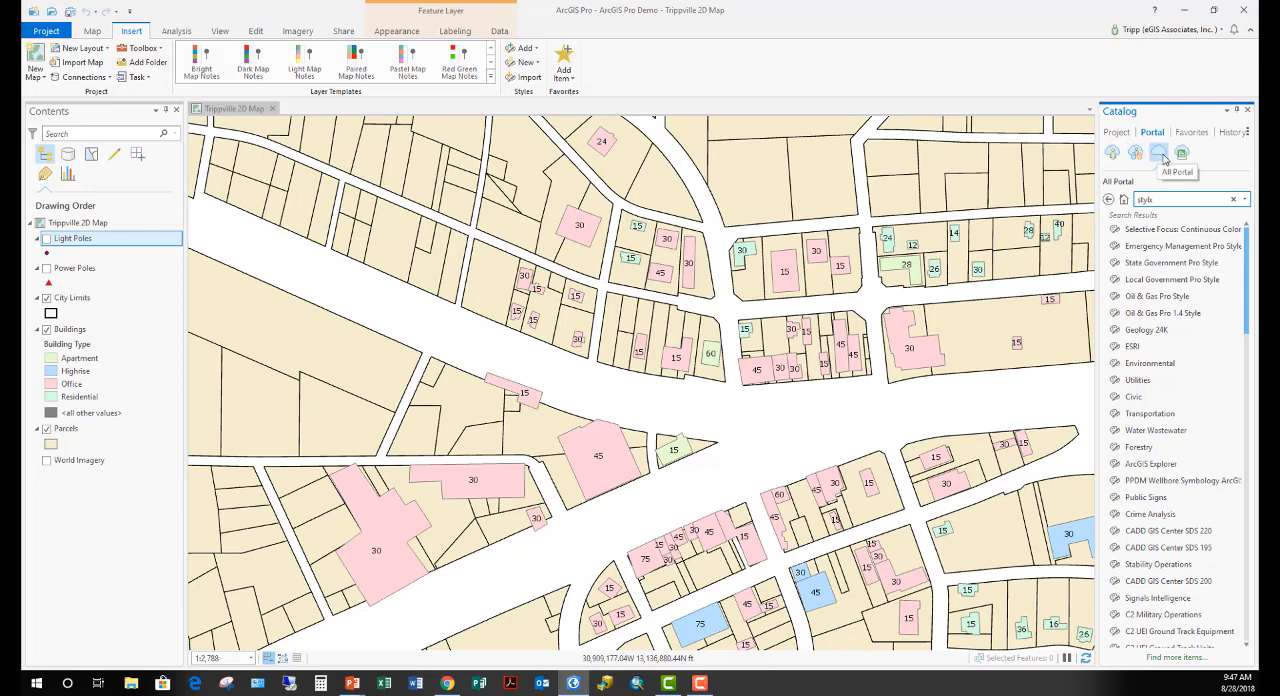
{"action": "mouse_move", "coordinate": [1159, 152]}
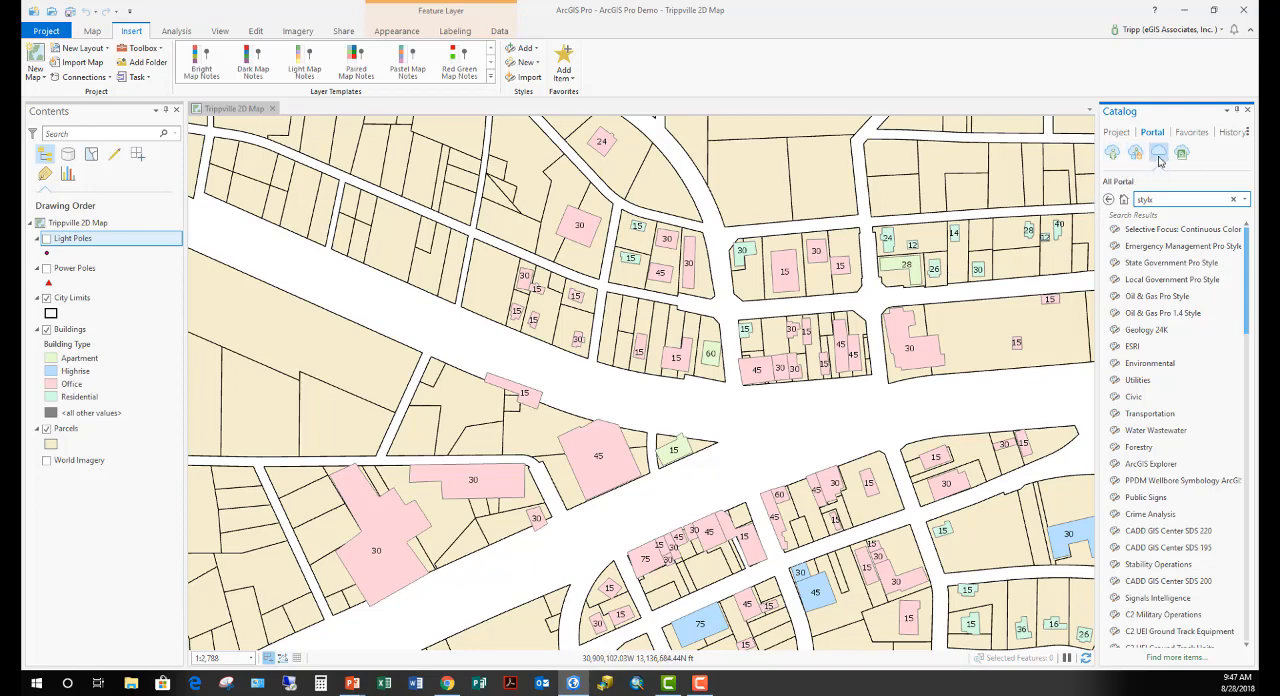
{"action": "mouse_move", "coordinate": [1159, 152]}
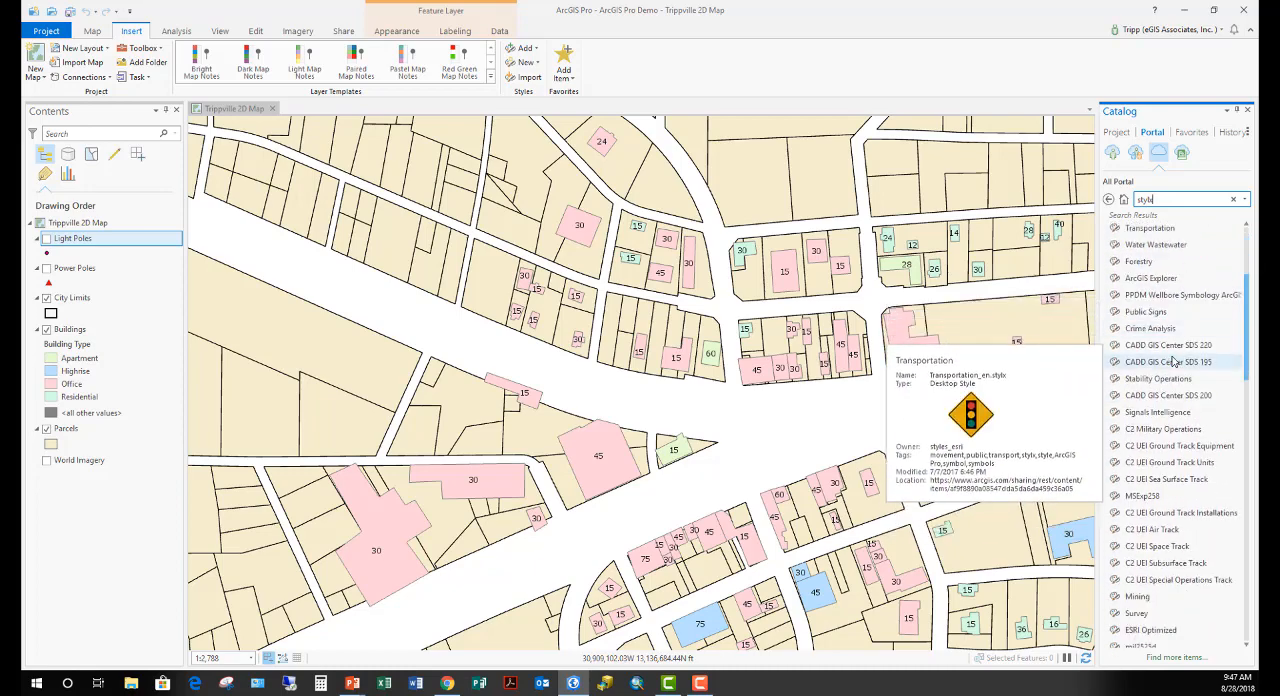
{"action": "scroll", "scroll_direction": "down", "scroll_amount": 3}
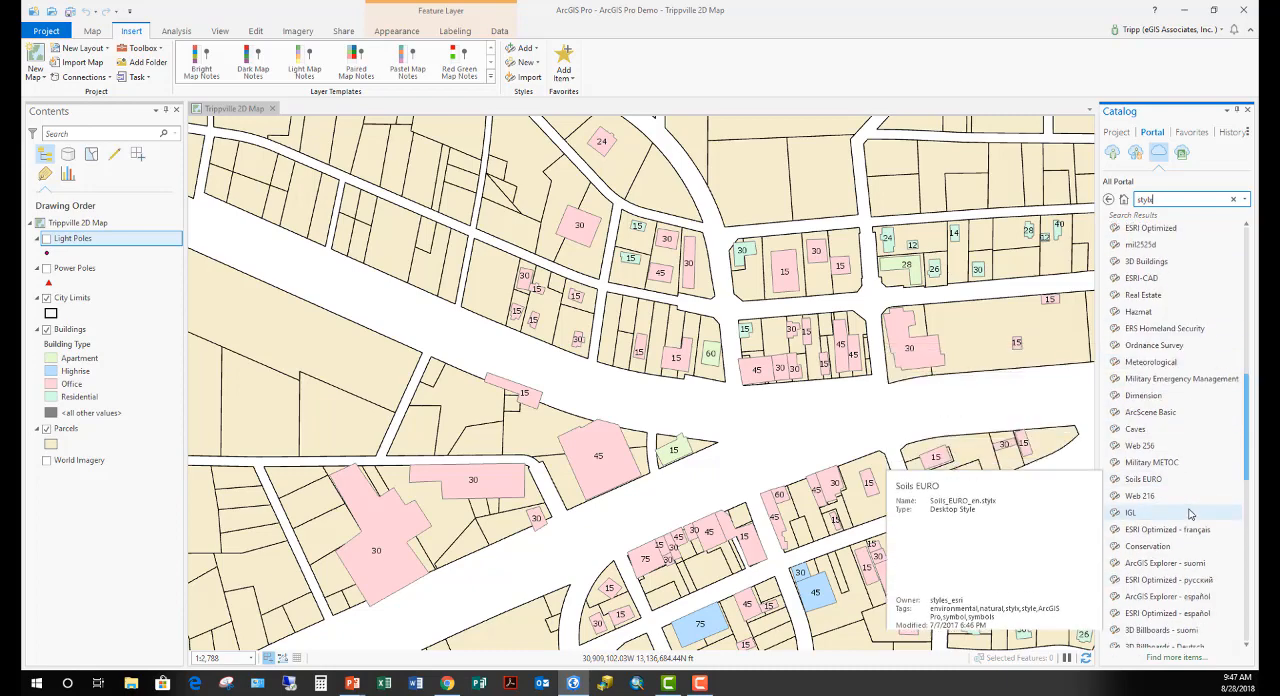
{"action": "scroll", "scroll_direction": "down", "scroll_amount": 3}
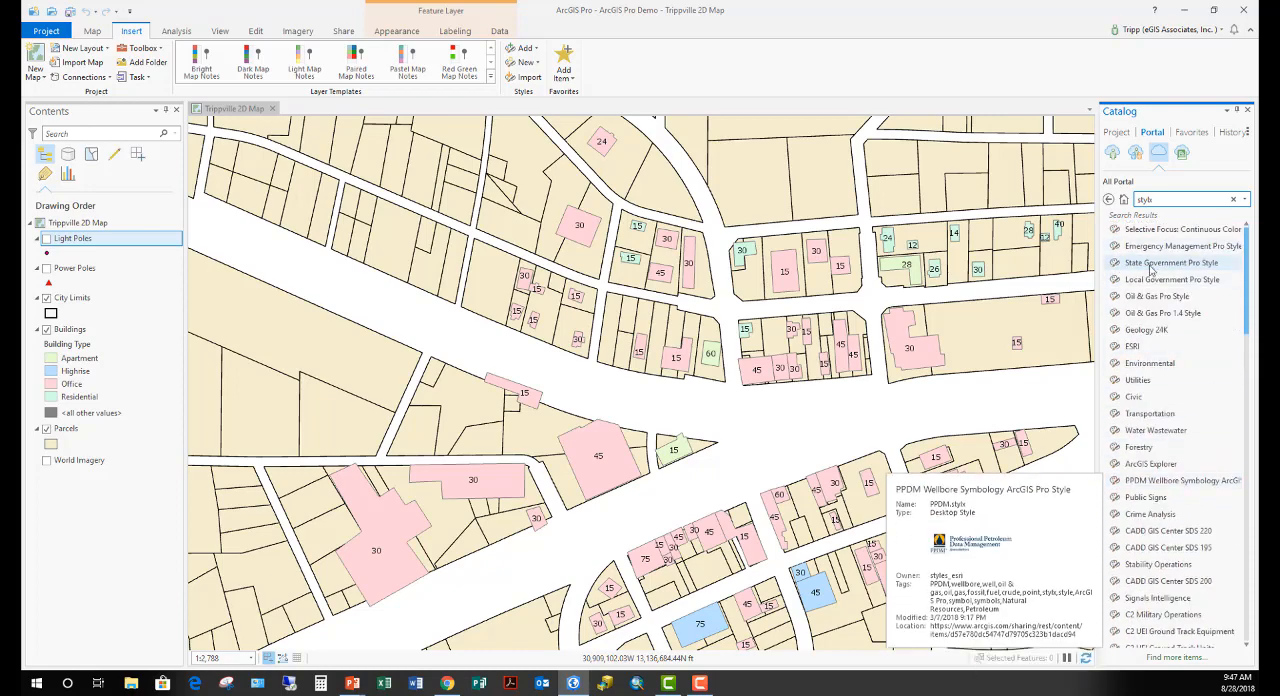
{"action": "mouse_move", "coordinate": [1172, 279]}
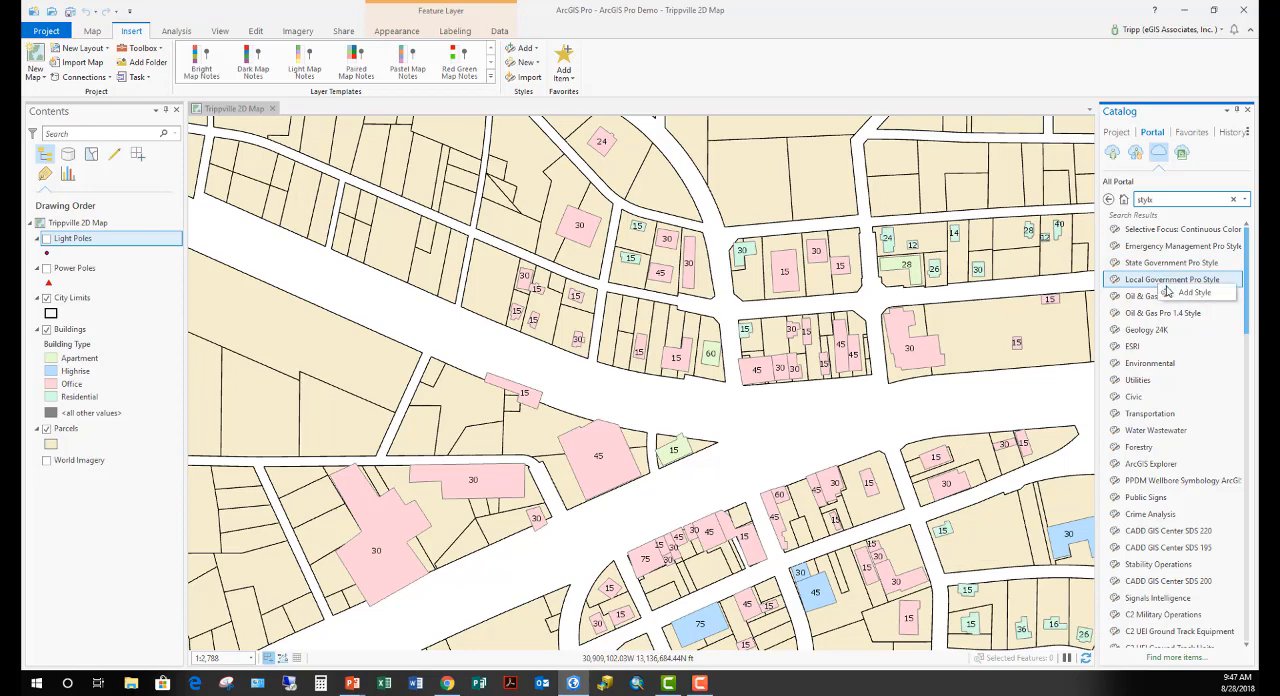
Add Local Government Pro Style, accept overwrite and upgrade, and view LocalGovernment under Styles.
{"action": "left_click", "coordinate": [1196, 292]}
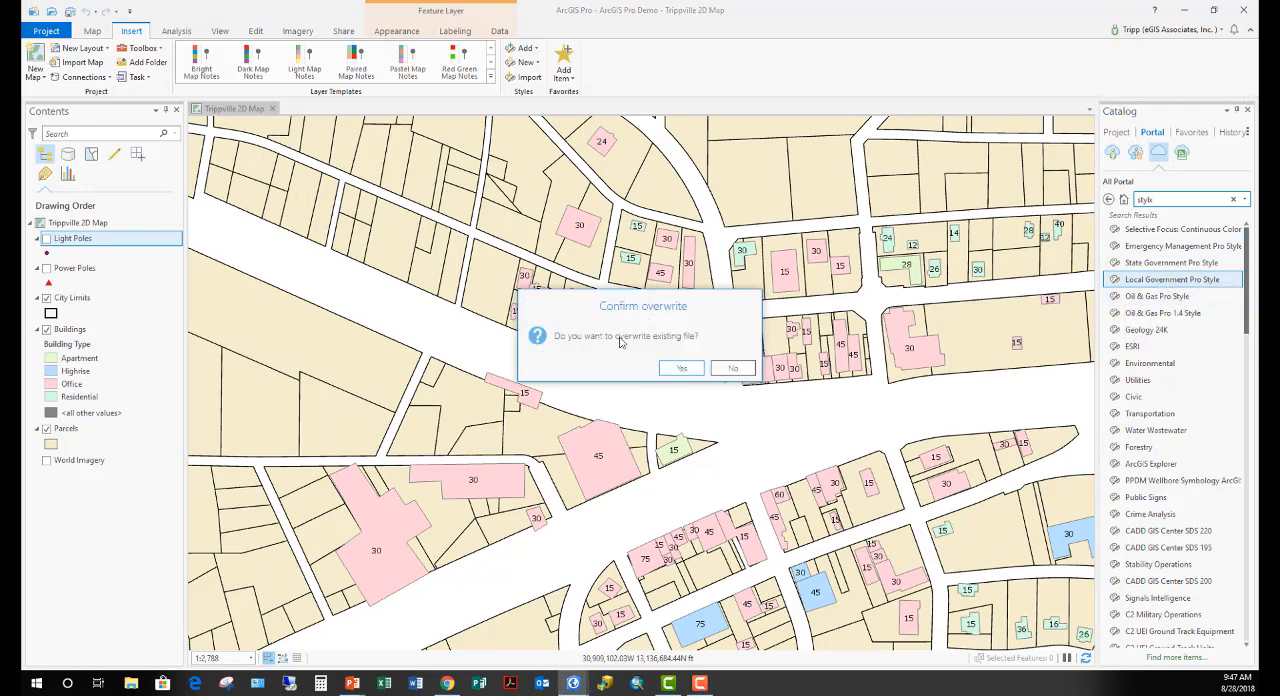
{"action": "left_click", "coordinate": [681, 368]}
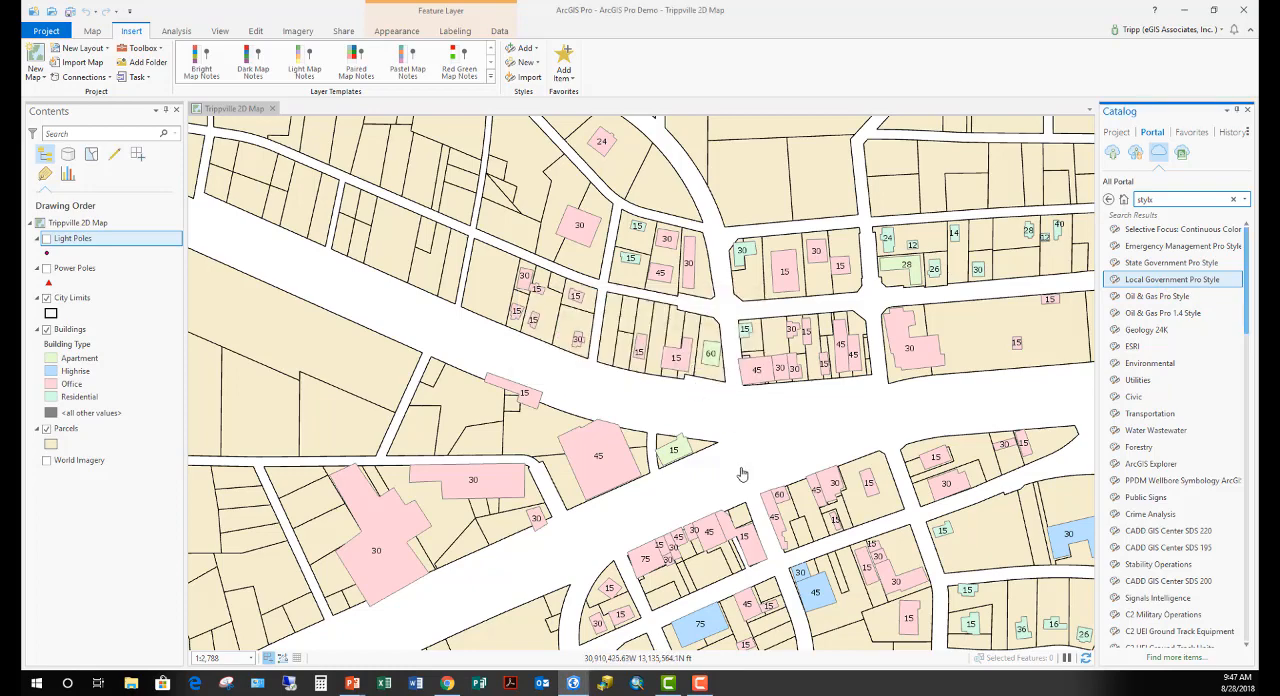
{"action": "left_click", "coordinate": [1116, 131]}
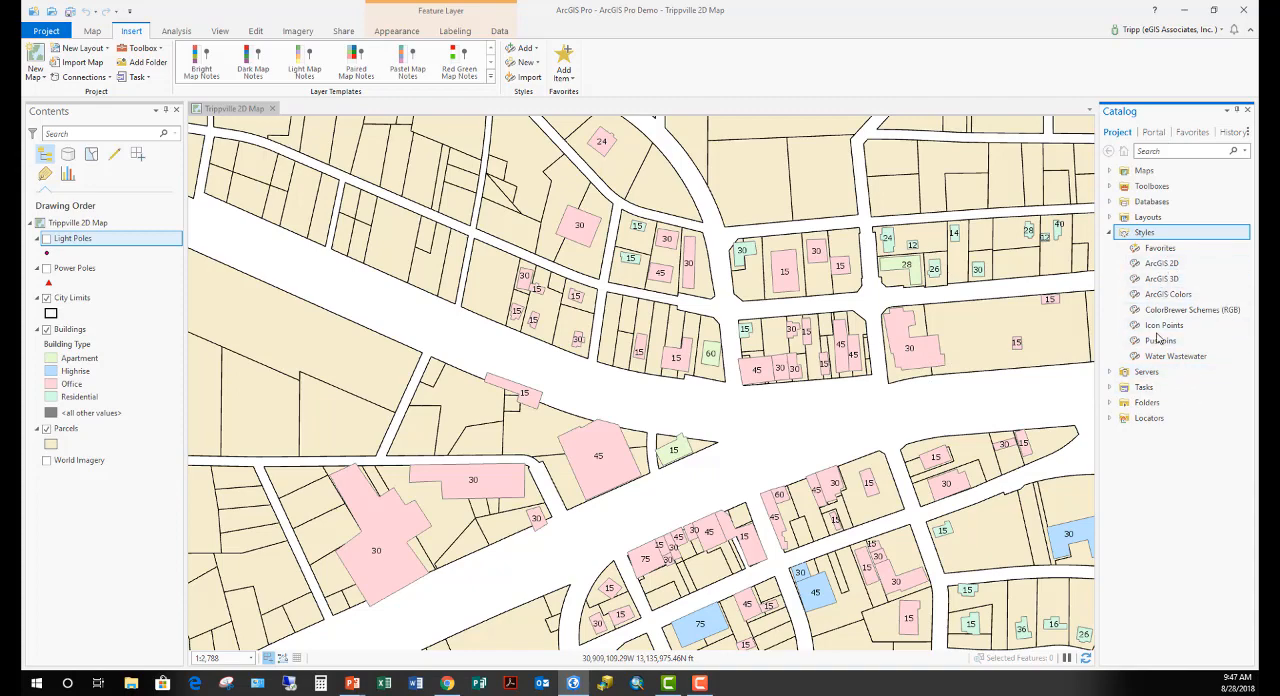
{"action": "mouse_move", "coordinate": [1160, 340]}
{"action": "type", "text": "style"}
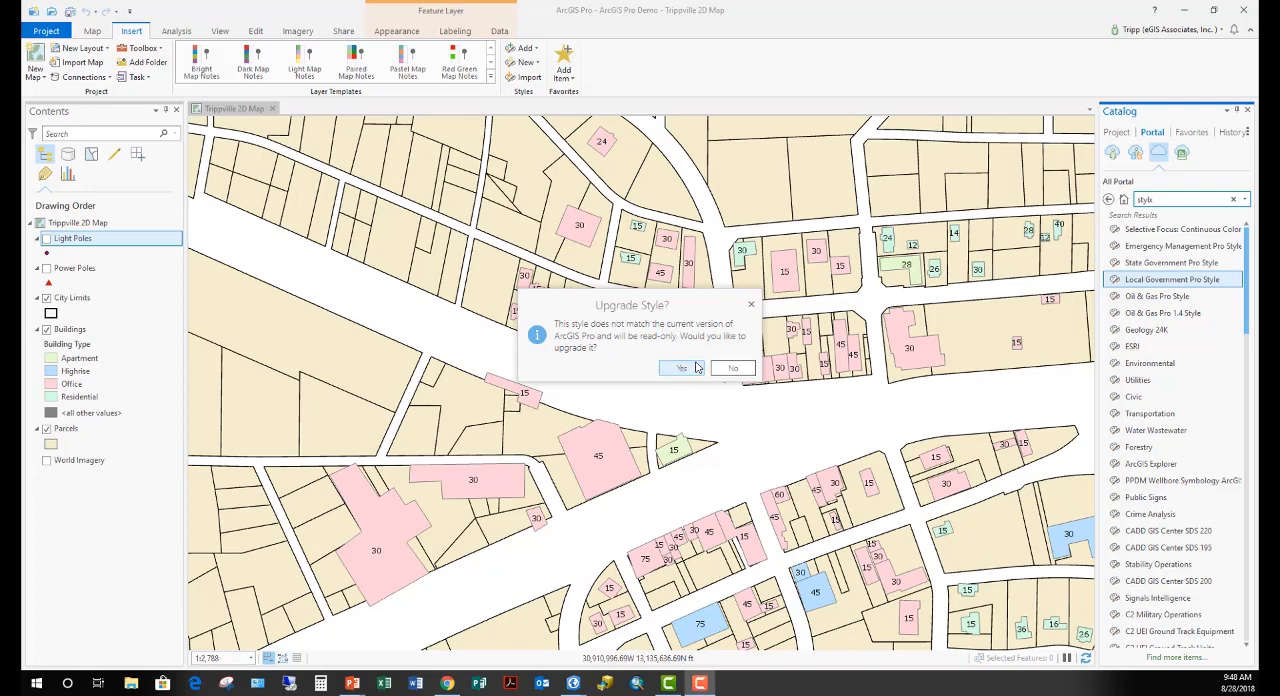
{"action": "left_click", "coordinate": [732, 368]}
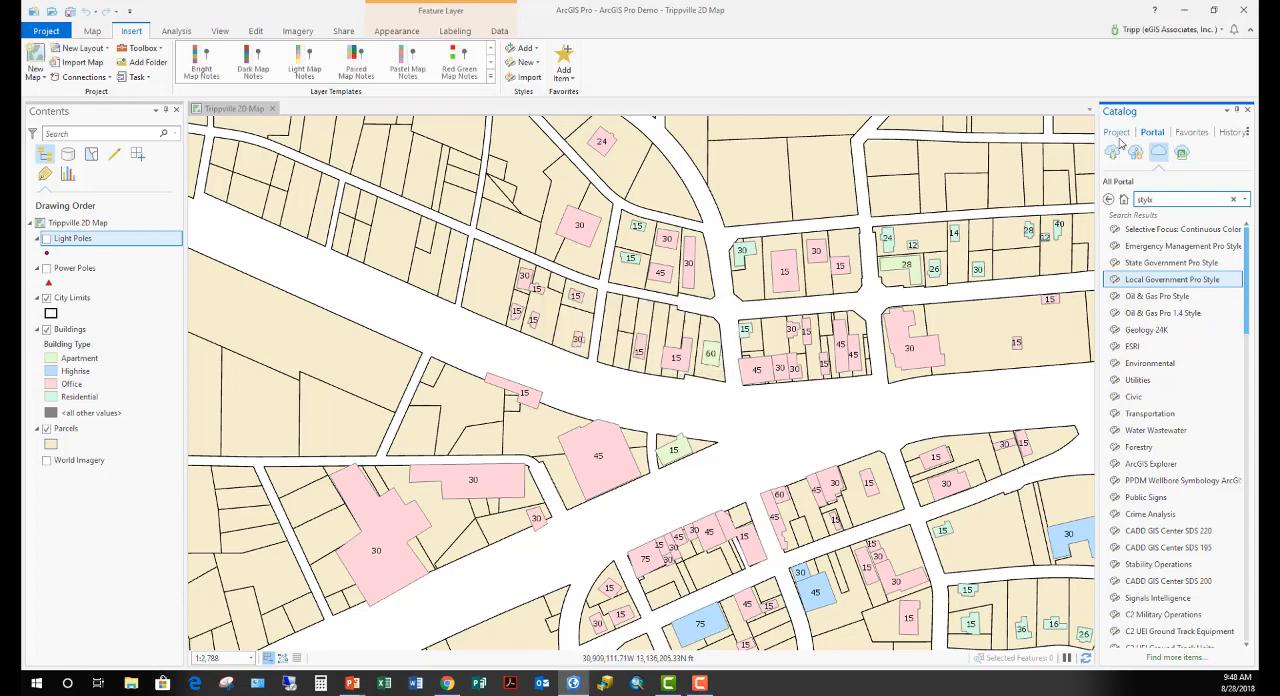
{"action": "left_click", "coordinate": [1116, 131]}
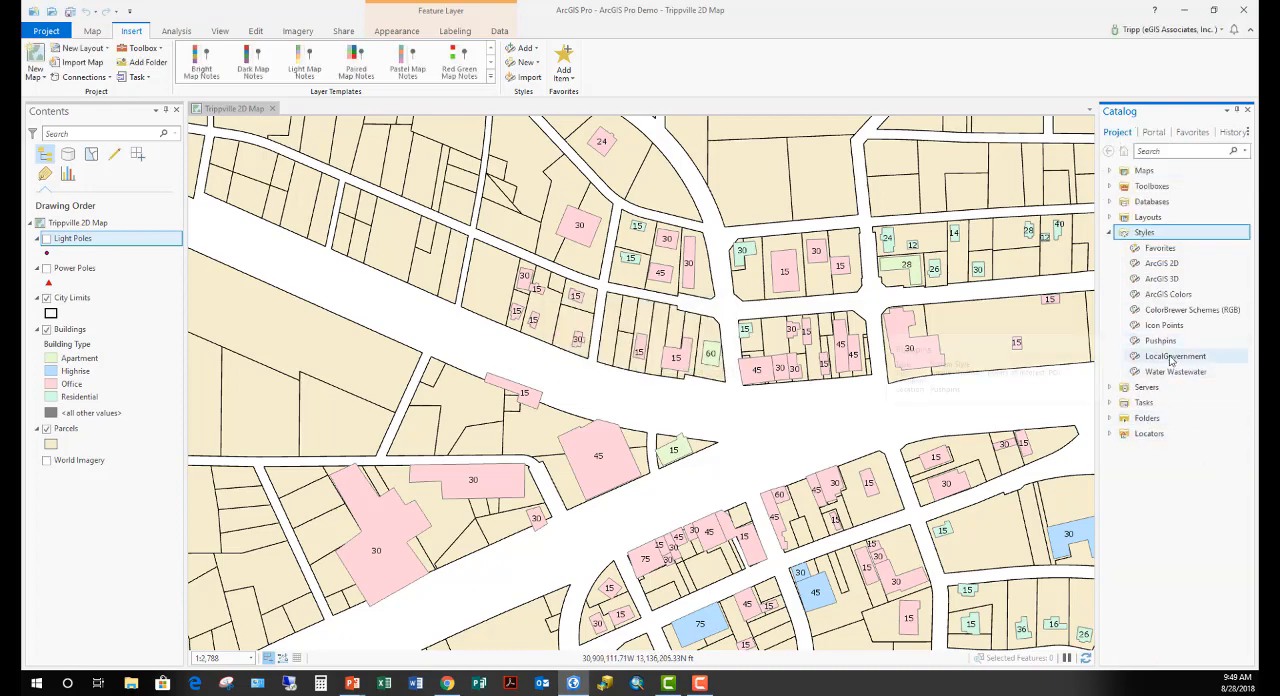
{"action": "mouse_move", "coordinate": [1176, 356]}
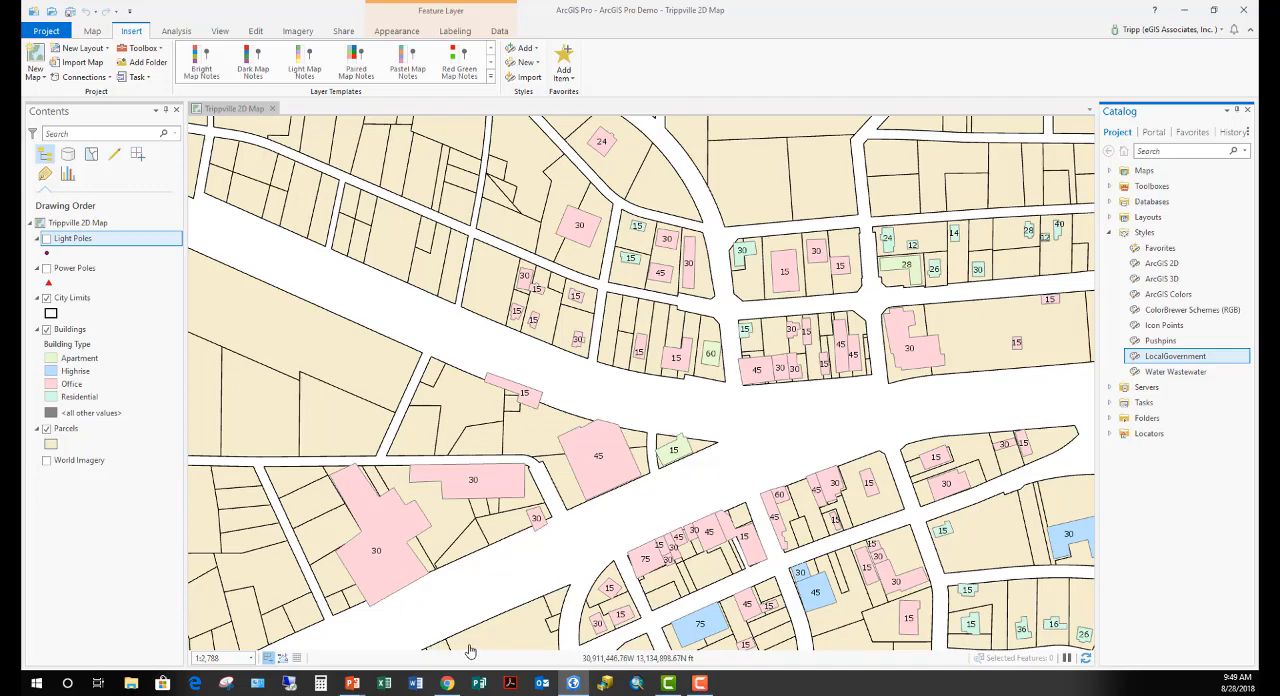
In Chrome, page the Esri Styles gallery forward five times to reach Mining.
{"action": "left_click", "coordinate": [447, 683]}
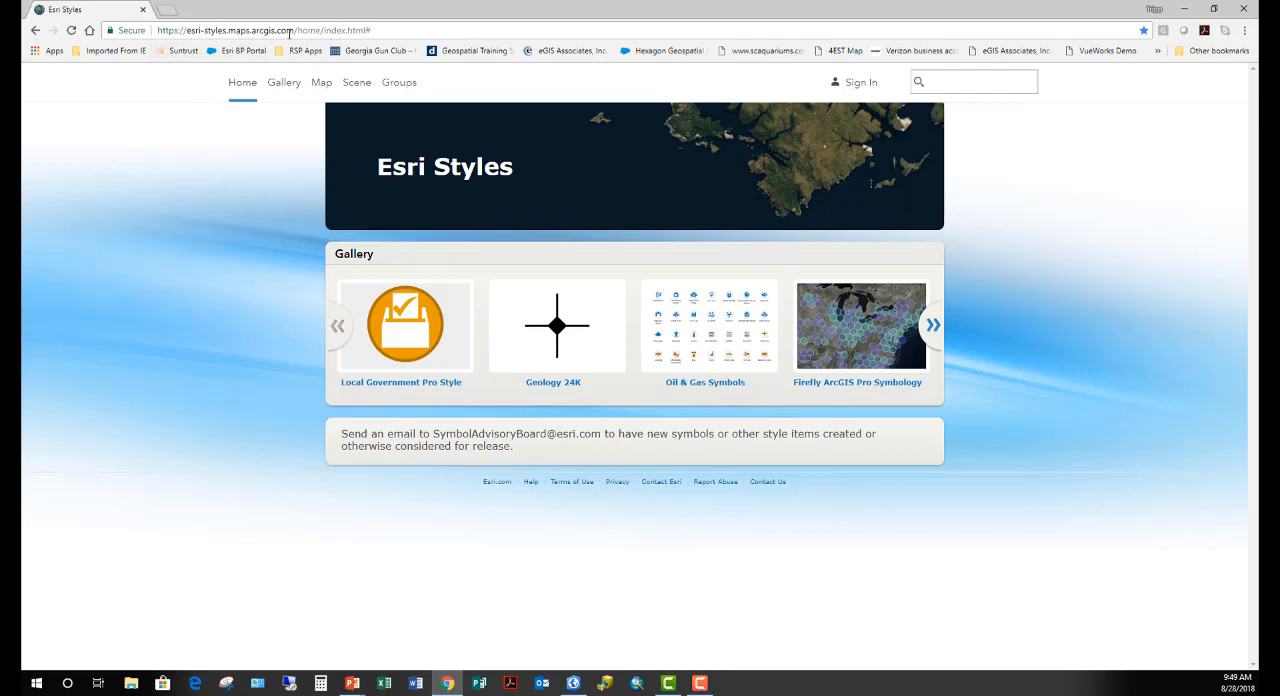
{"action": "mouse_move", "coordinate": [435, 486]}
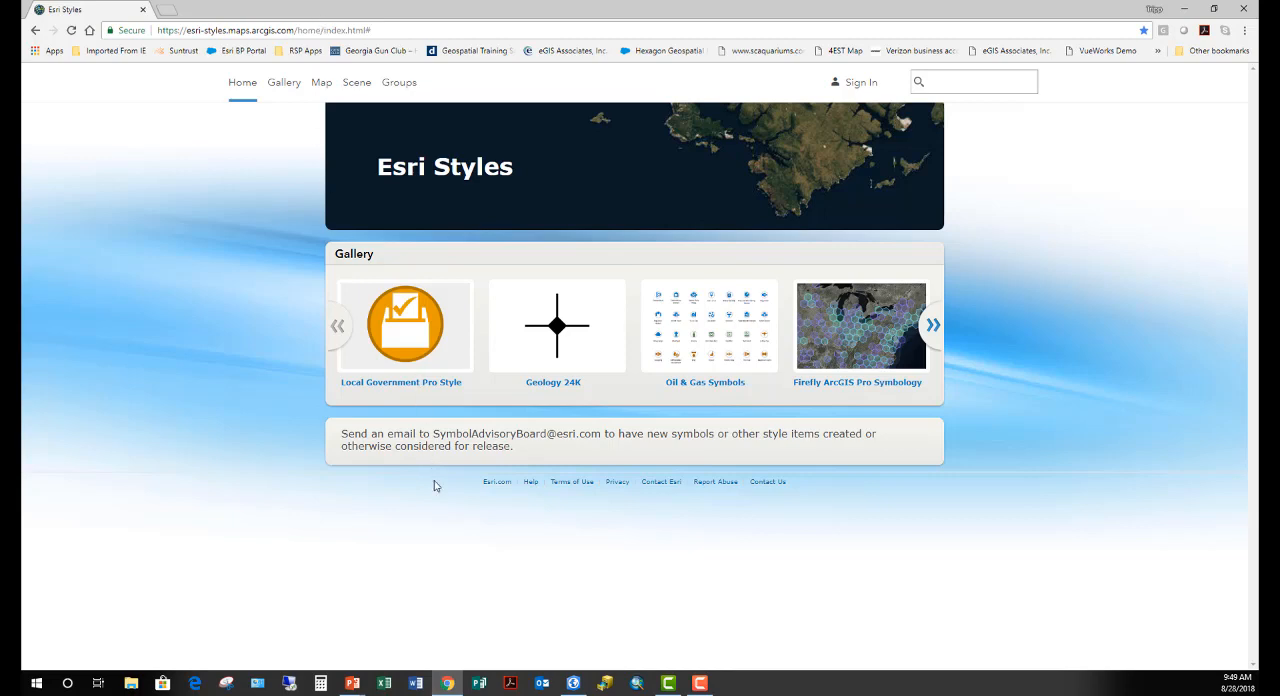
{"action": "mouse_move", "coordinate": [453, 284]}
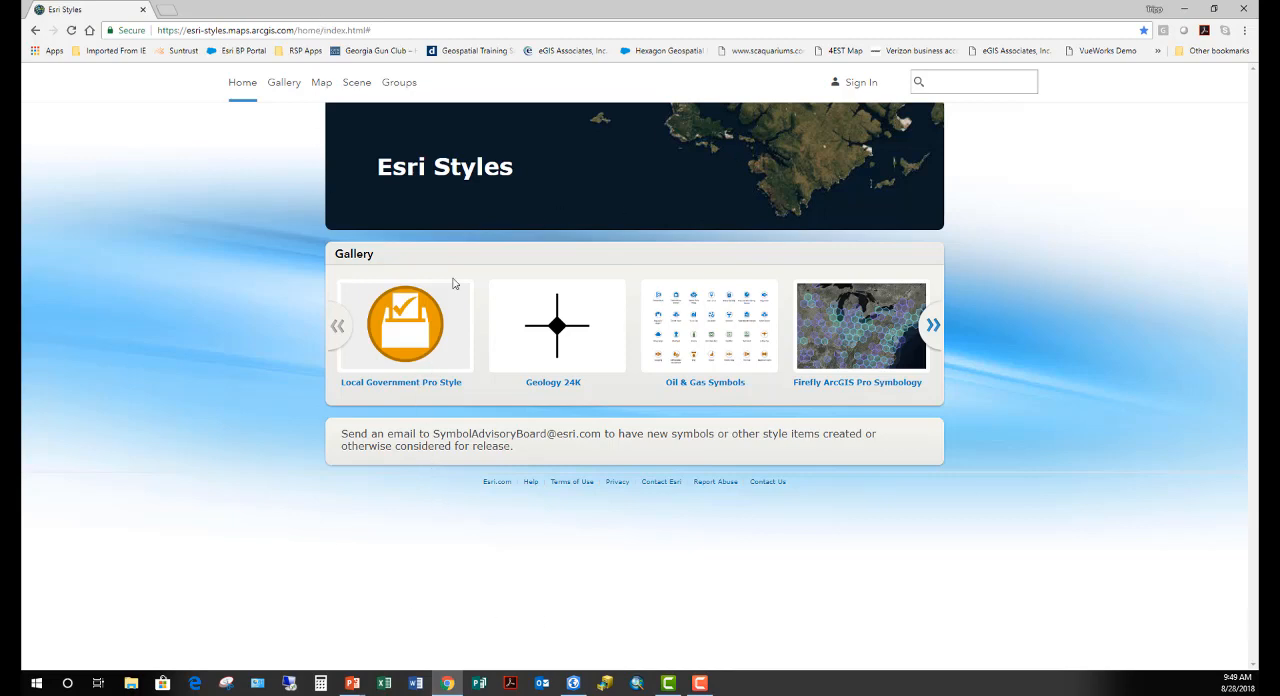
{"action": "mouse_move", "coordinate": [914, 356]}
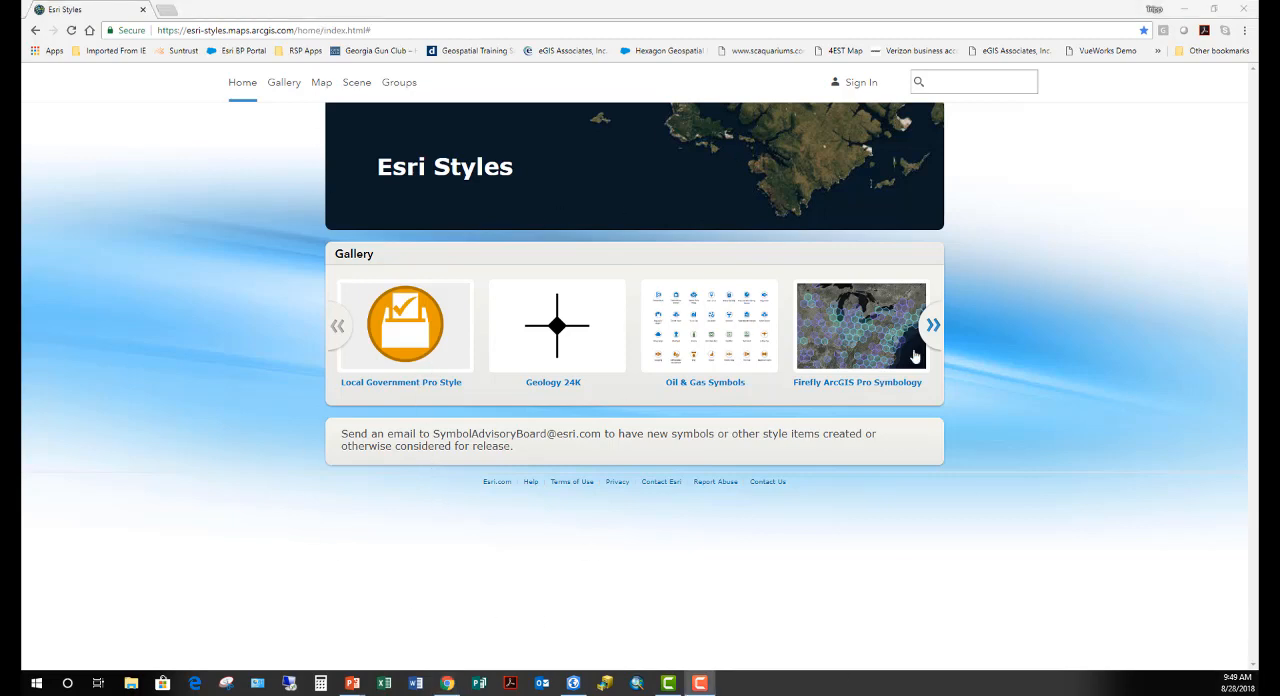
{"action": "left_click", "coordinate": [931, 325]}
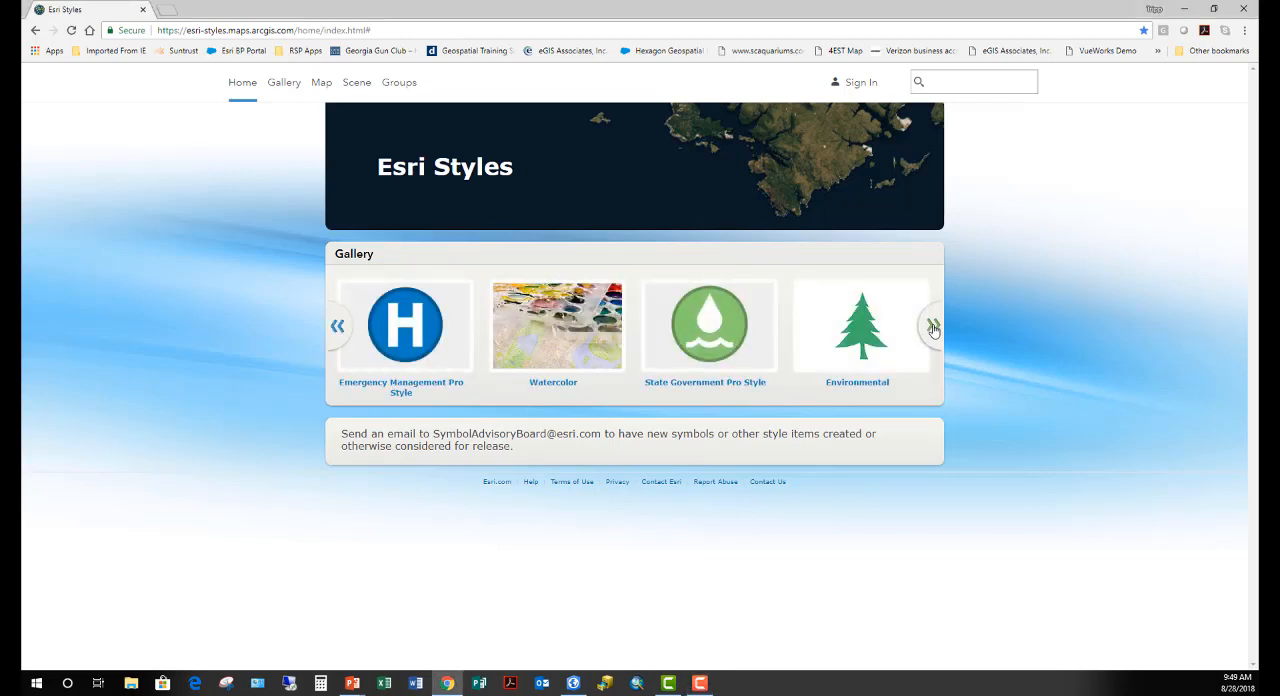
{"action": "left_click", "coordinate": [931, 326]}
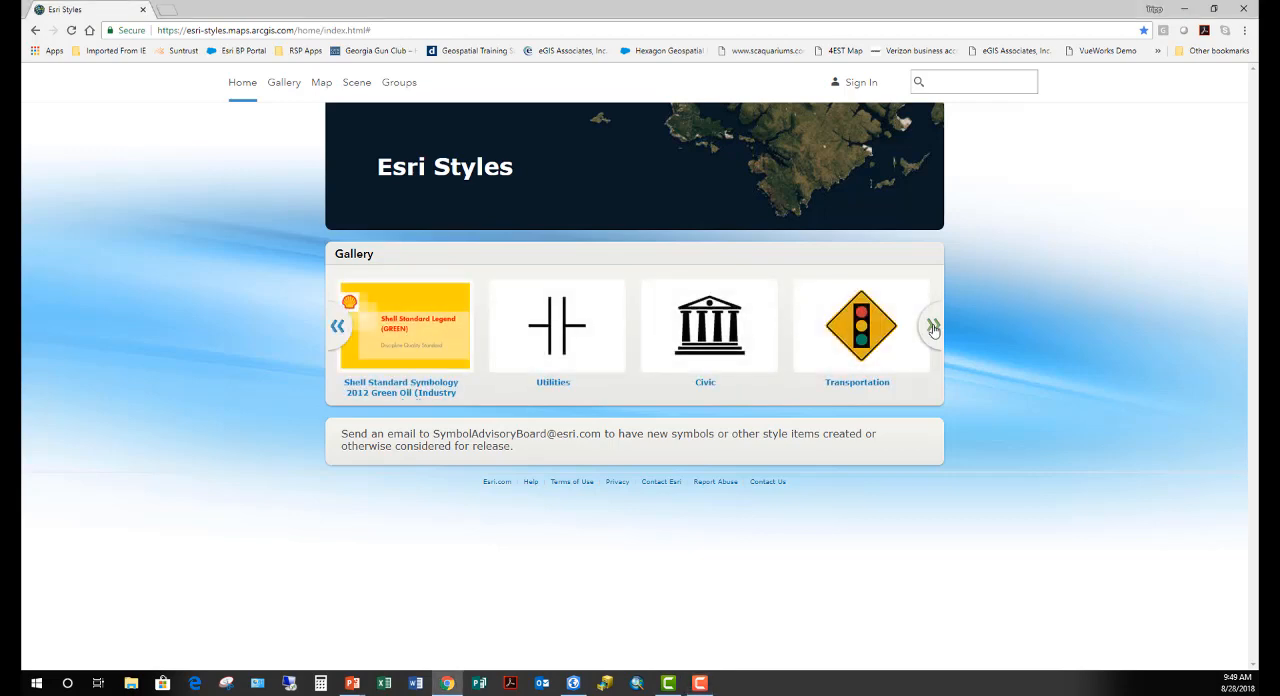
{"action": "left_click", "coordinate": [931, 326]}
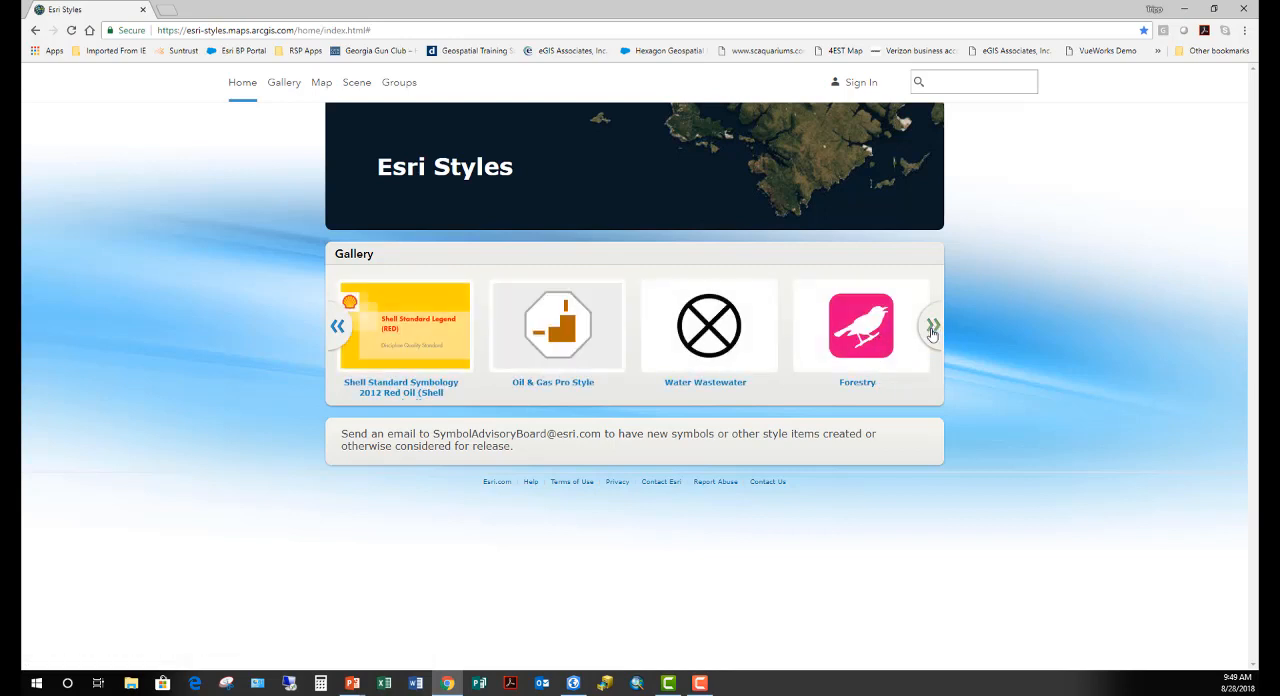
{"action": "left_click", "coordinate": [931, 326]}
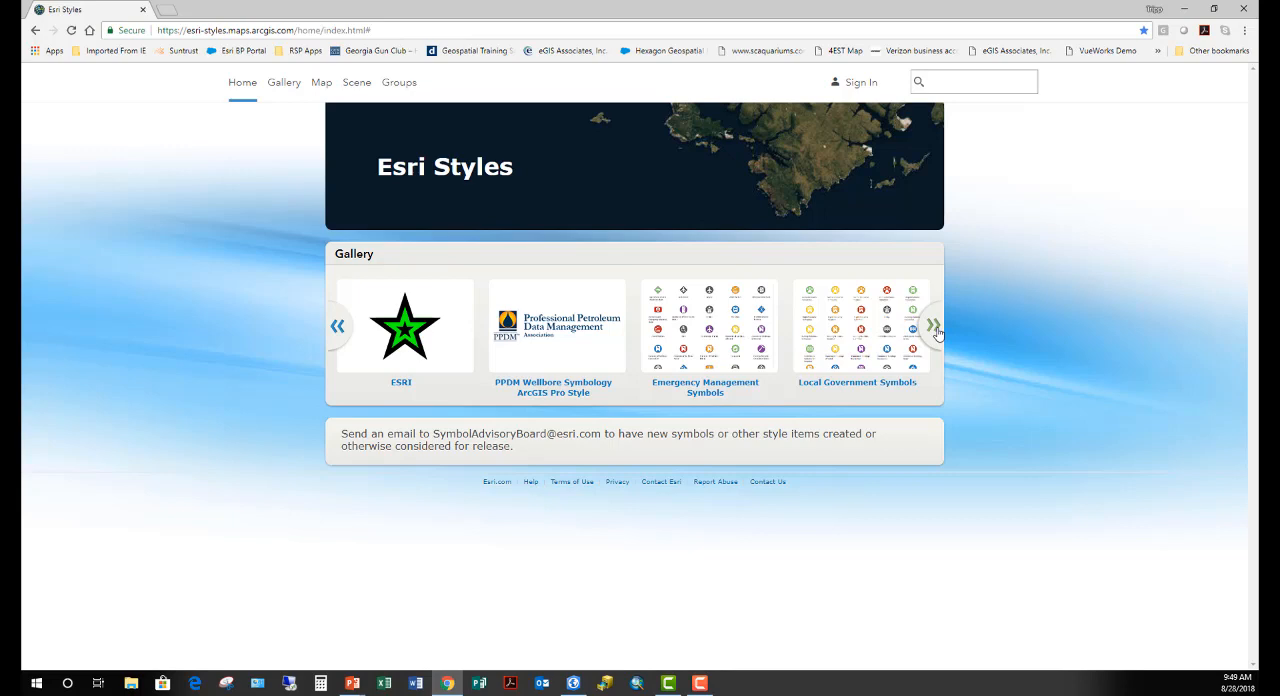
{"action": "left_click", "coordinate": [931, 325]}
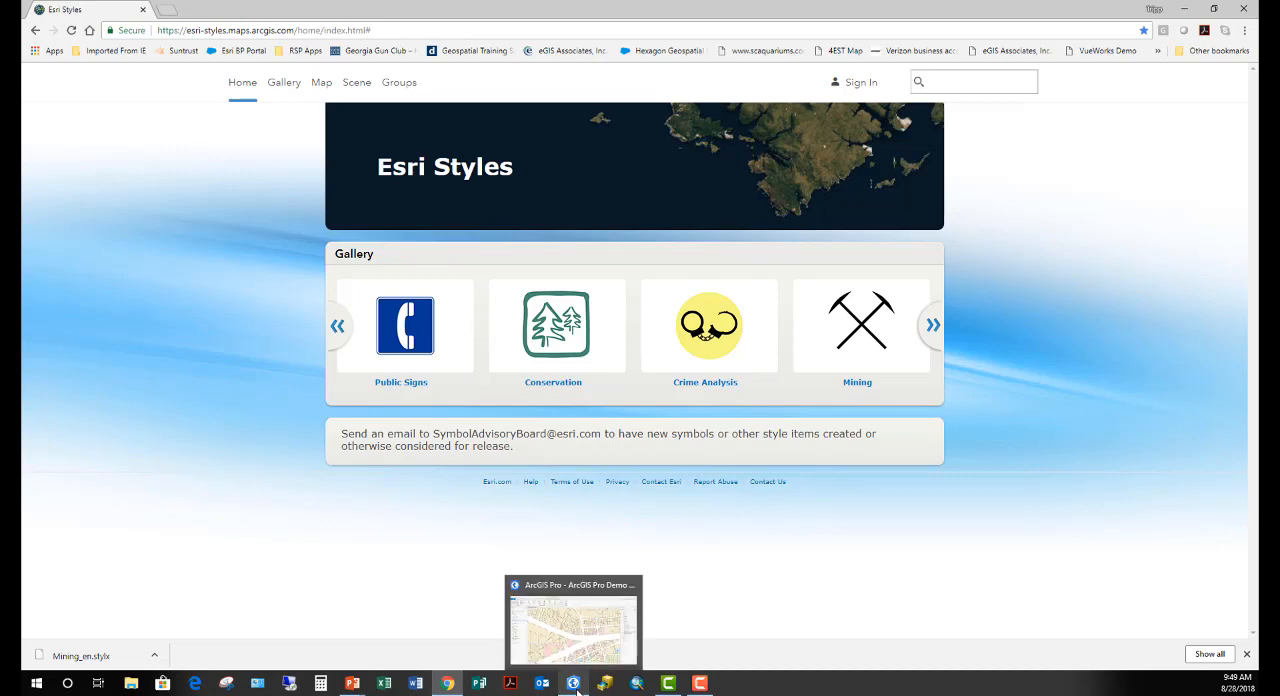
Add Mining_en from Downloads to the project's styles and upgrade it.
{"action": "left_click", "coordinate": [572, 620]}
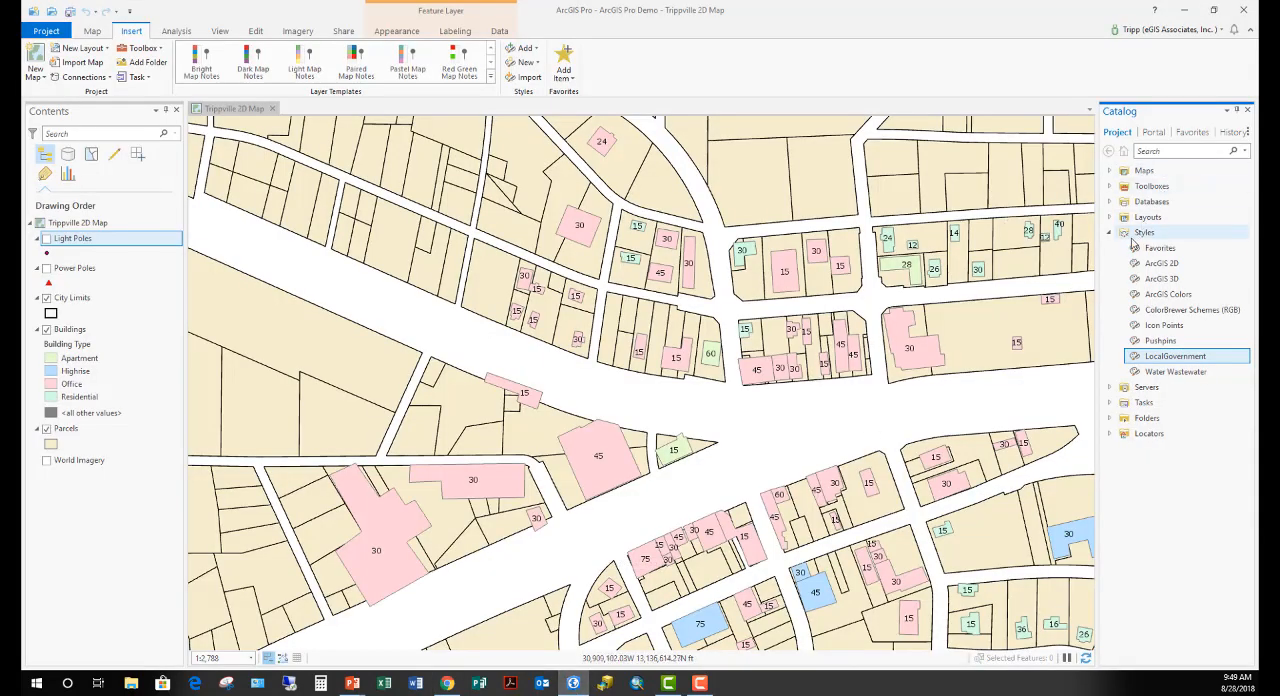
{"action": "right_click", "coordinate": [1144, 232]}
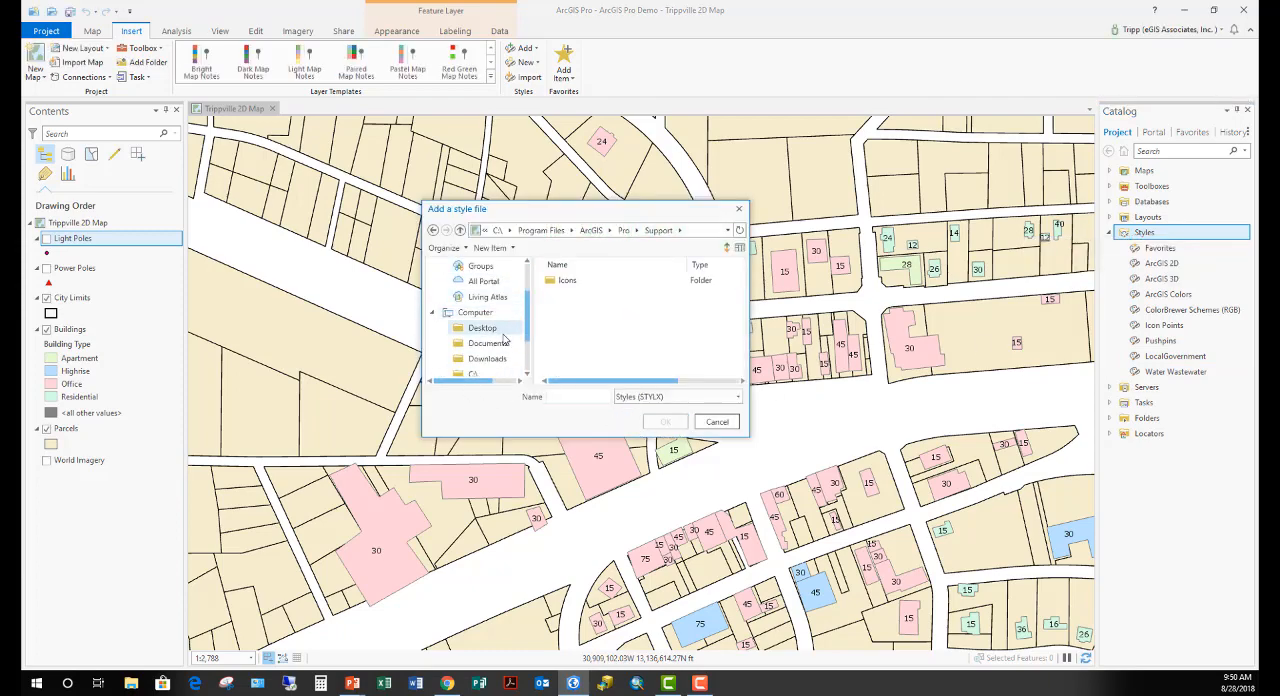
{"action": "left_click", "coordinate": [487, 327]}
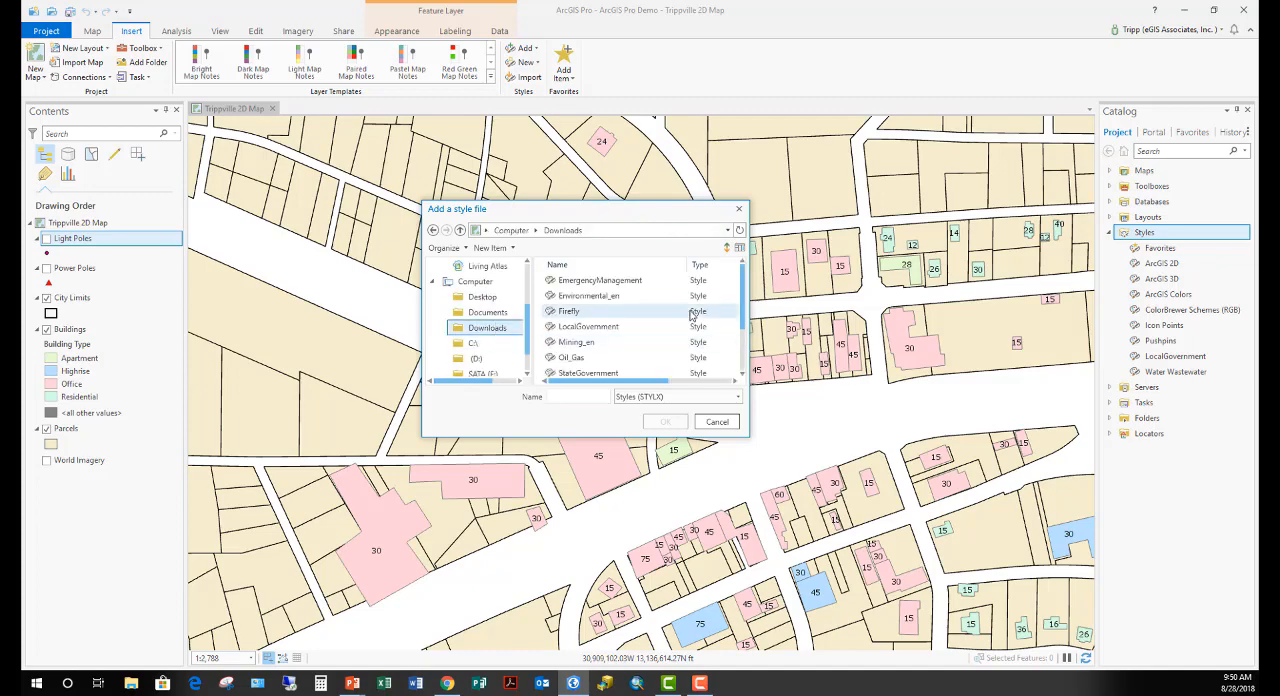
{"action": "left_click", "coordinate": [576, 342]}
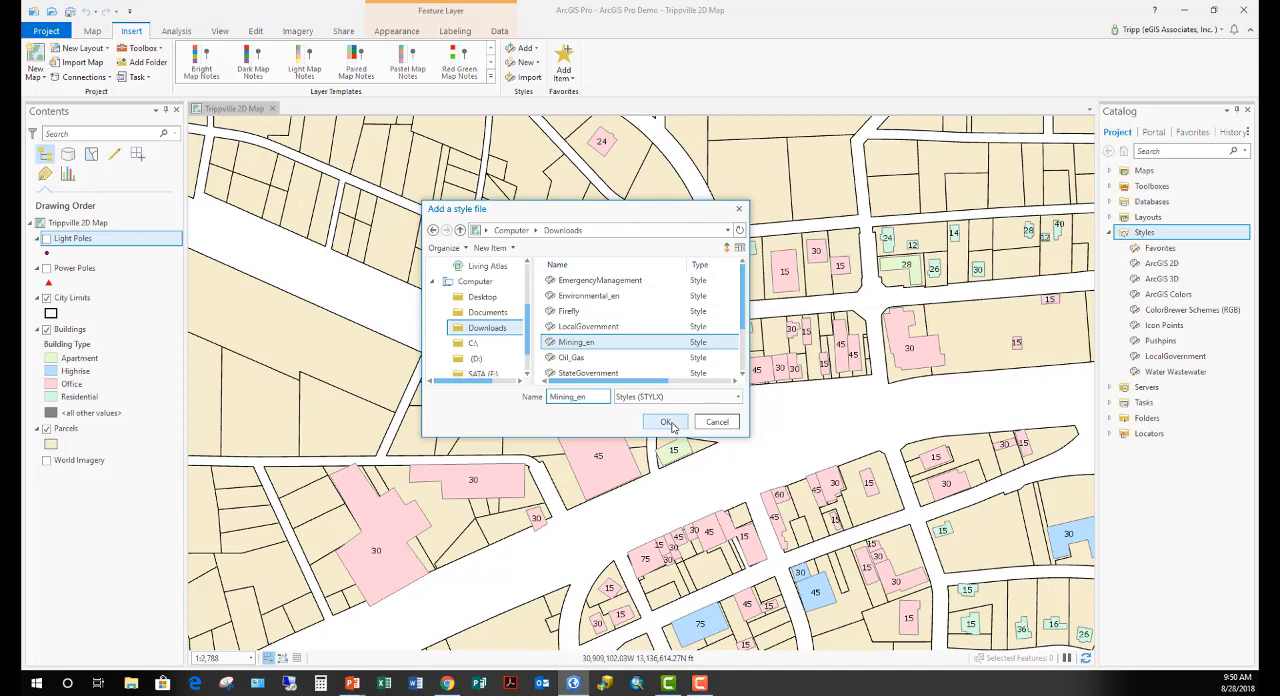
{"action": "left_click", "coordinate": [667, 421]}
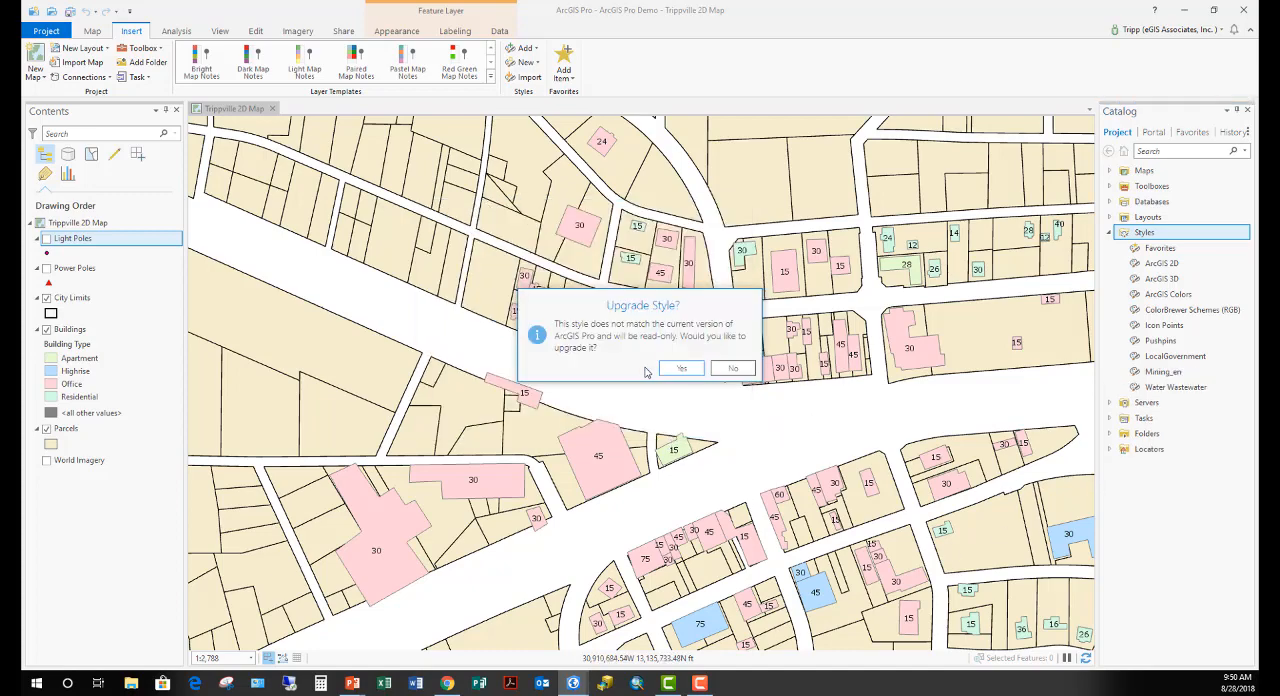
{"action": "left_click", "coordinate": [733, 368]}
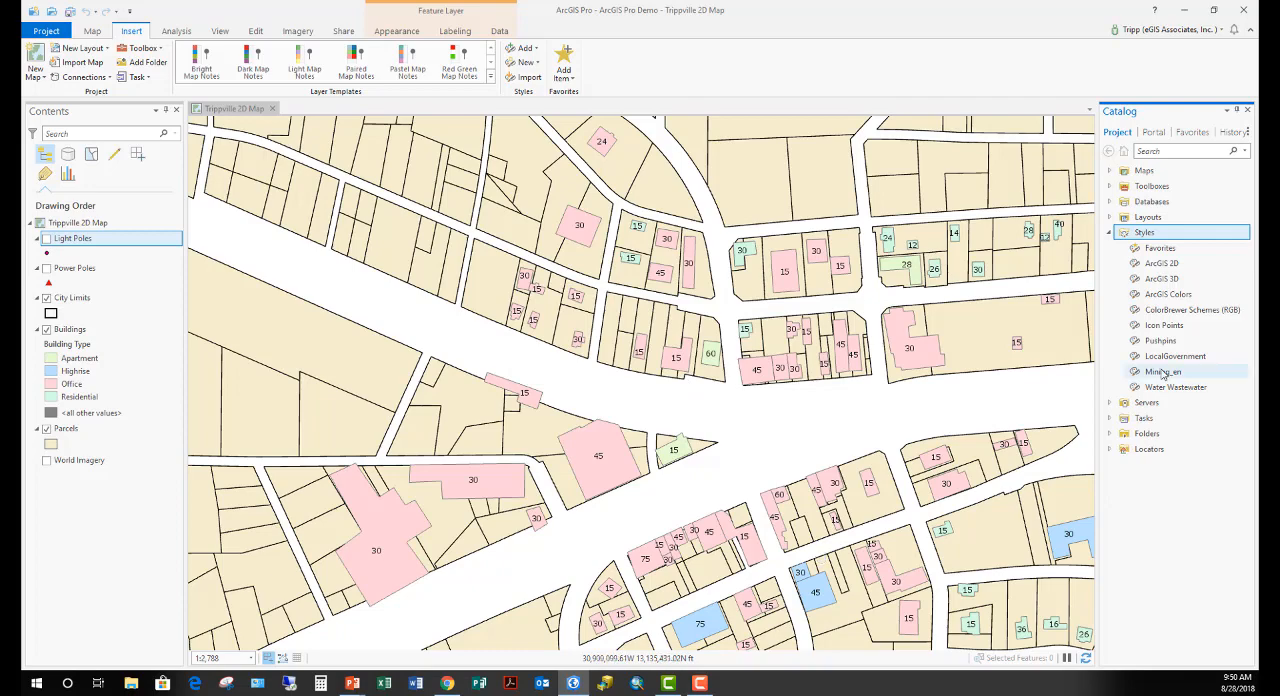
{"action": "mouse_move", "coordinate": [1163, 371]}
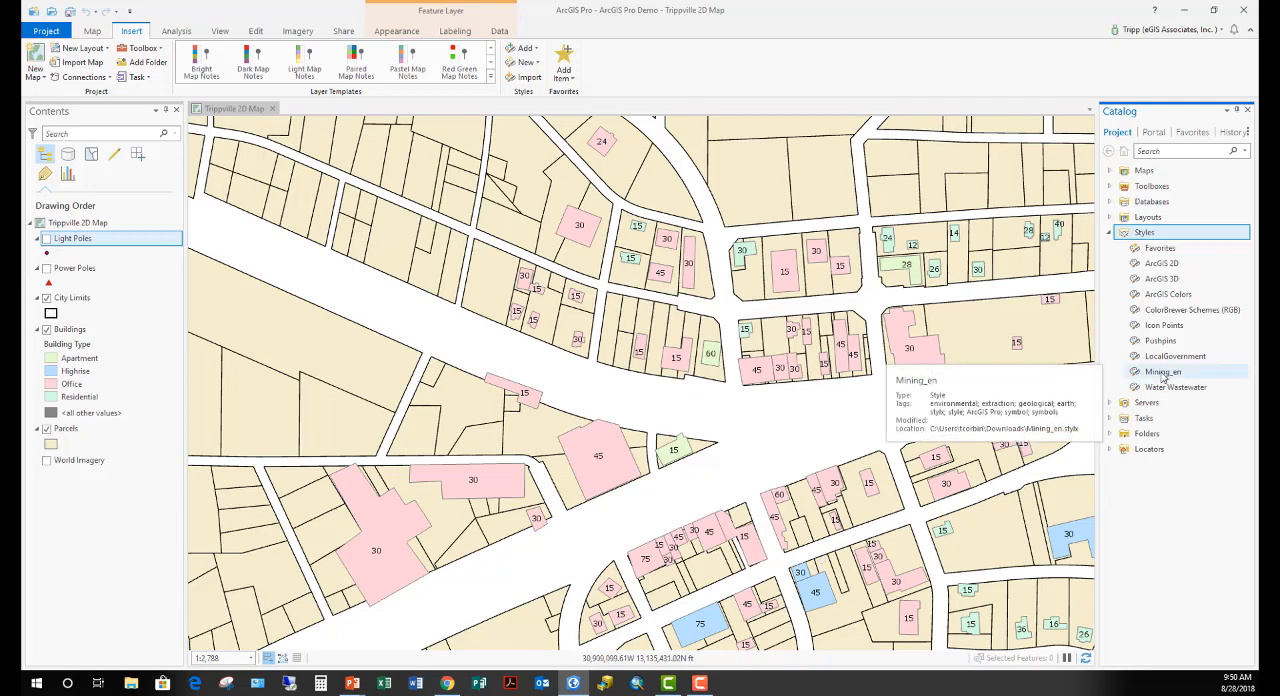
{"action": "mouse_move", "coordinate": [1163, 372]}
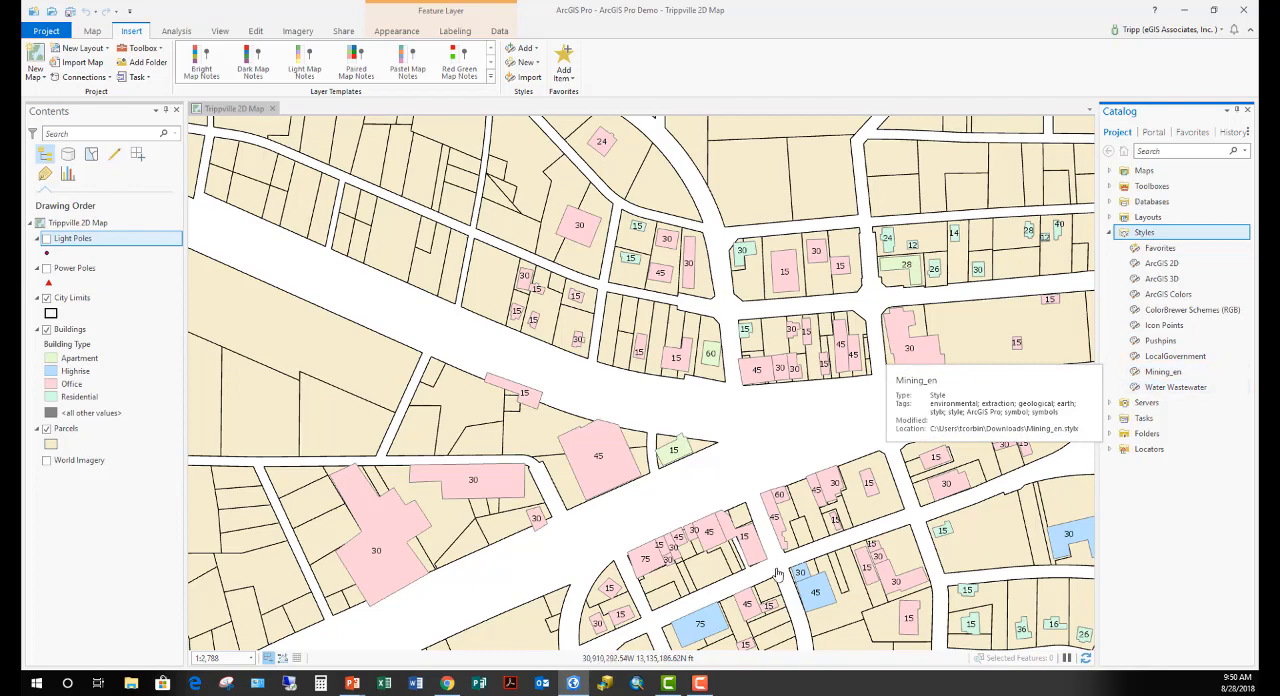
{"action": "mouse_move", "coordinate": [654, 426]}
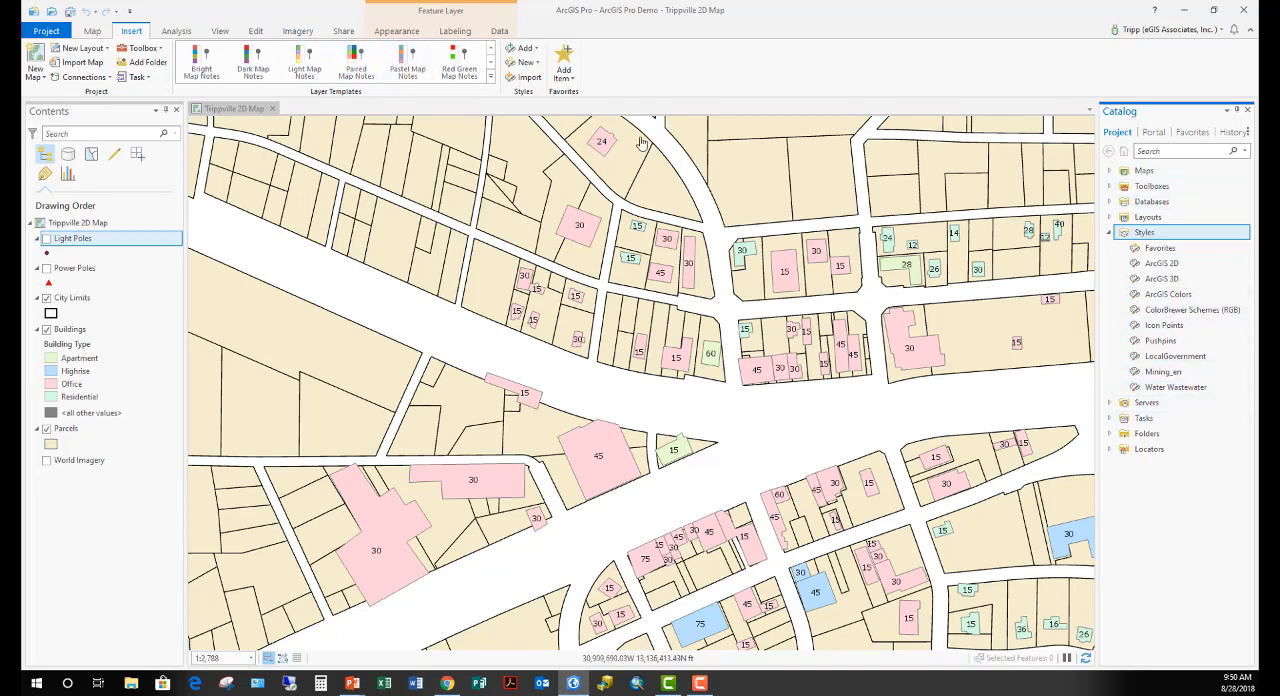
{"action": "left_click", "coordinate": [343, 31]}
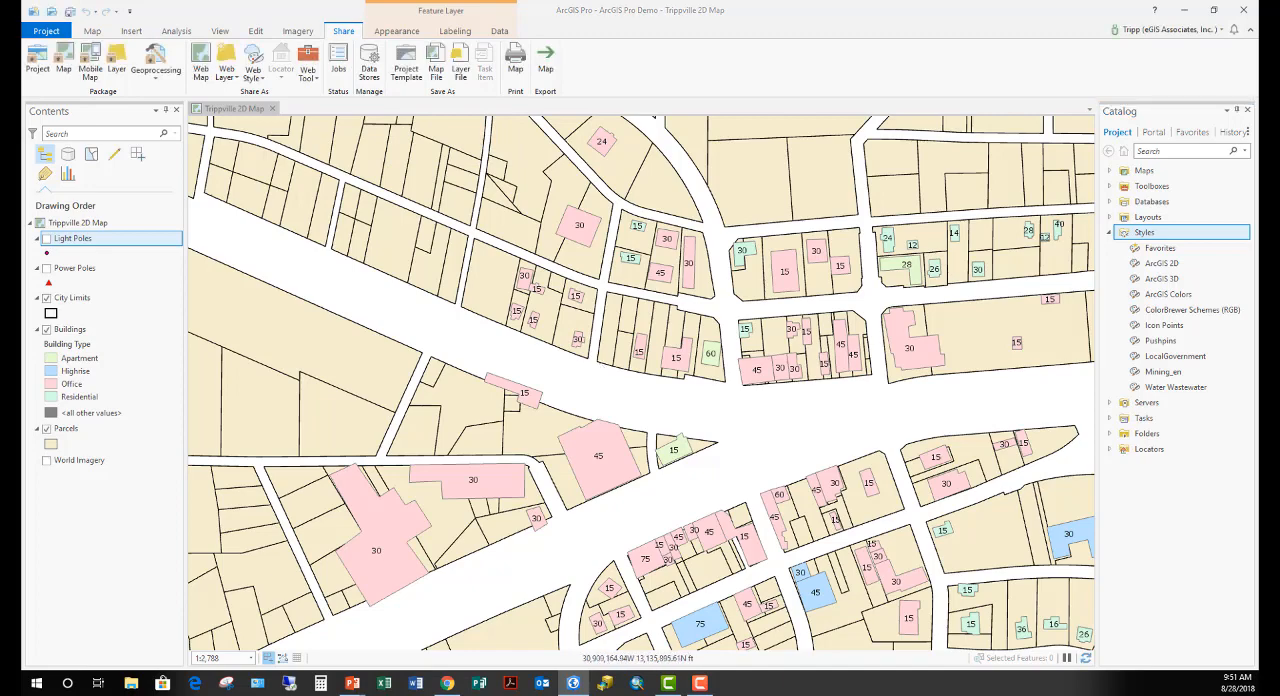
{"action": "left_click", "coordinate": [406, 60]}
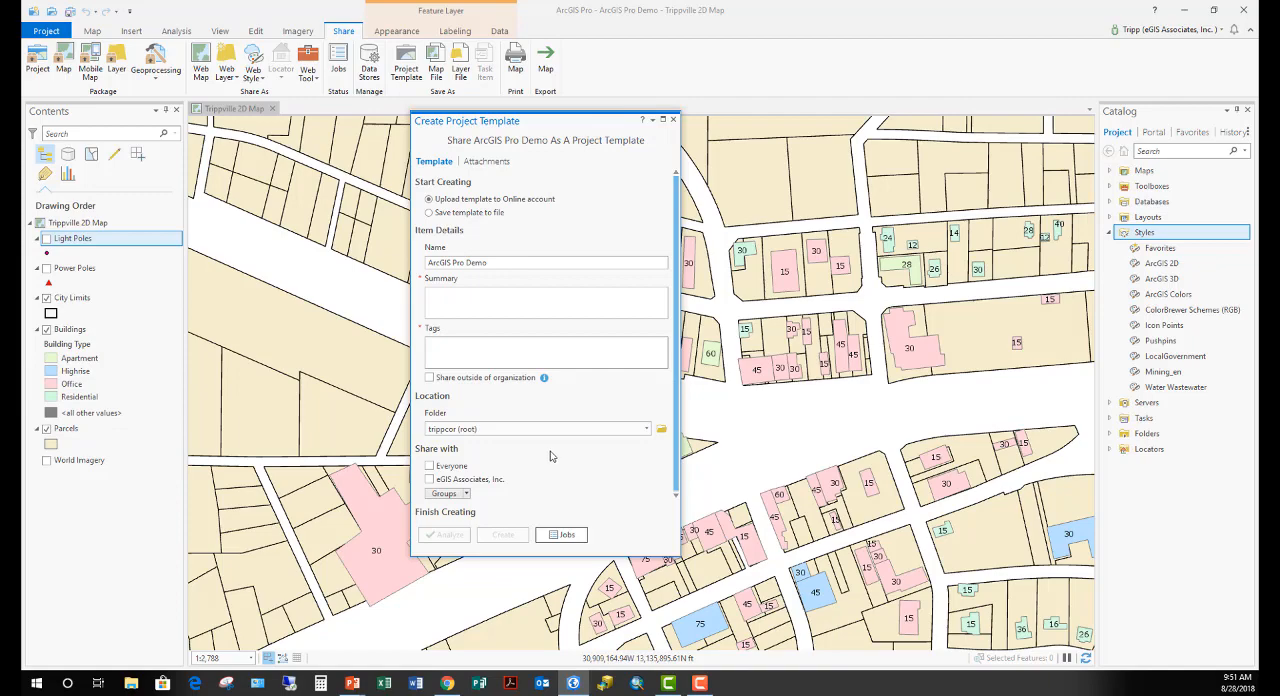
{"action": "mouse_move", "coordinate": [1169, 514]}
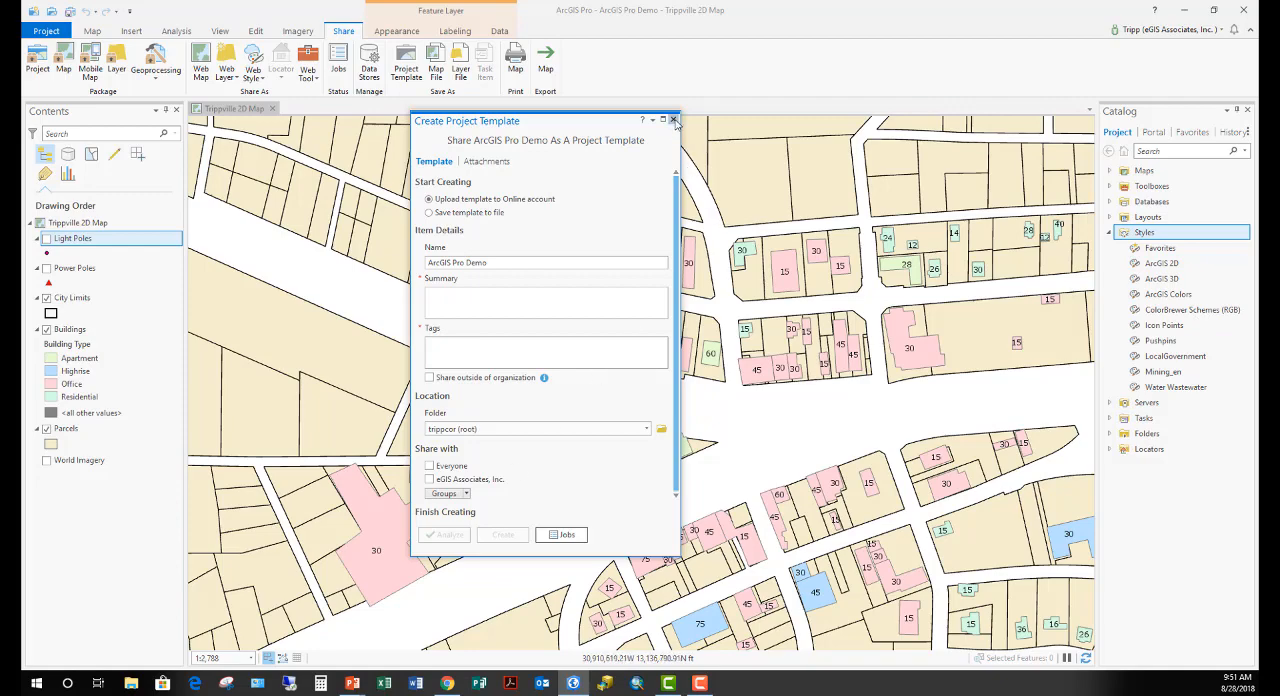
{"action": "left_click", "coordinate": [674, 120]}
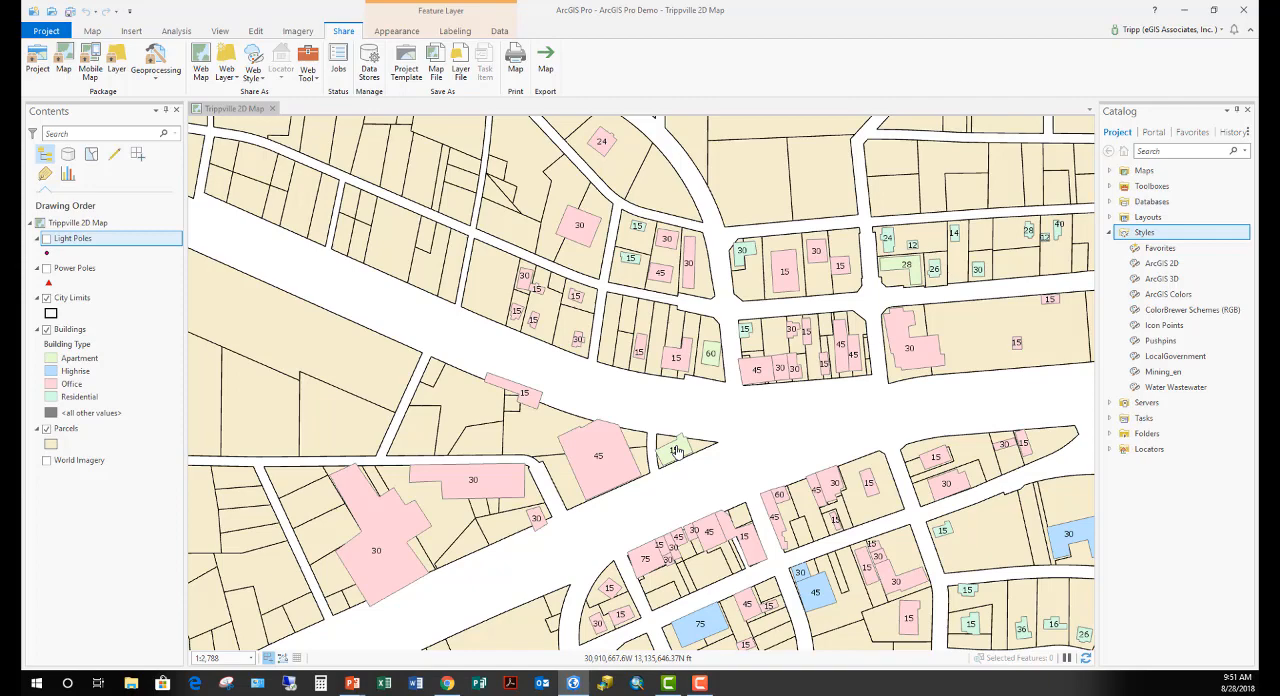
{"action": "mouse_move", "coordinate": [520, 357]}
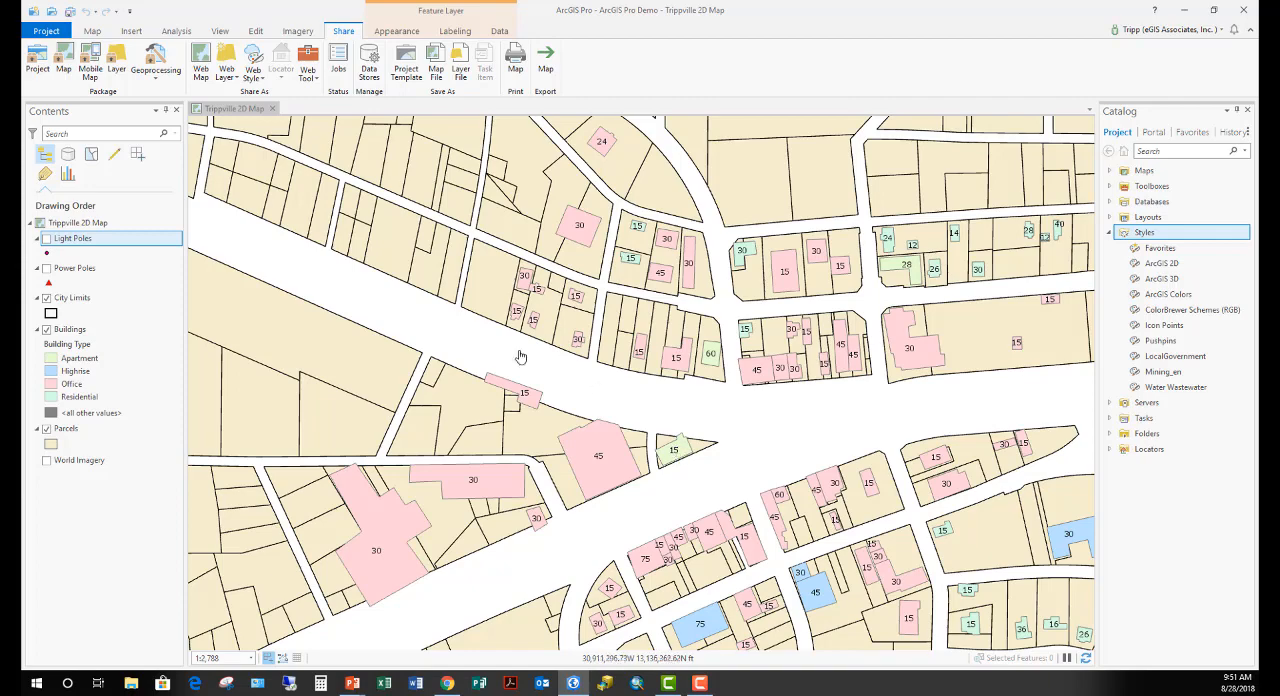
{"action": "mouse_move", "coordinate": [666, 407]}
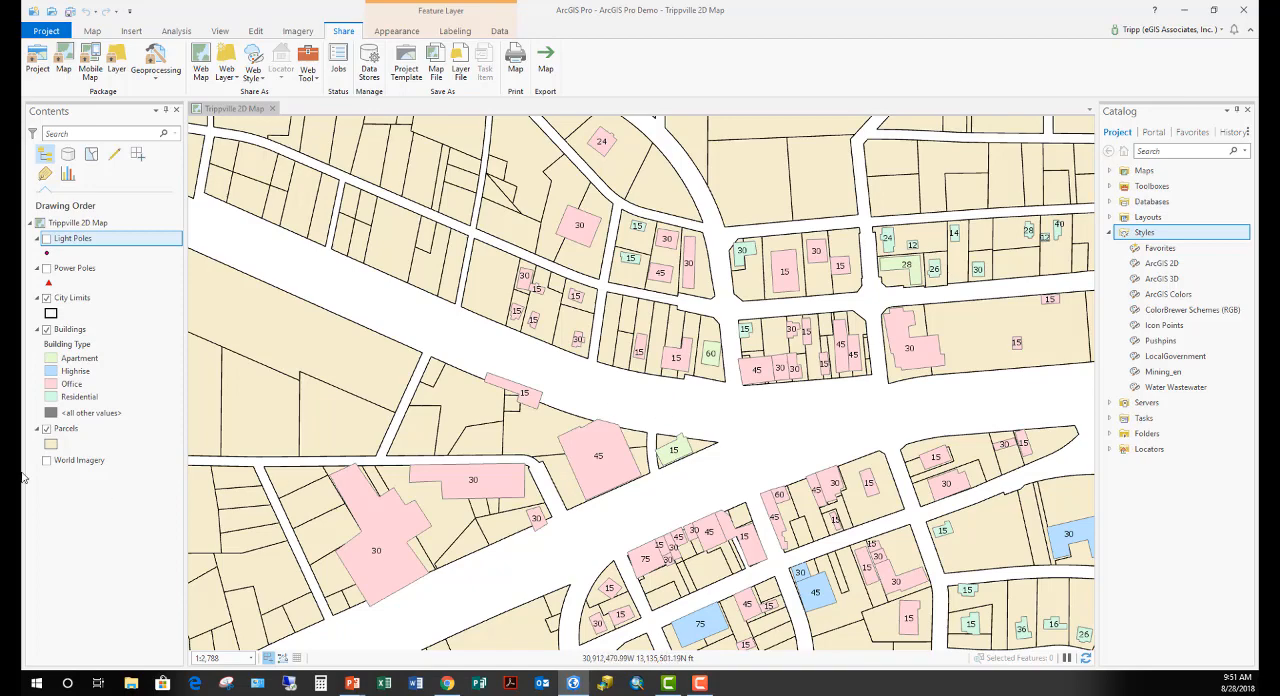
{"action": "left_click", "coordinate": [79, 357]}
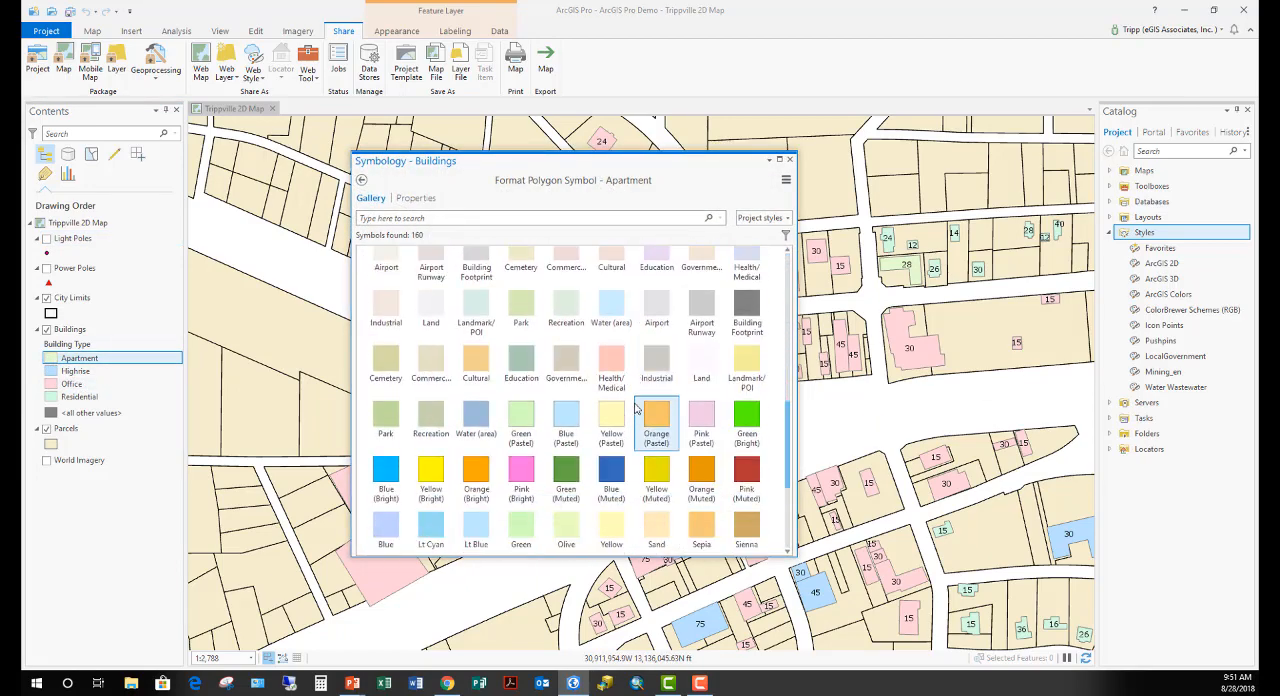
{"action": "scroll", "scroll_direction": "down", "scroll_amount": 3}
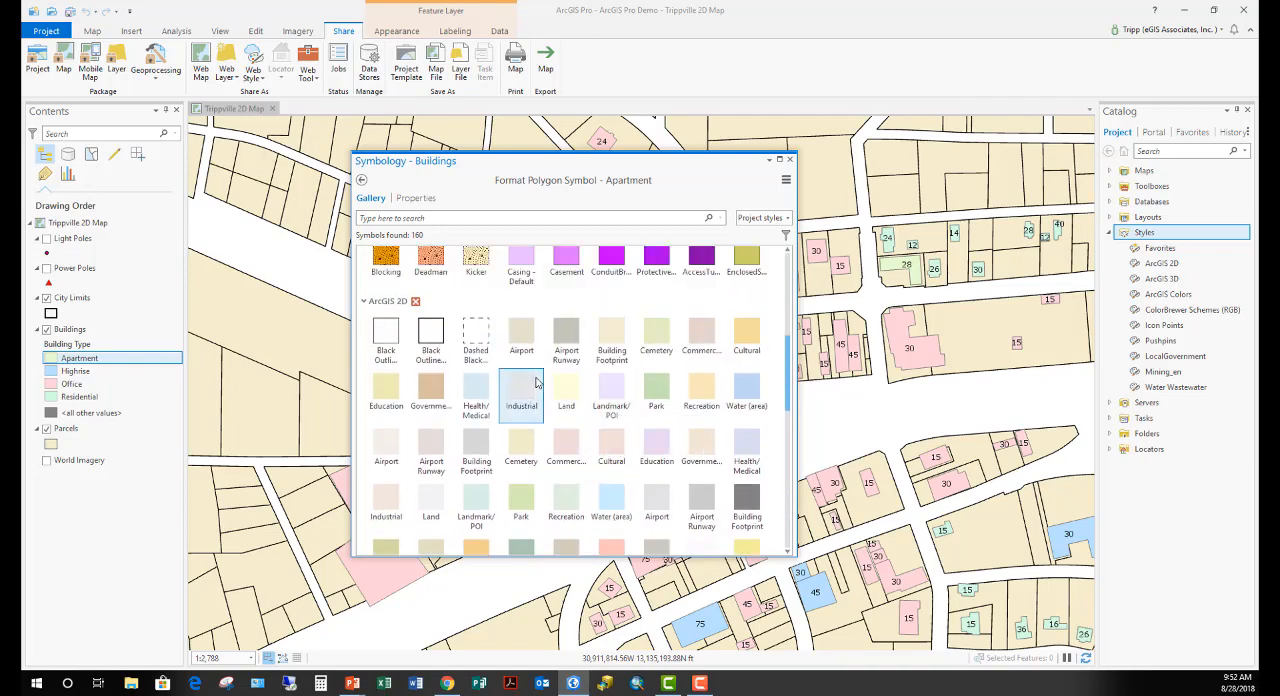
{"action": "scroll", "scroll_direction": "down", "scroll_amount": 3}
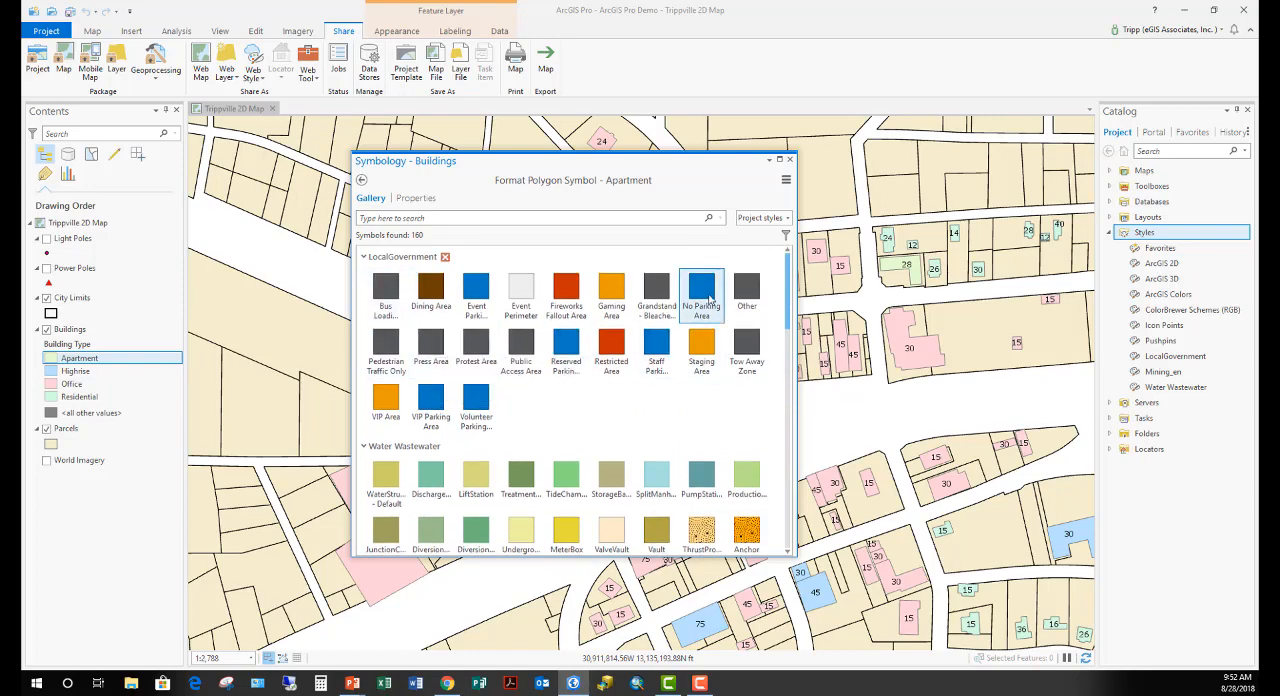
{"action": "left_click", "coordinate": [656, 350]}
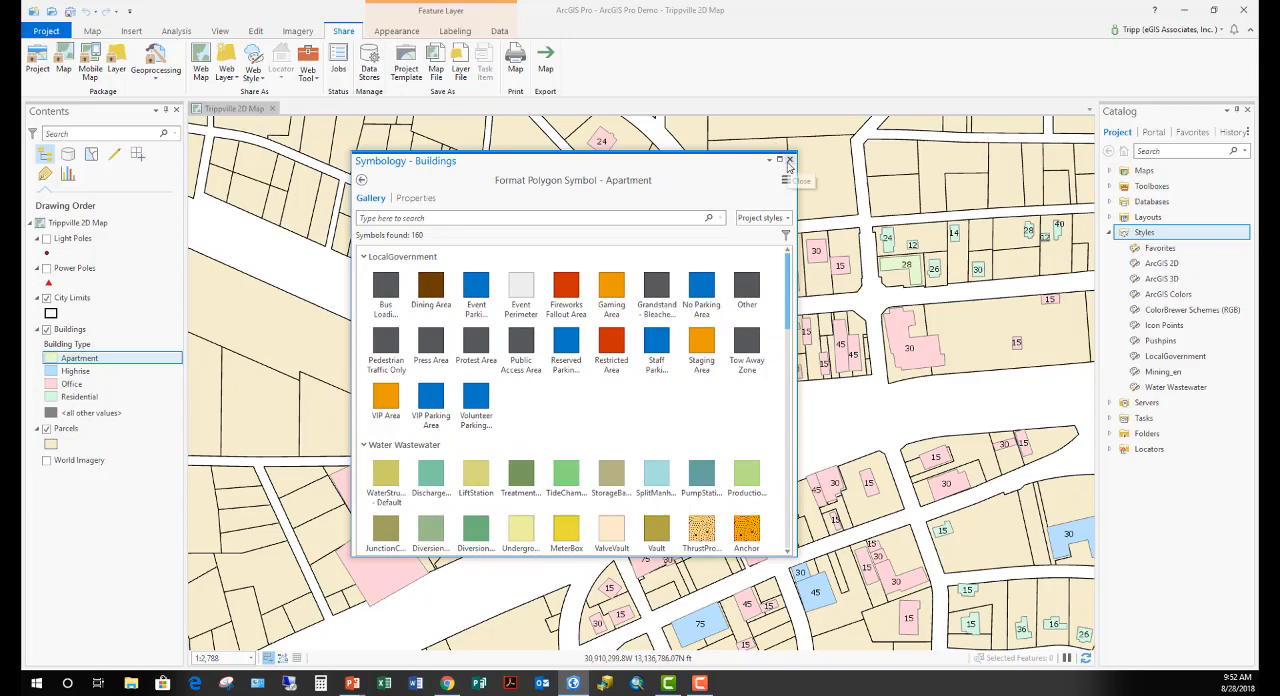
{"action": "left_click", "coordinate": [790, 161]}
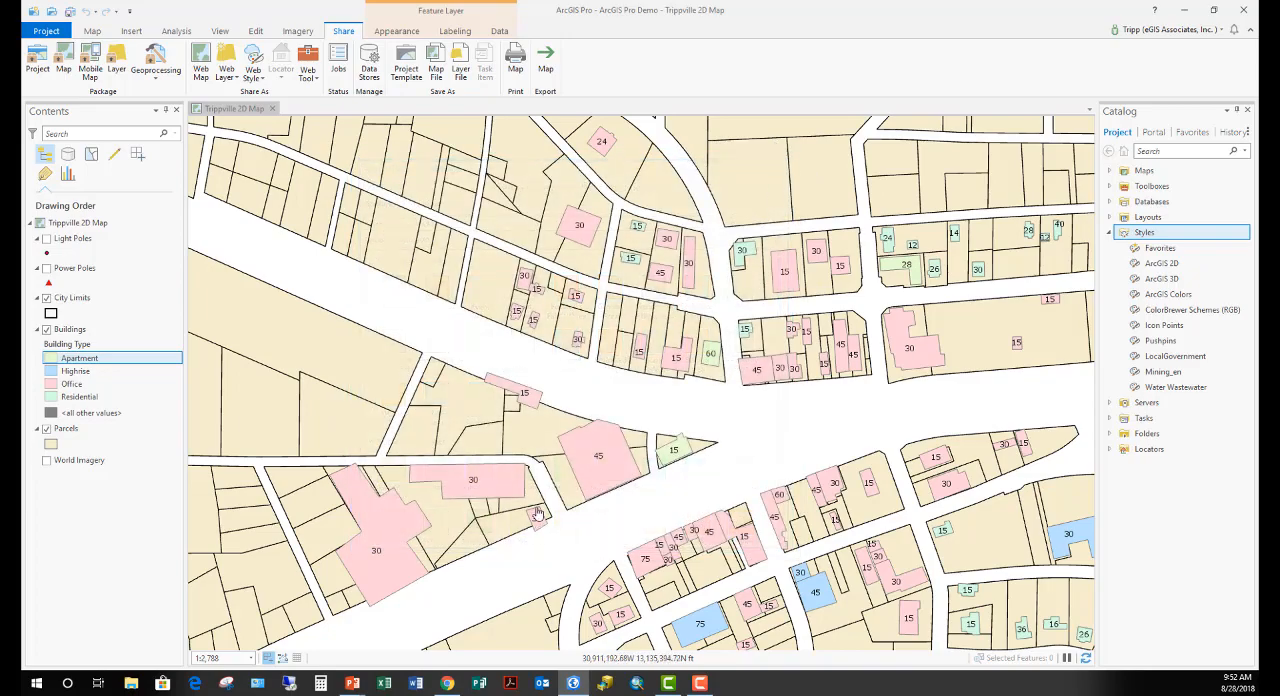